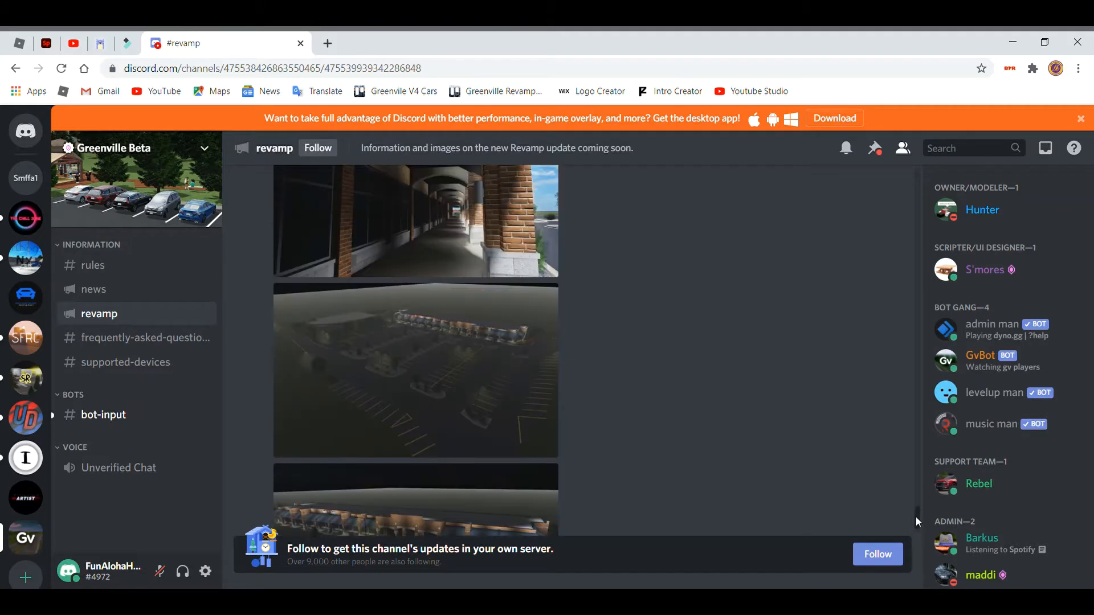
Scroll through the page looking for Greenville revamp content.
scroll(down, 3)
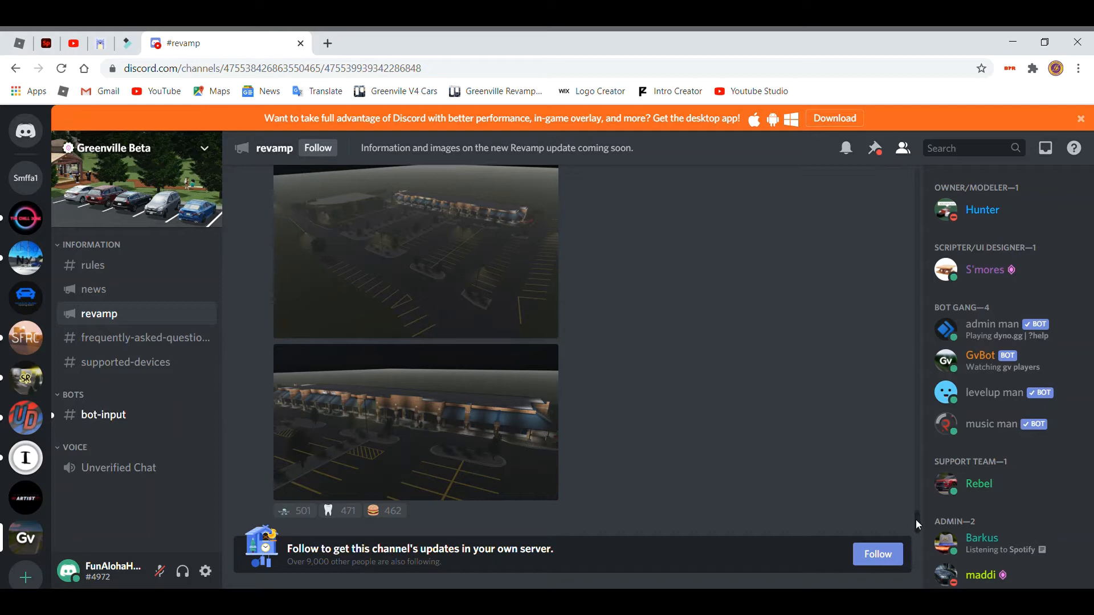
mouse_move(546, 498)
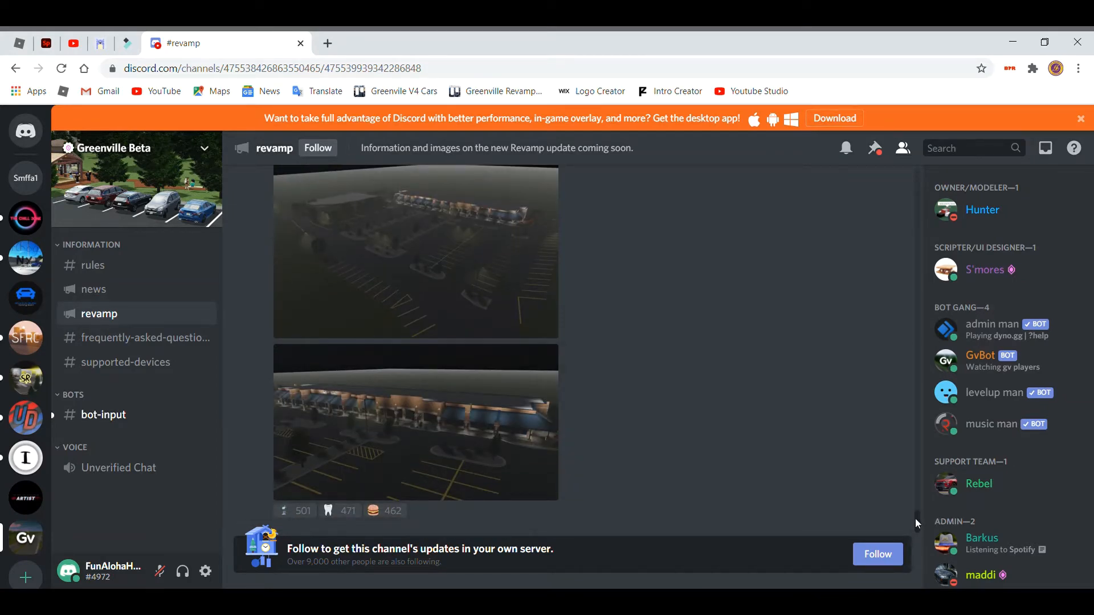
scroll(down, 3)
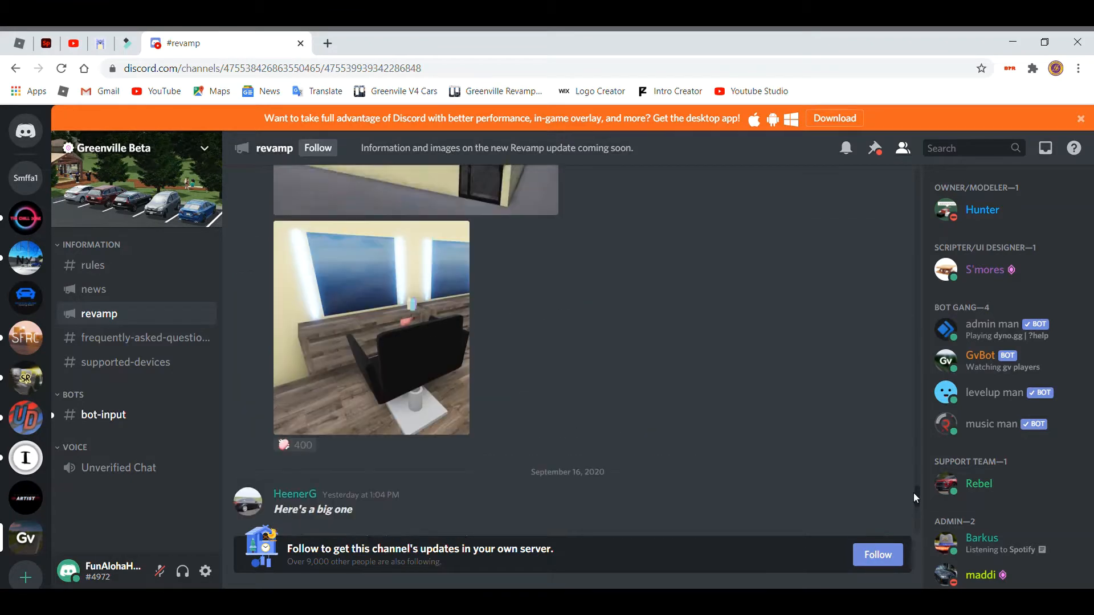
scroll(down, 3)
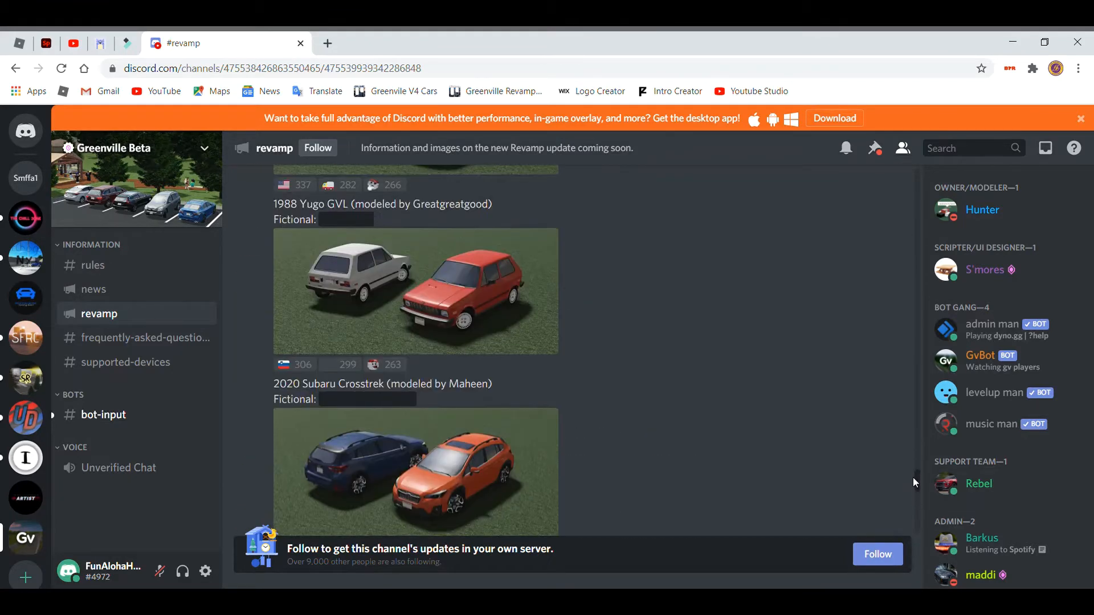
scroll(up, 3)
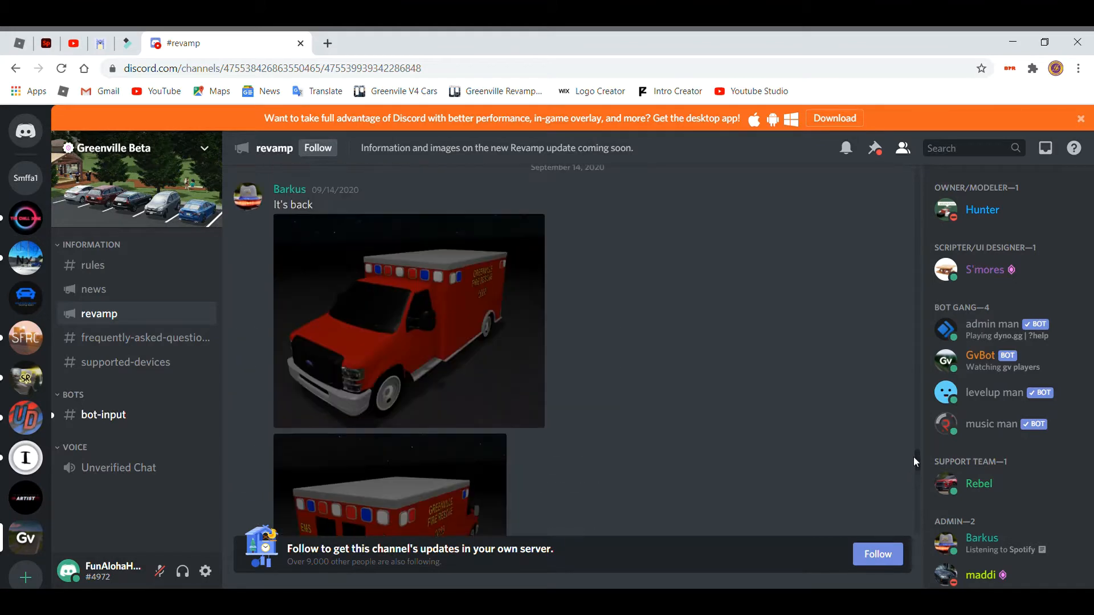
scroll(down, 3)
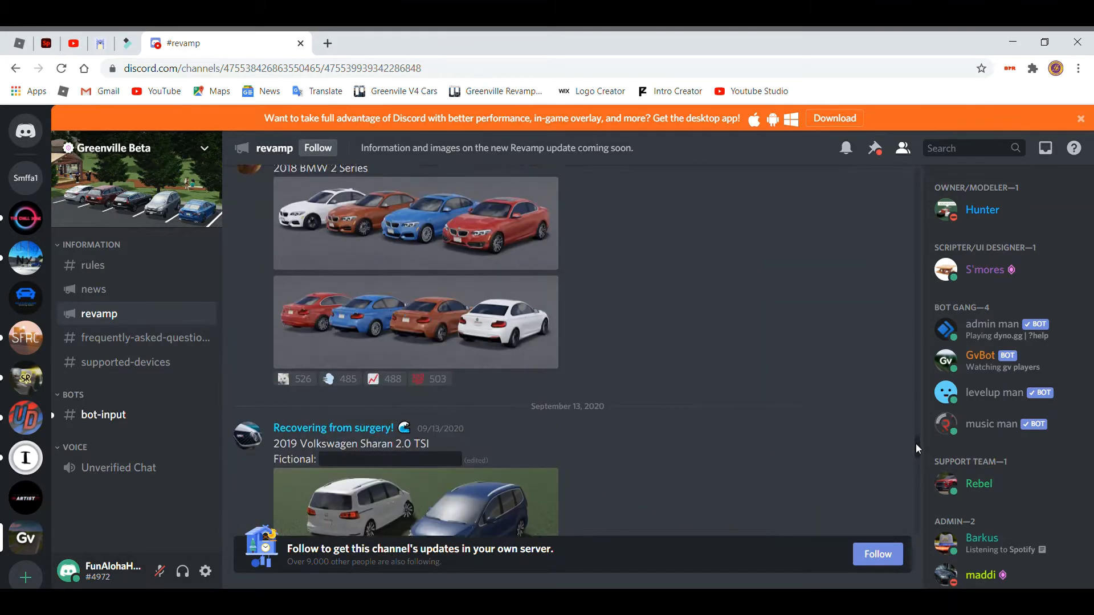
scroll(down, 3)
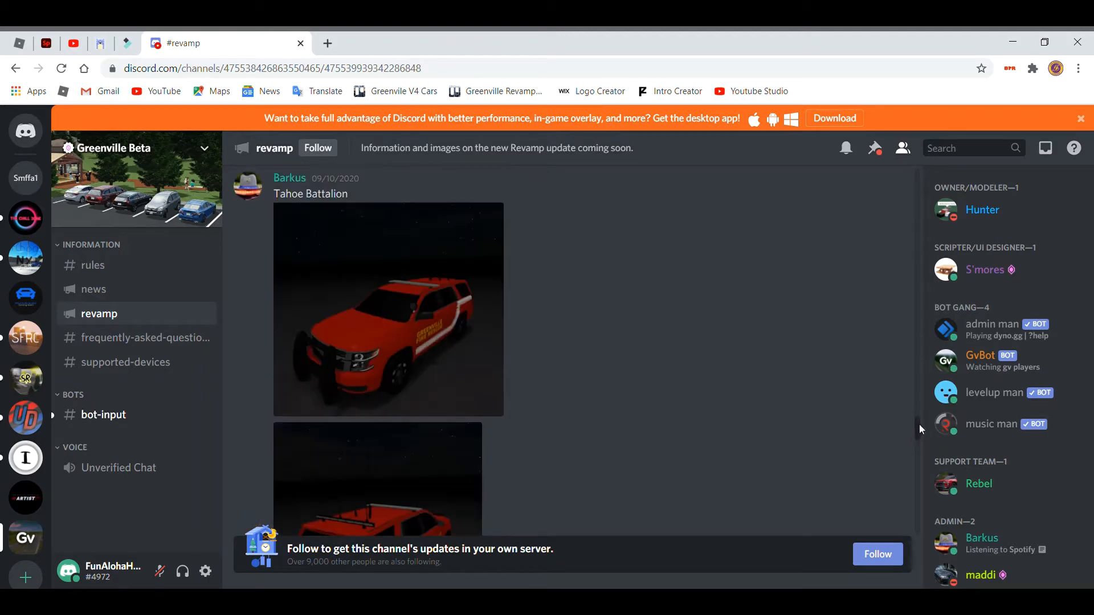
scroll(down, 3)
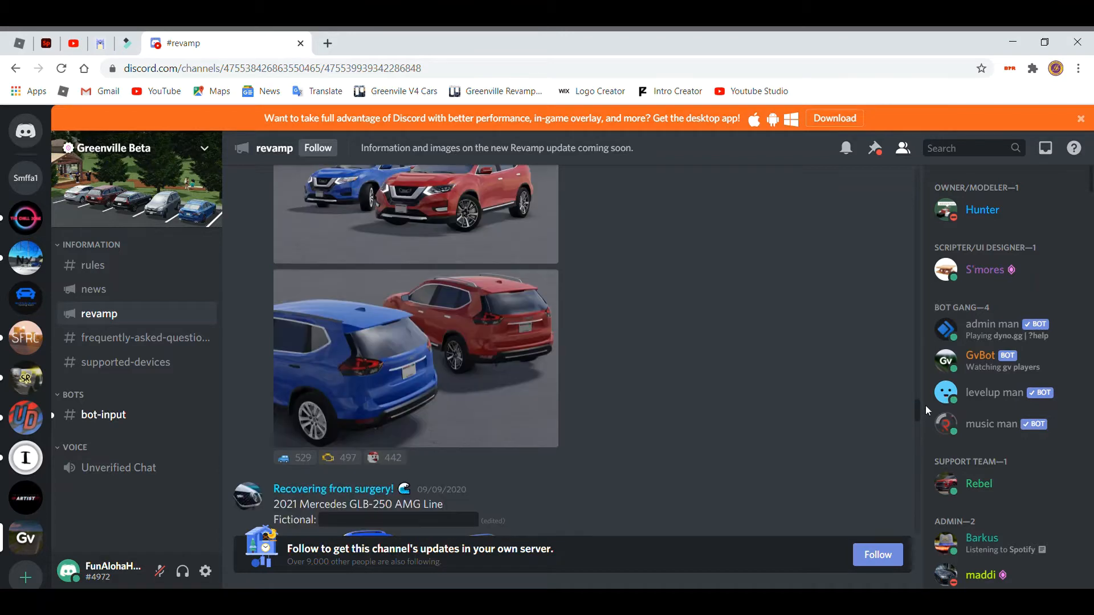
scroll(down, 3)
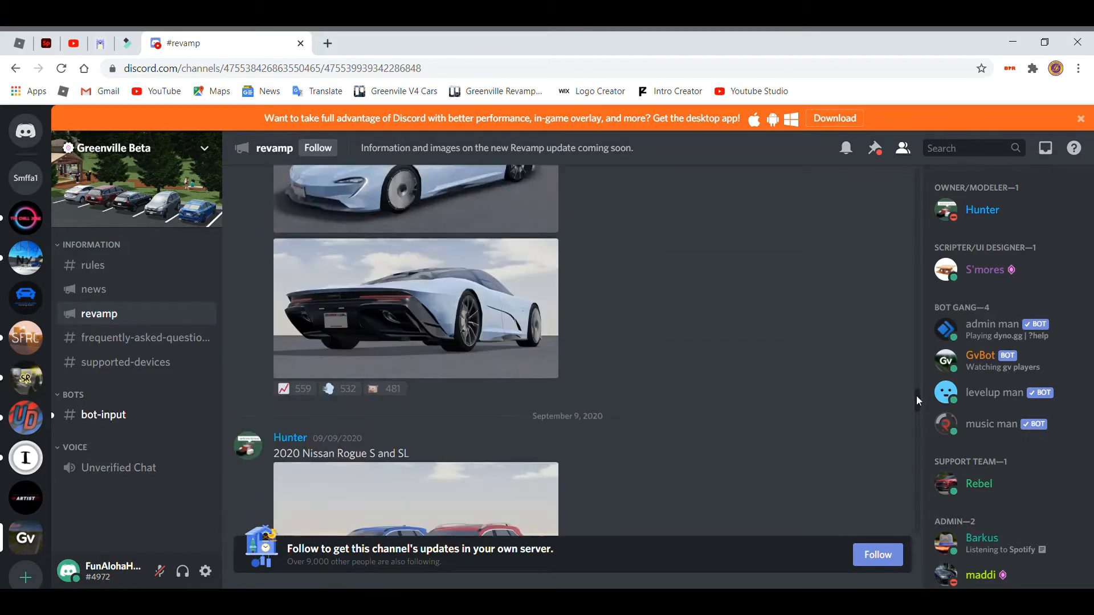
scroll(down, 3)
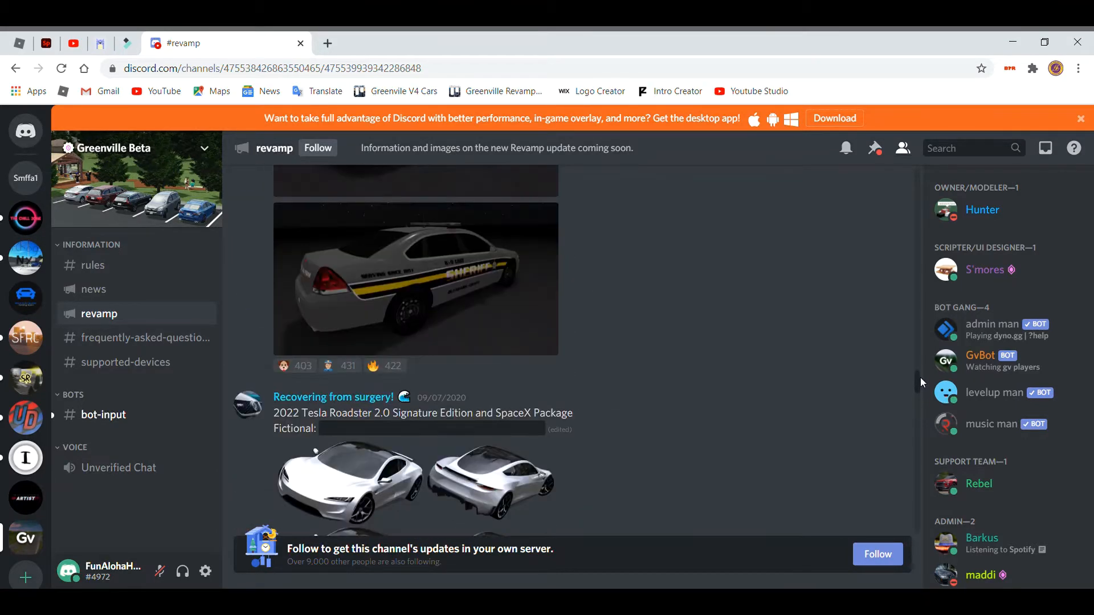
scroll(down, 3)
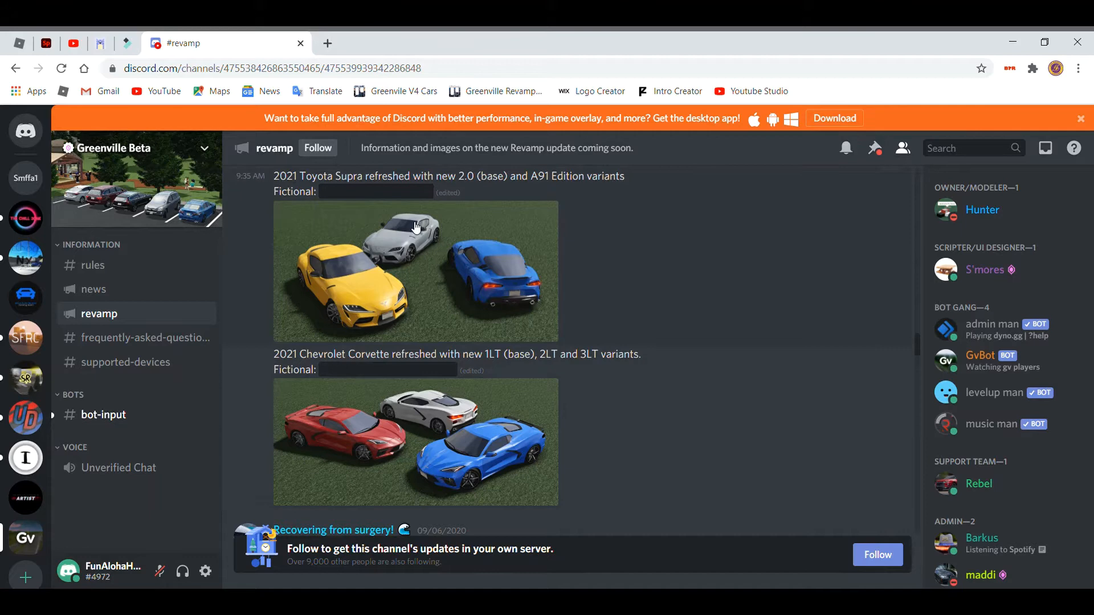
mouse_move(550, 201)
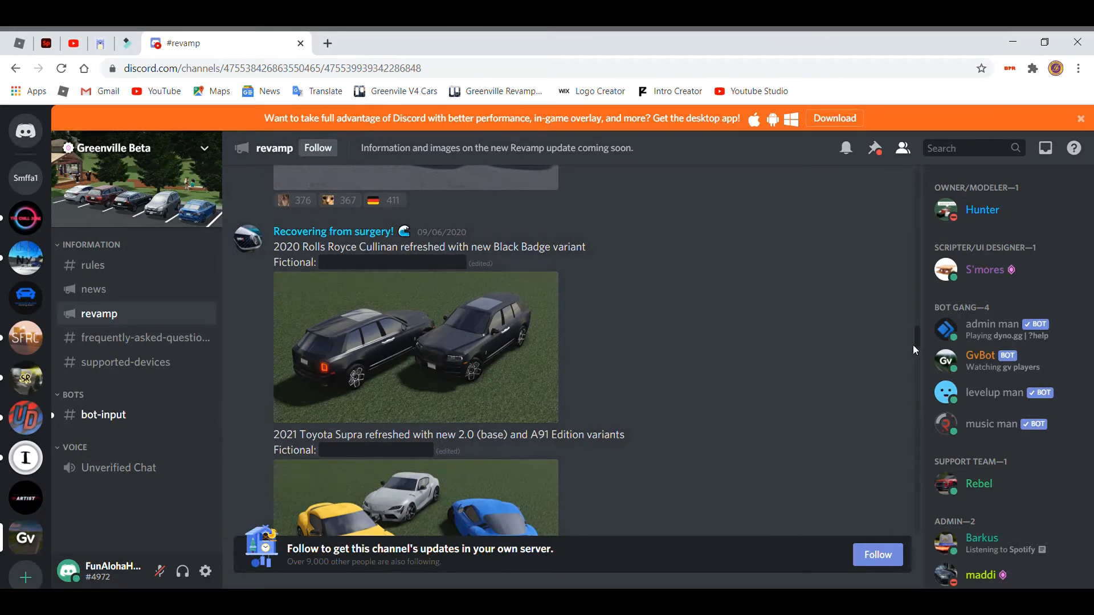
scroll(up, 3)
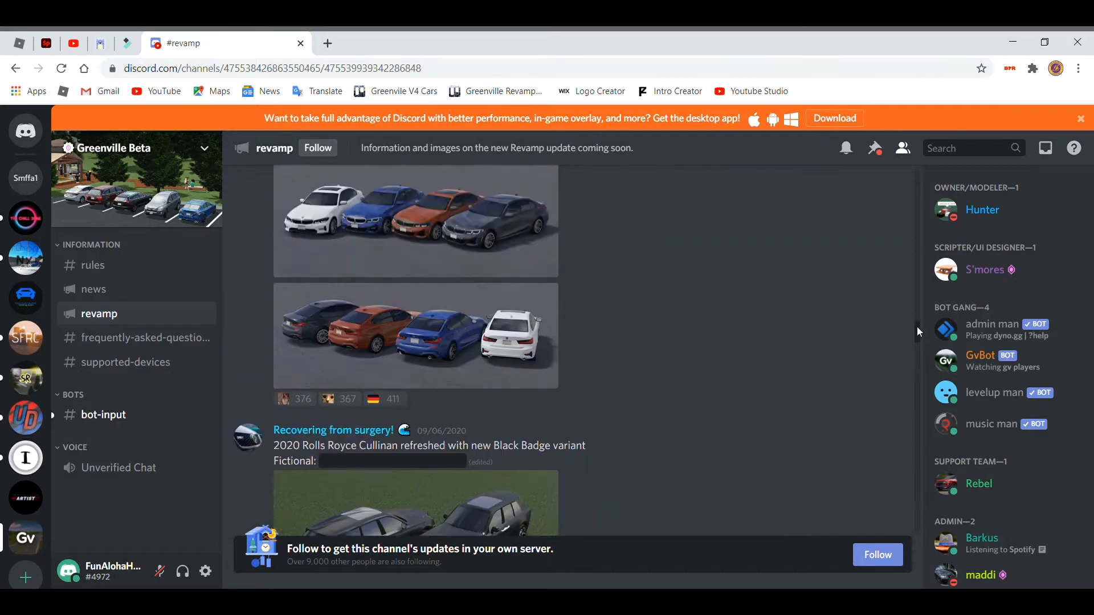
scroll(down, 3)
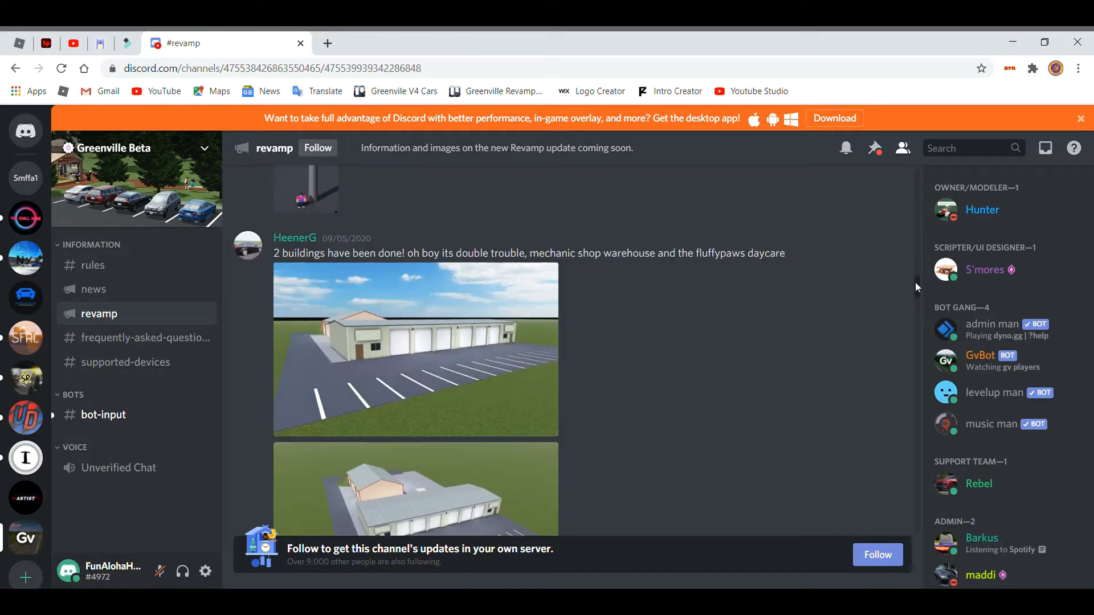
scroll(down, 3)
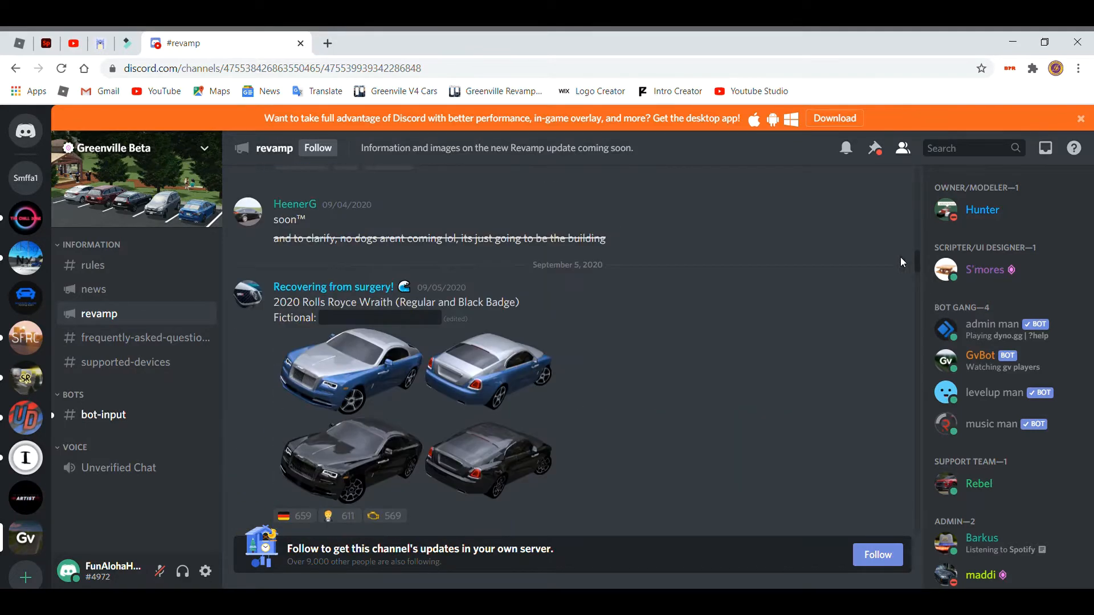
Keep scrolling further down the feed before deciding to search Twitter.
scroll(down, 3)
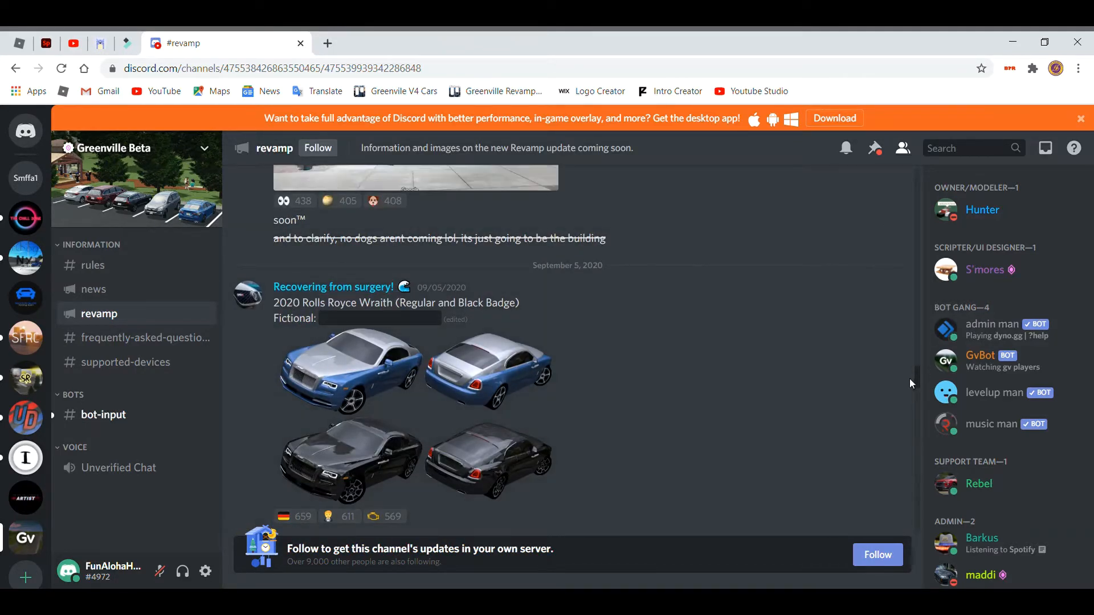
scroll(down, 3)
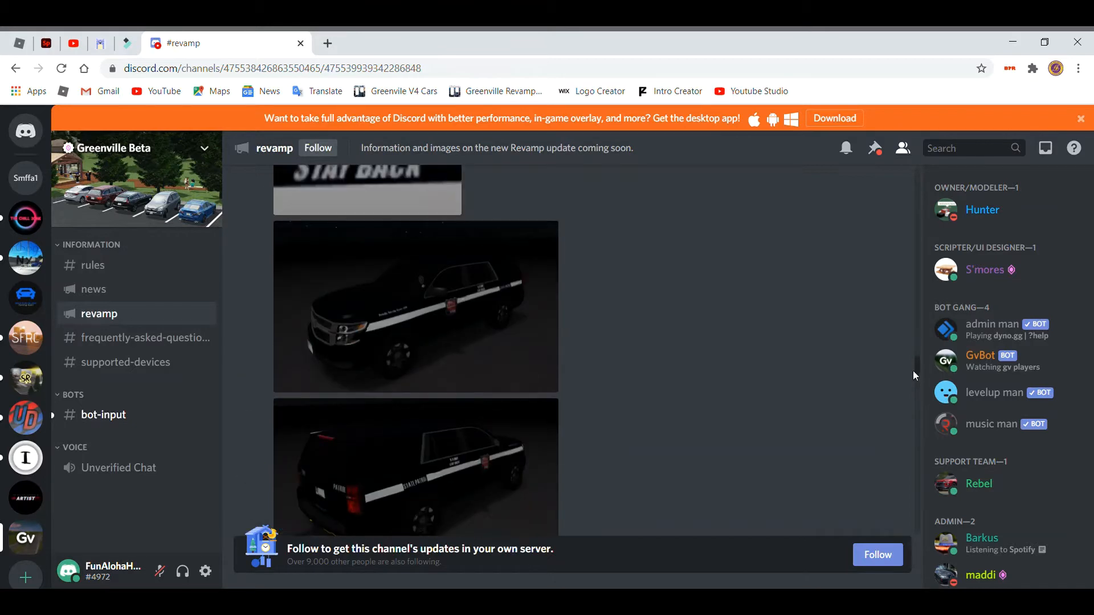
scroll(down, 3)
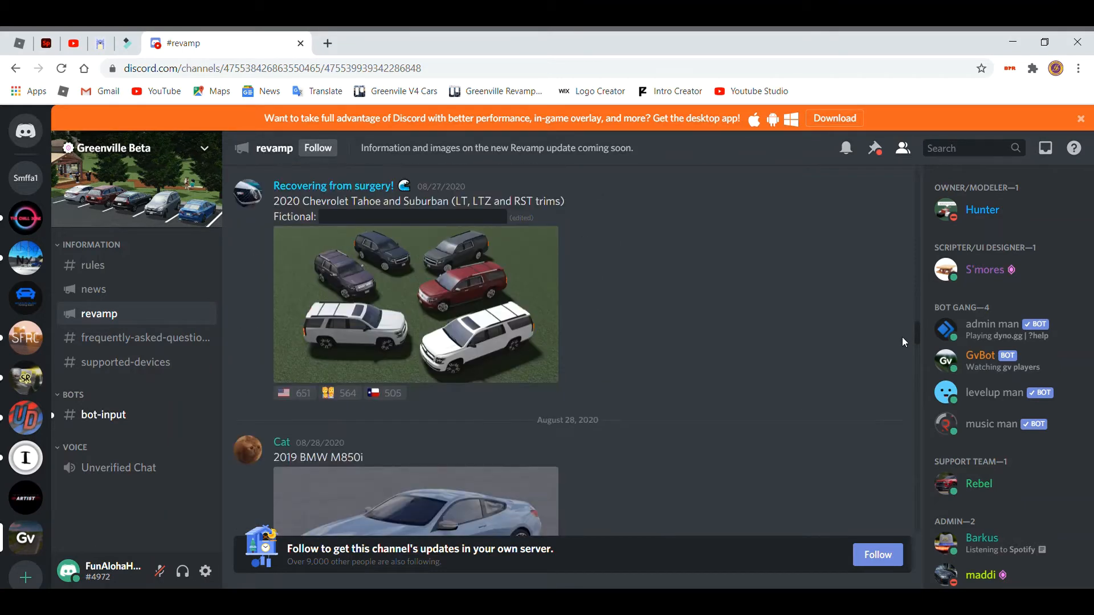
scroll(down, 3)
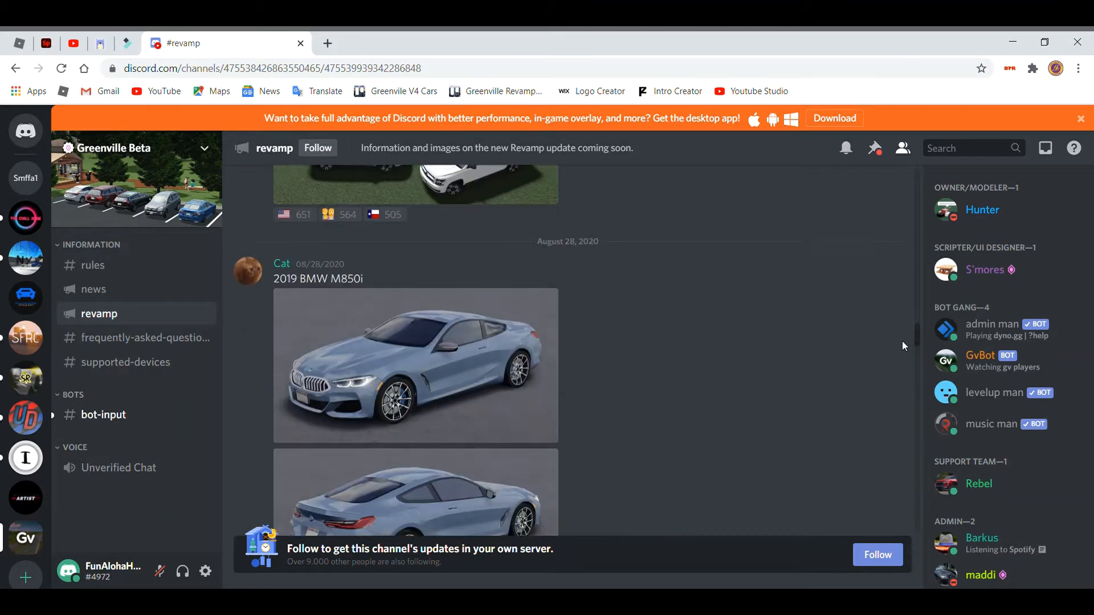
scroll(up, 3)
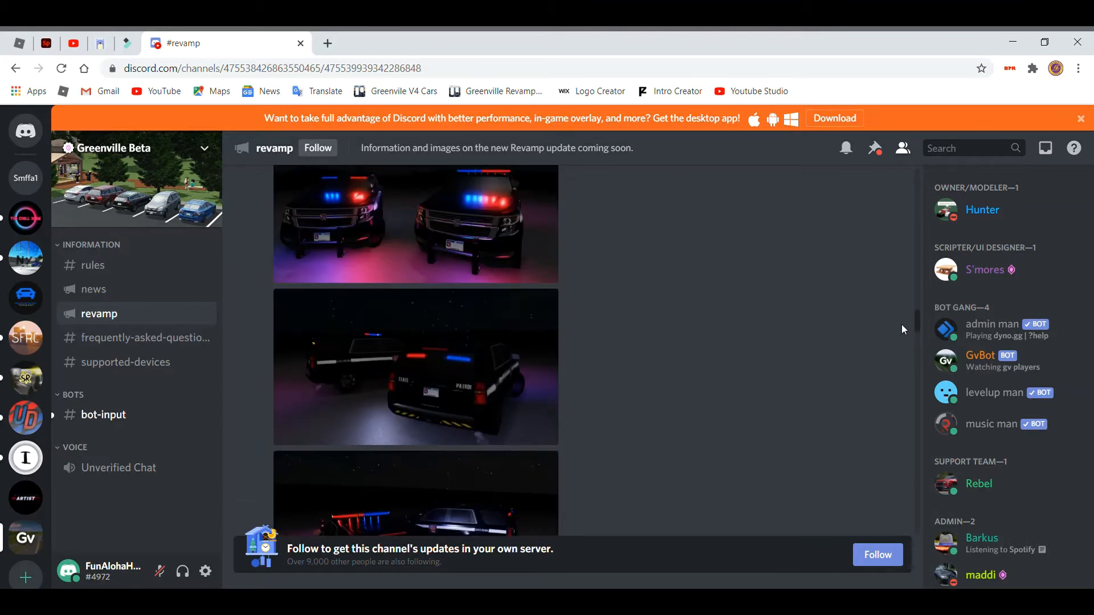
scroll(down, 3)
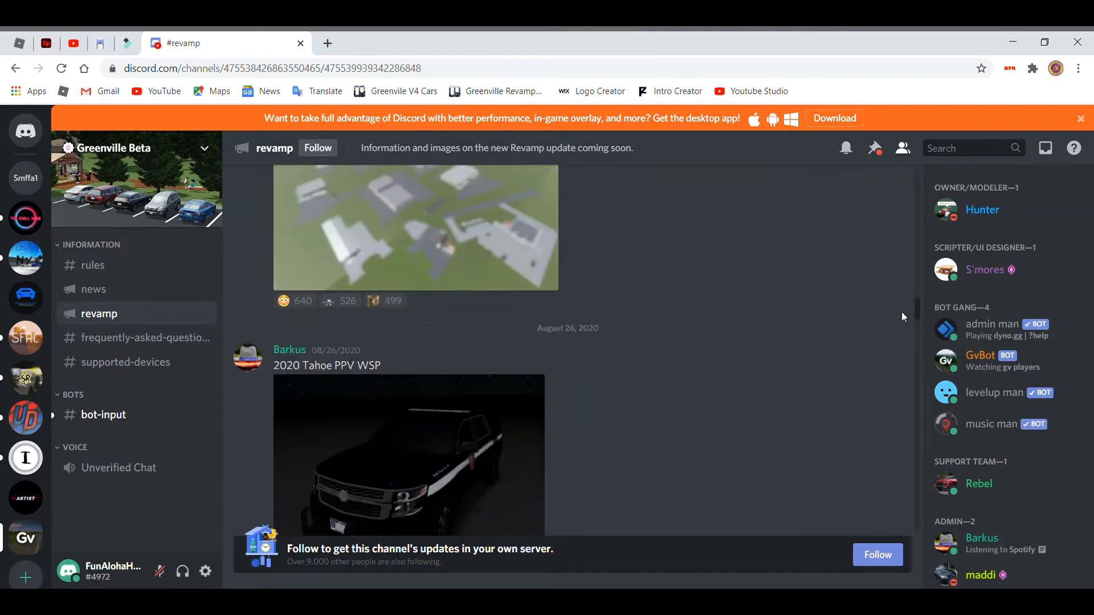
scroll(down, 3)
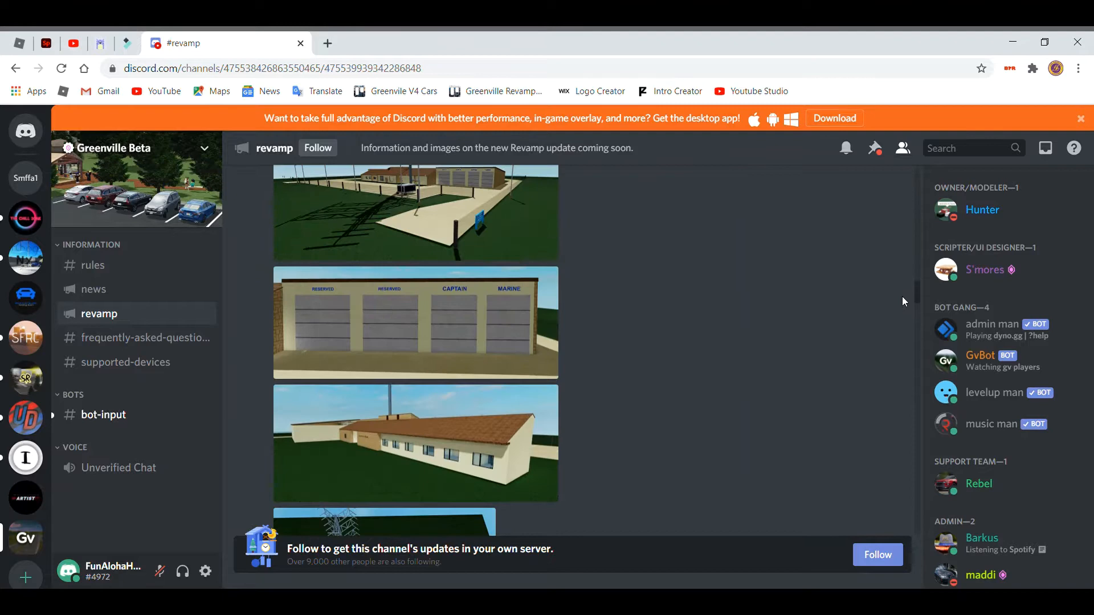
scroll(down, 3)
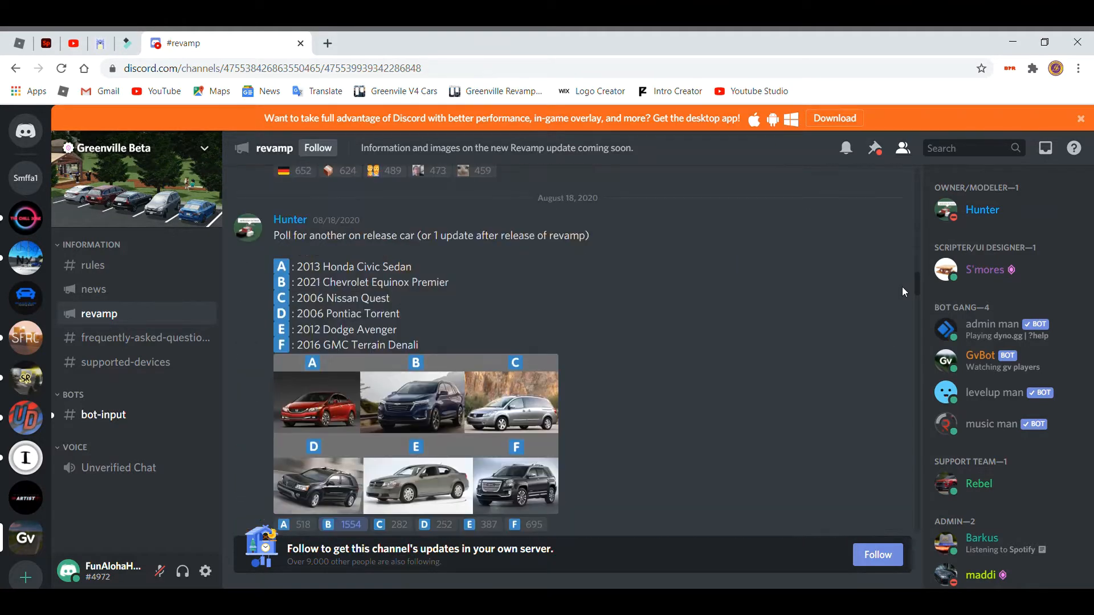
scroll(down, 3)
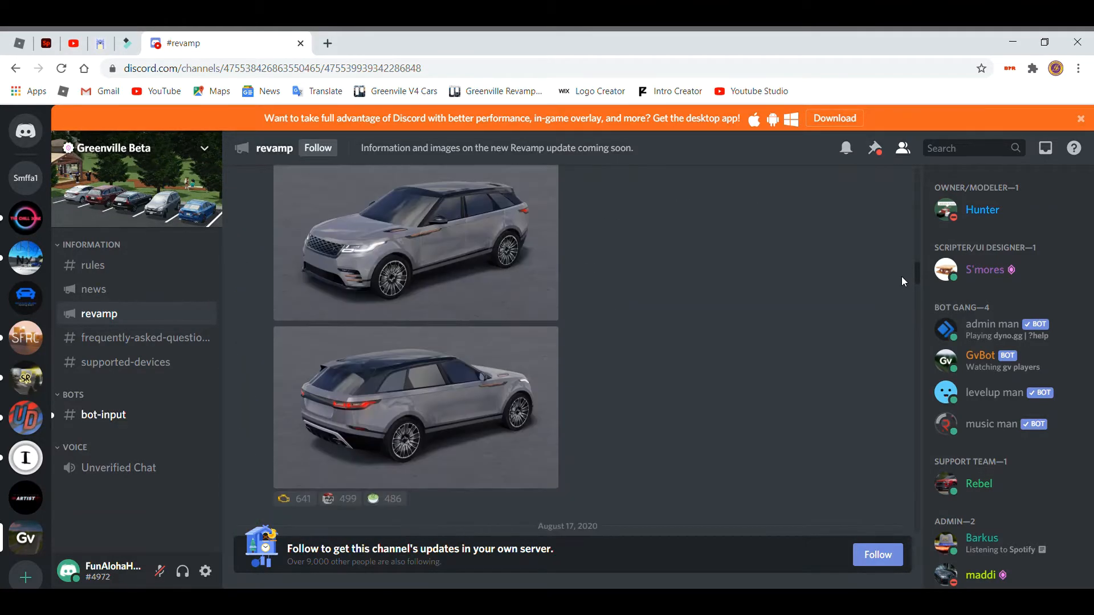
scroll(down, 3)
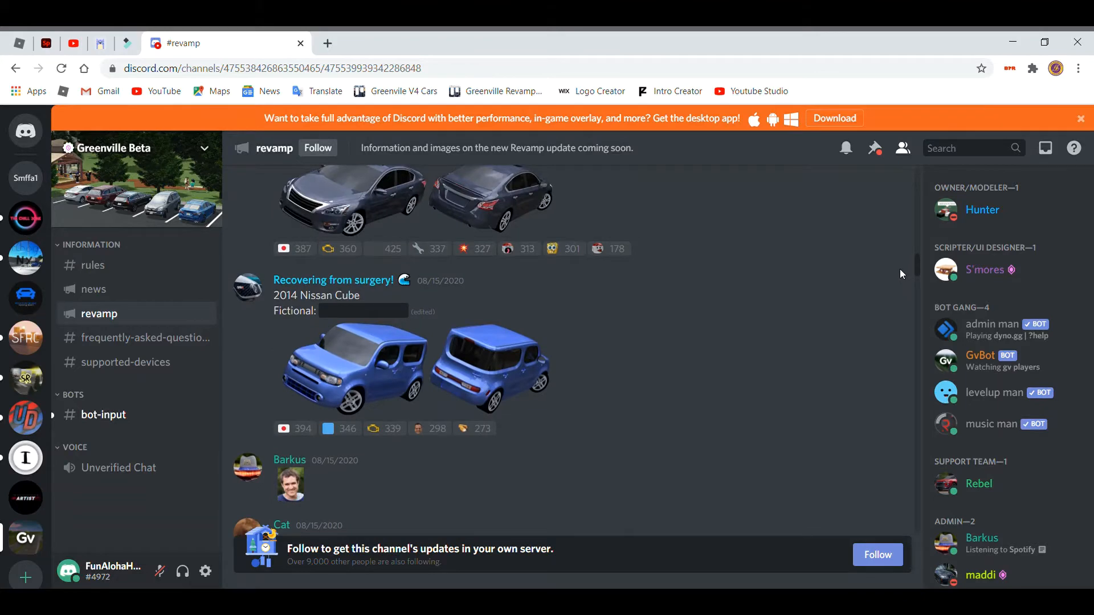
scroll(down, 3)
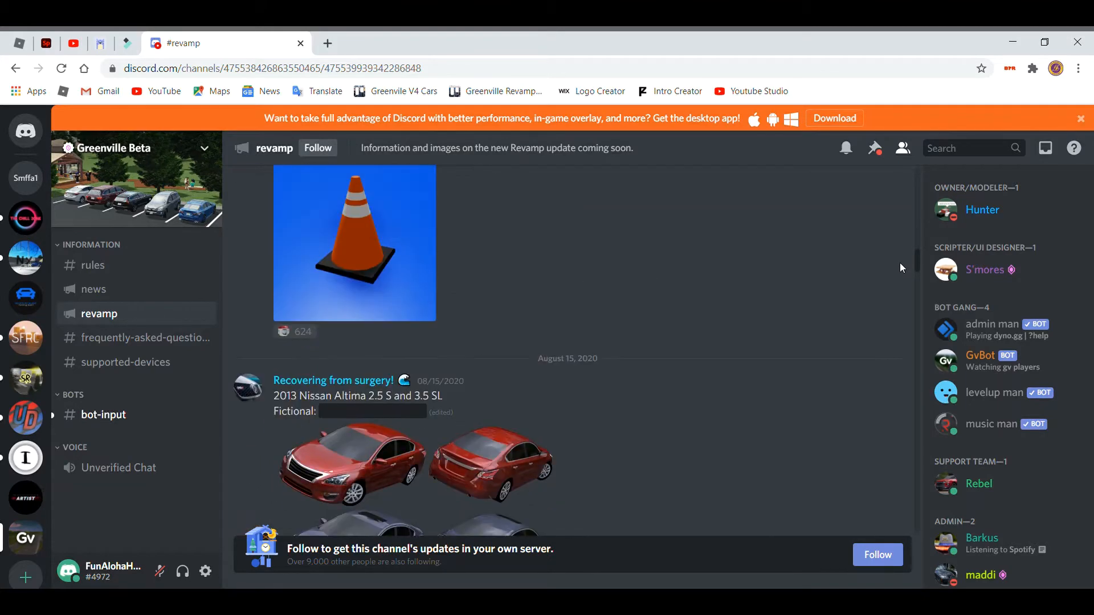
scroll(down, 3)
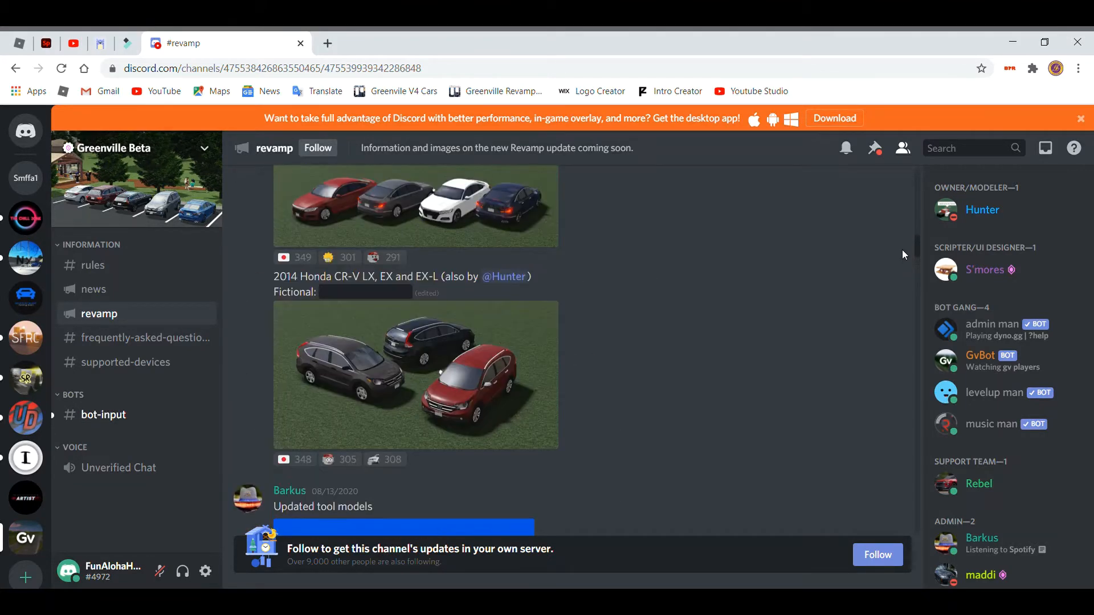
scroll(up, 3)
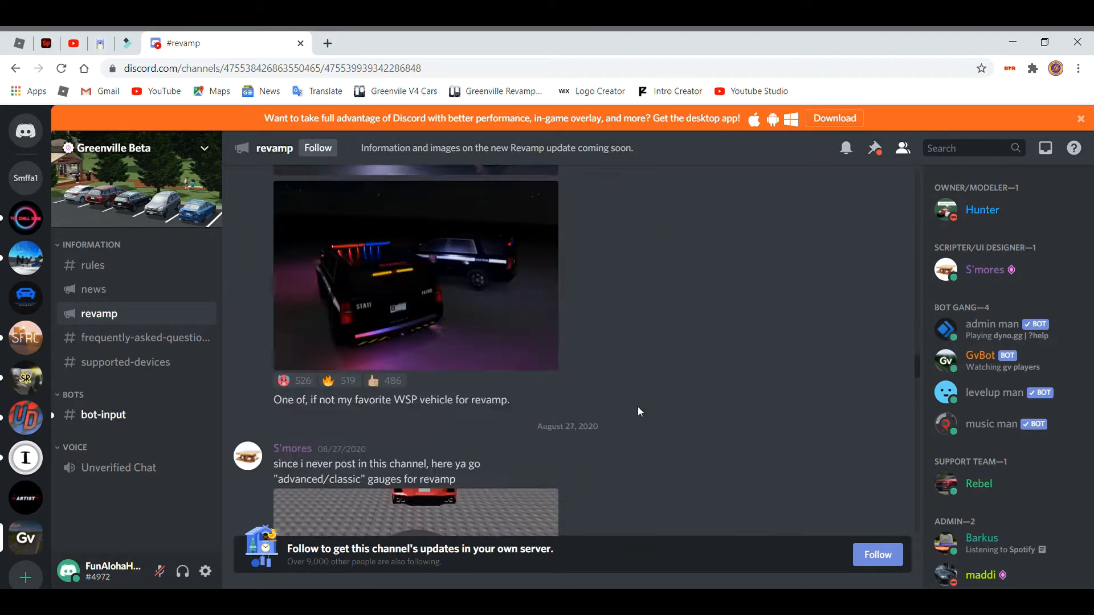
scroll(down, 3)
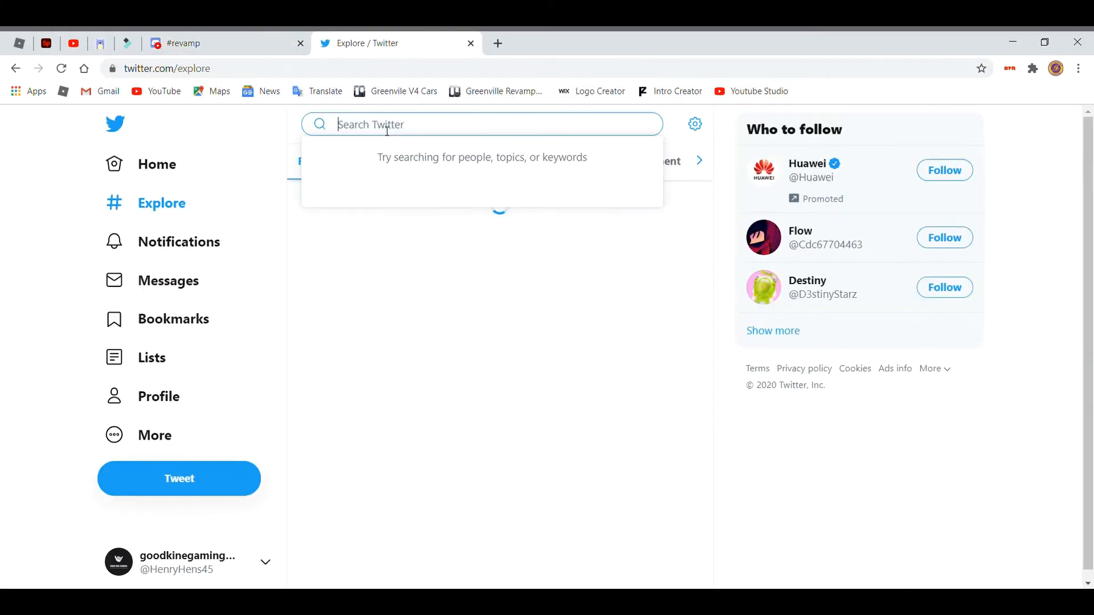
Search Twitter for 'greenvile' and open the Preparing for the Greenville Revamp article card from the profile.
text(greenvile)
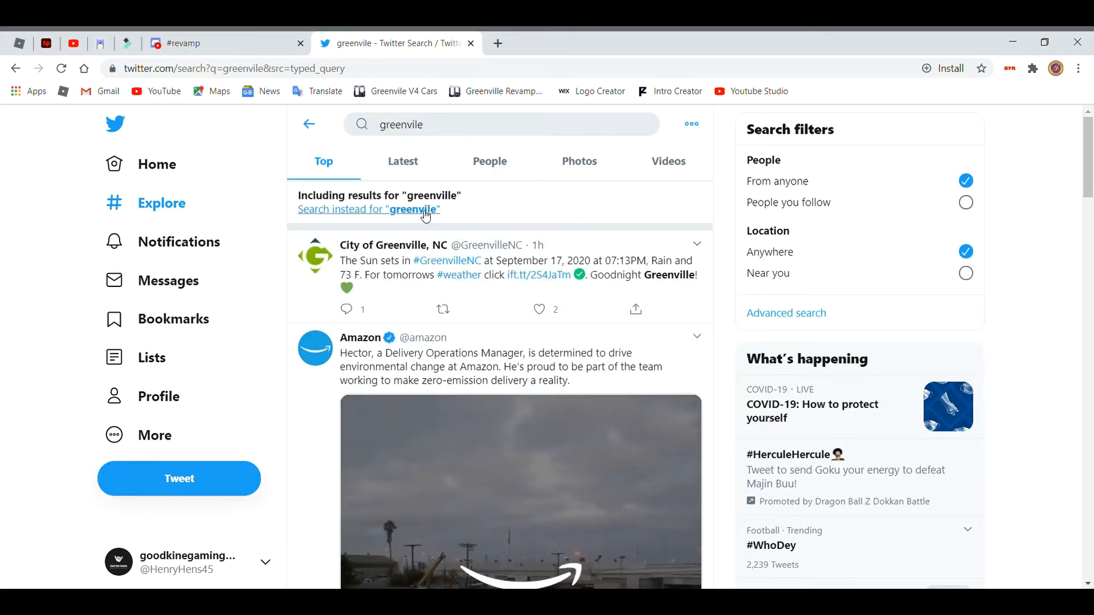
click(368, 208)
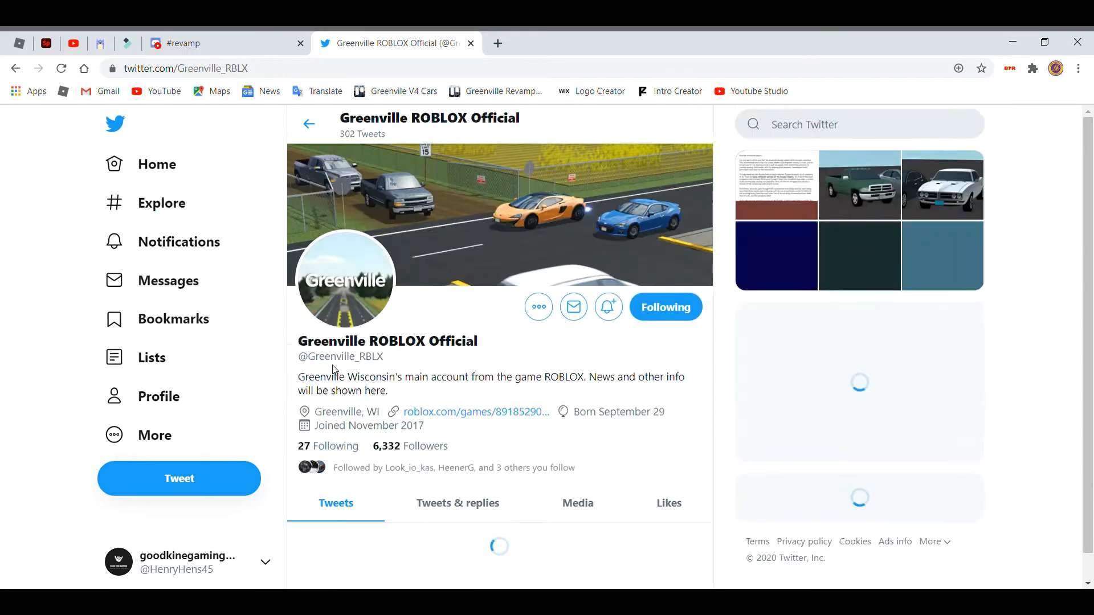
scroll(down, 3)
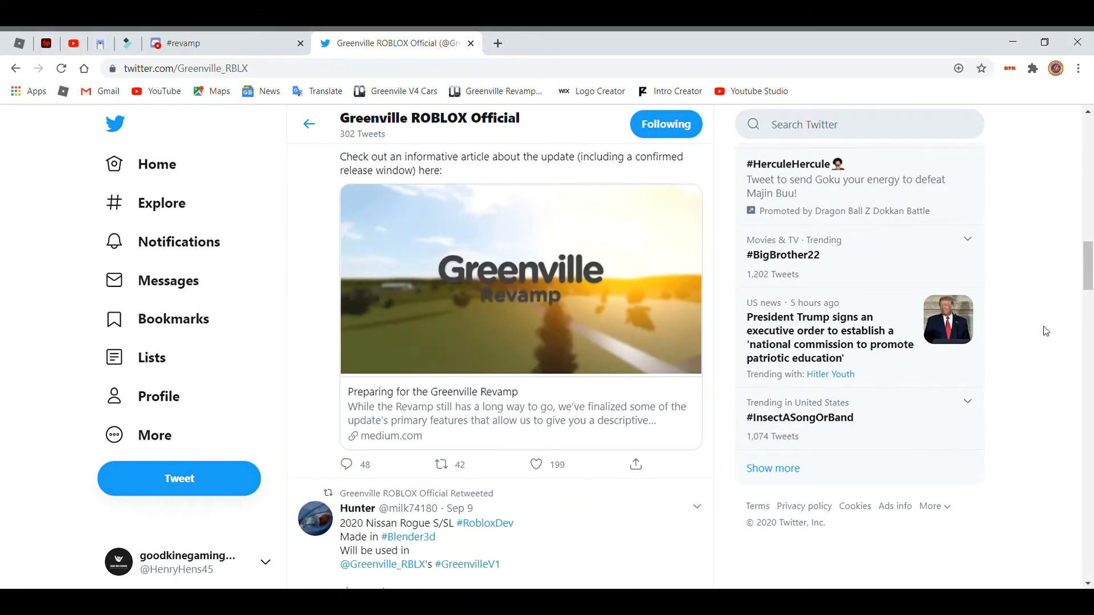
click(520, 279)
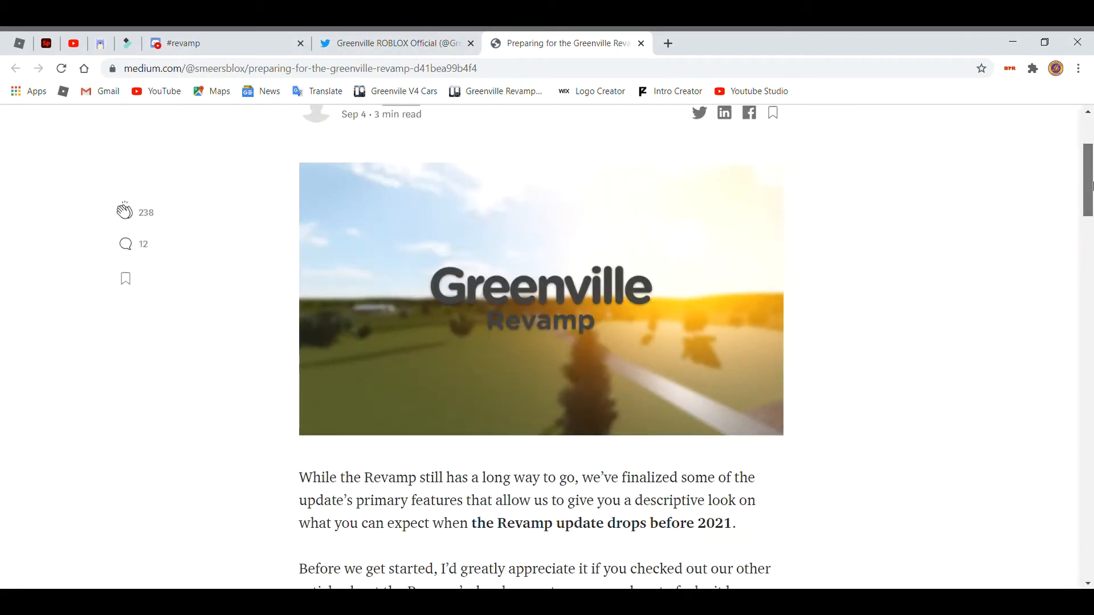
Scroll the Medium revamp article past the data refund, Game Passes and performance headings.
scroll(down, 3)
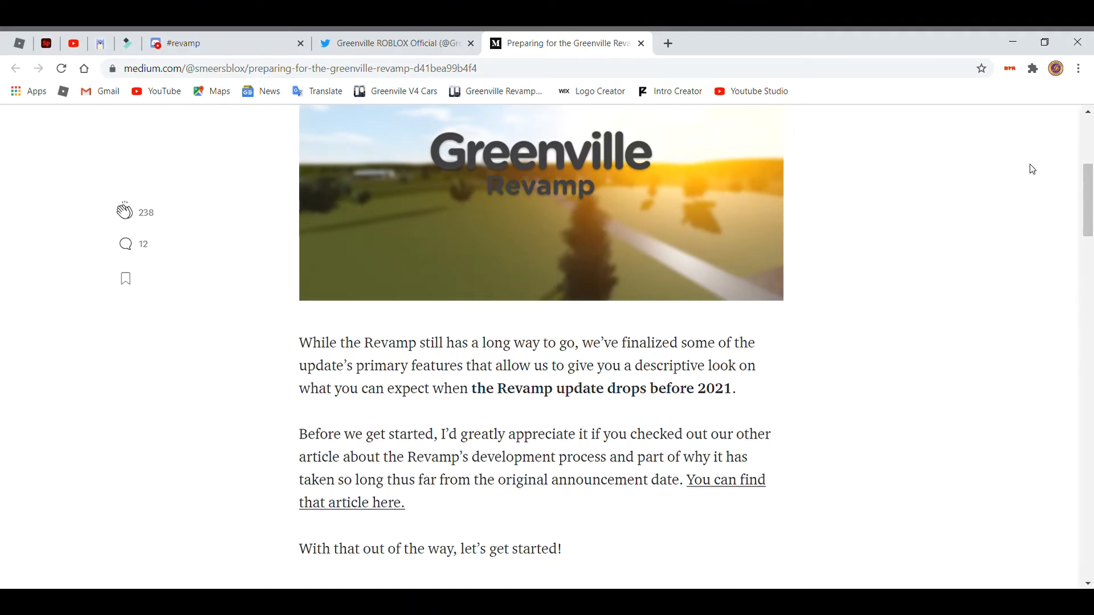
scroll(down, 3)
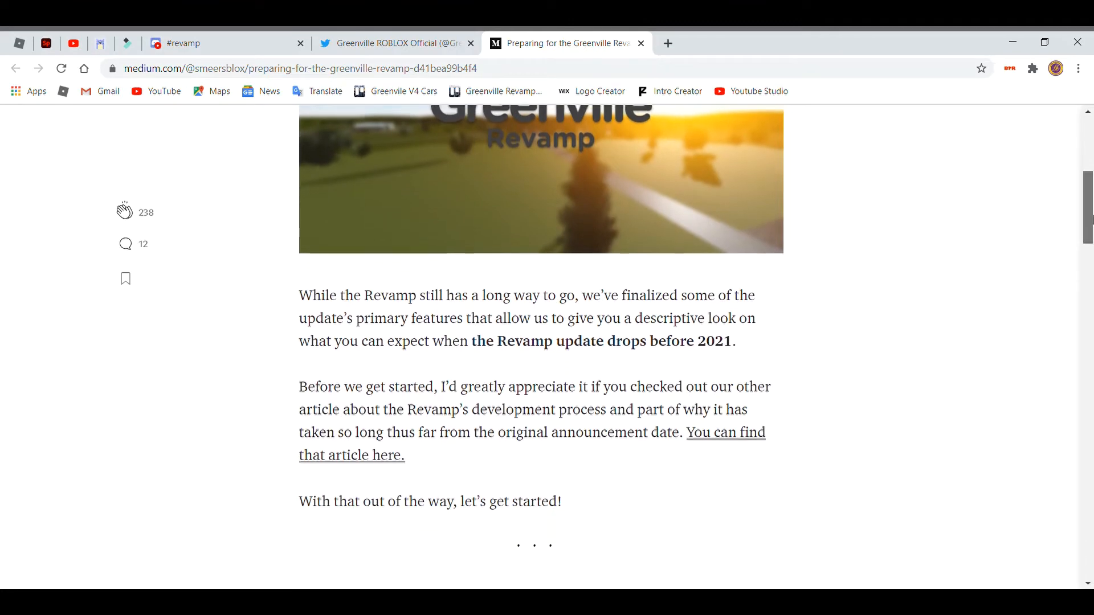
scroll(down, 3)
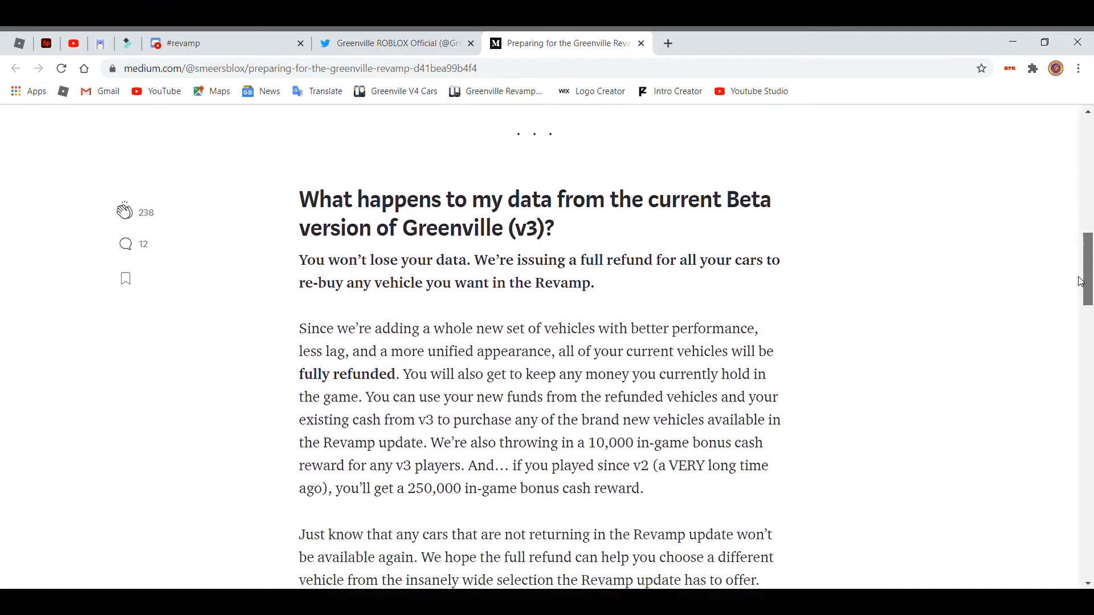
scroll(down, 3)
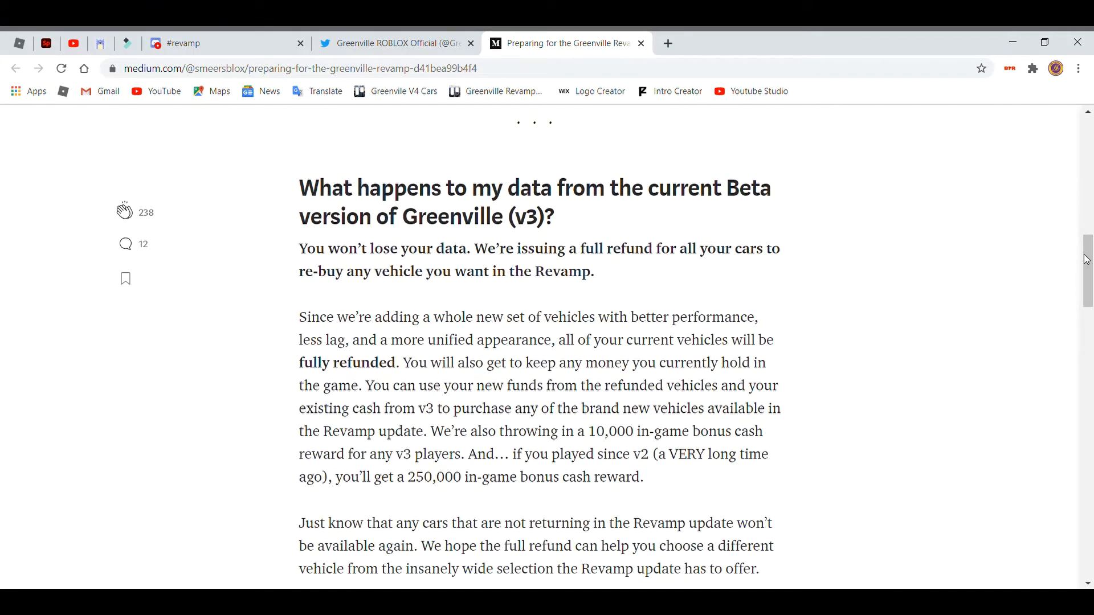
scroll(down, 3)
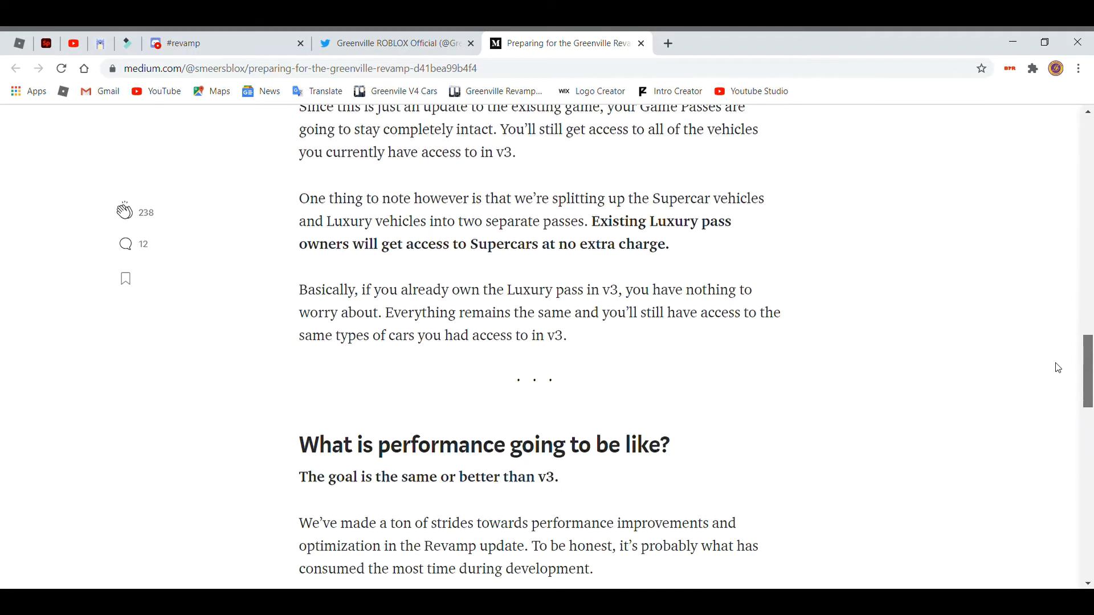
scroll(down, 3)
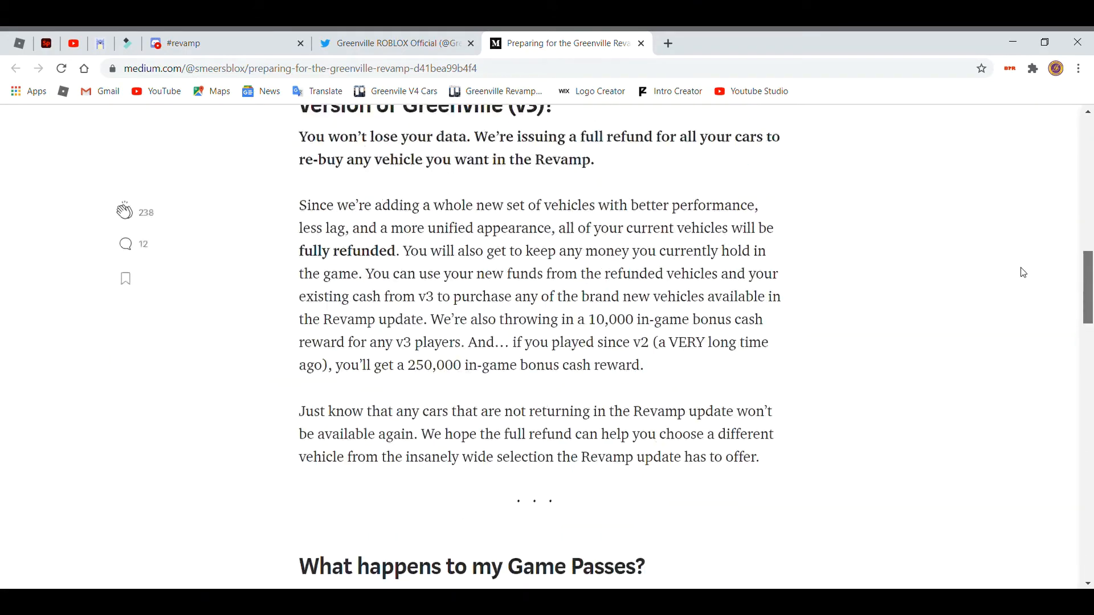
Return to the Greenville Twitter profile and reach the Car Progress Trello link.
click(391, 42)
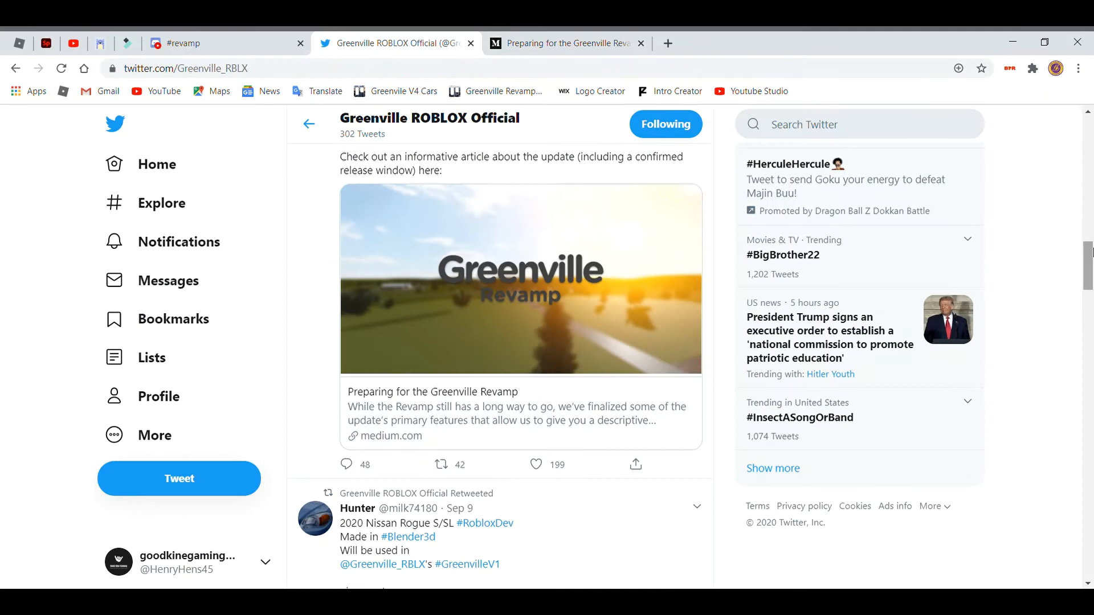
scroll(down, 3)
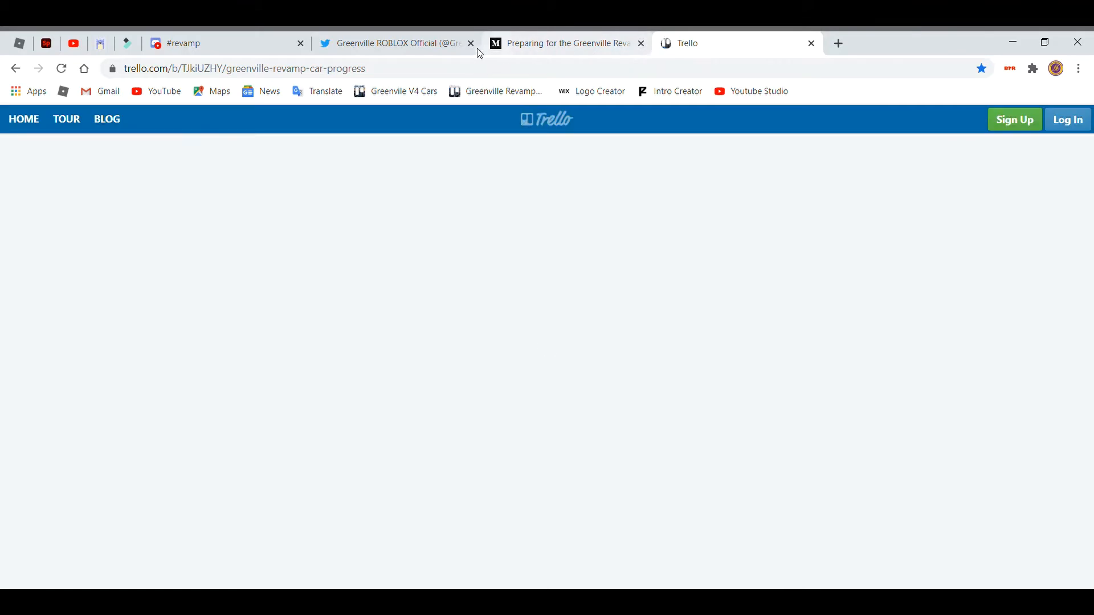
Close the Greenville Twitter profile tab while the Car Progress board loads.
click(471, 44)
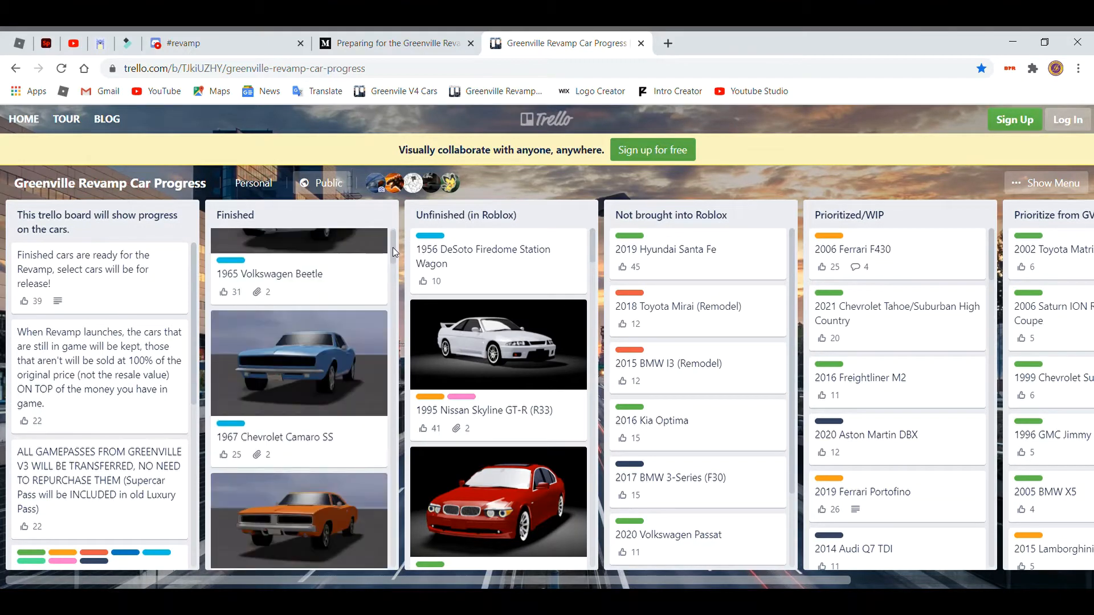
Scroll the Finished list down from the 1960s cars through the older models.
scroll(down, 3)
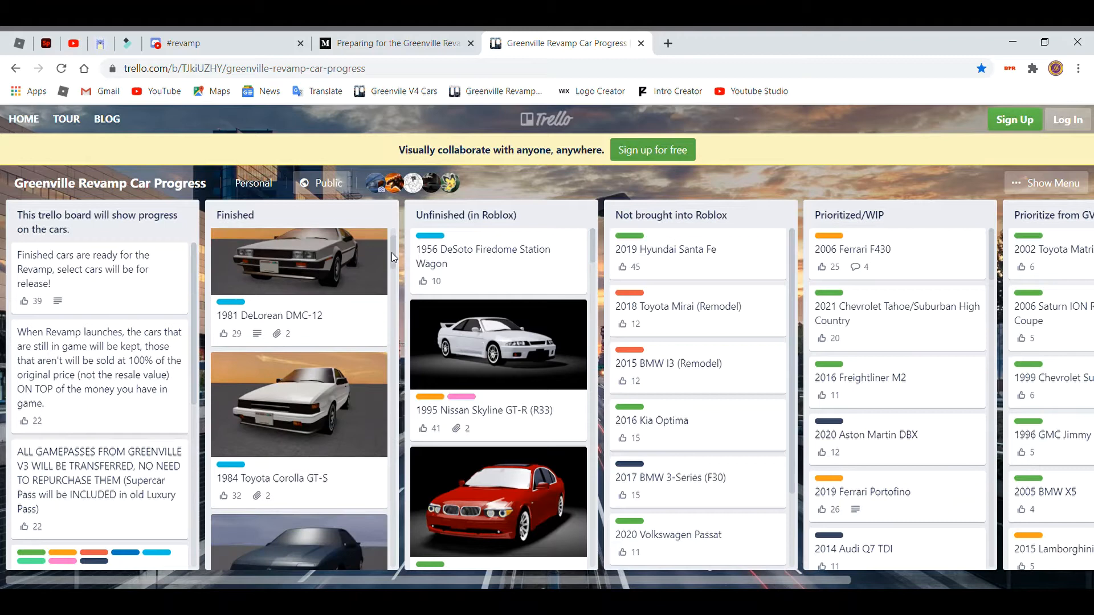
scroll(down, 3)
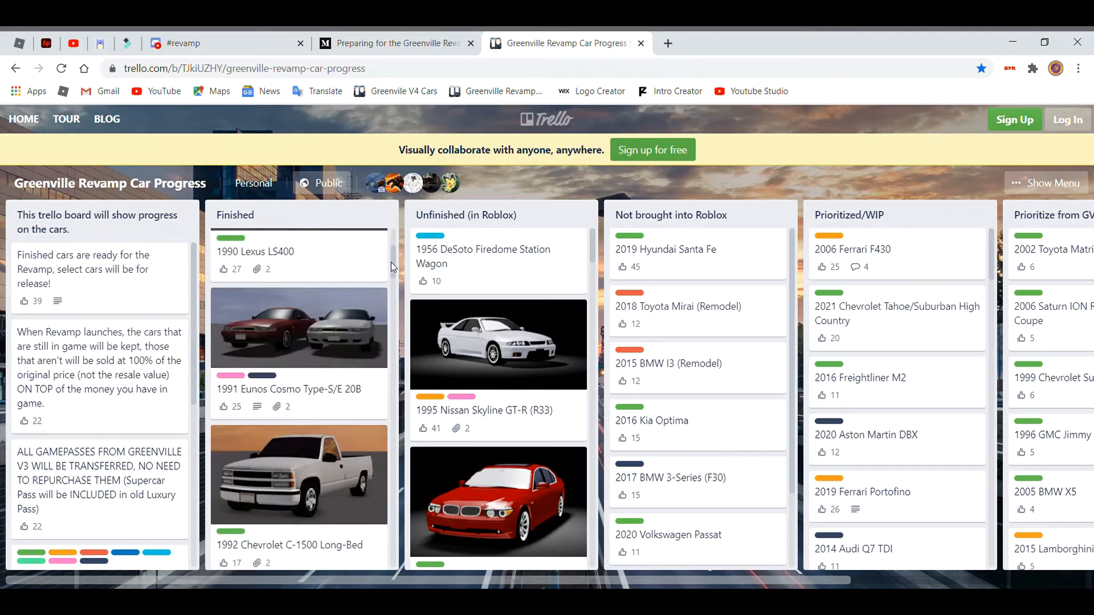
scroll(down, 3)
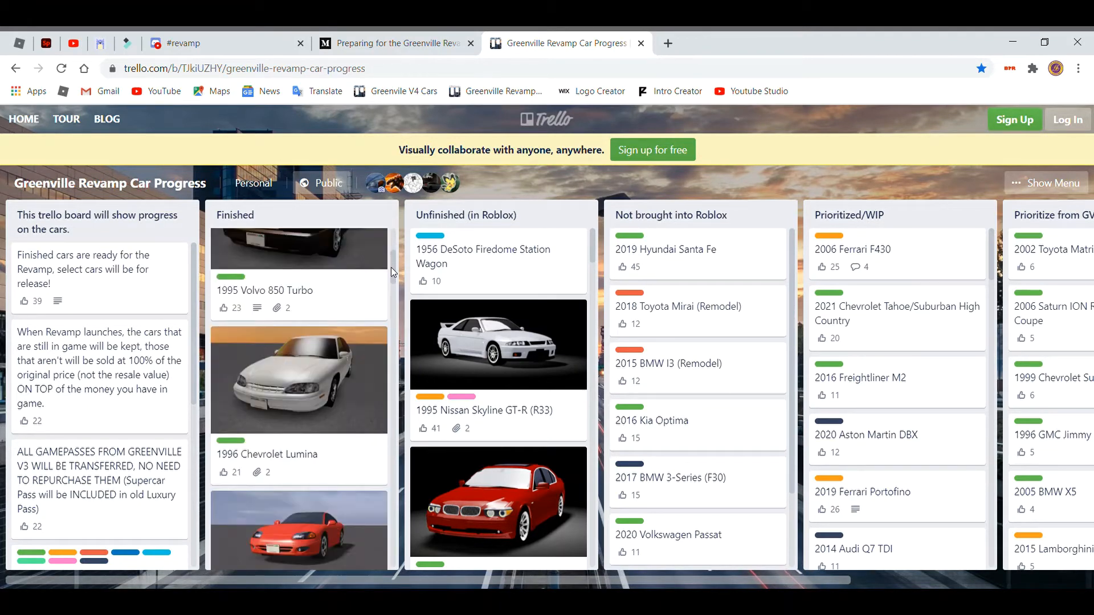
scroll(down, 3)
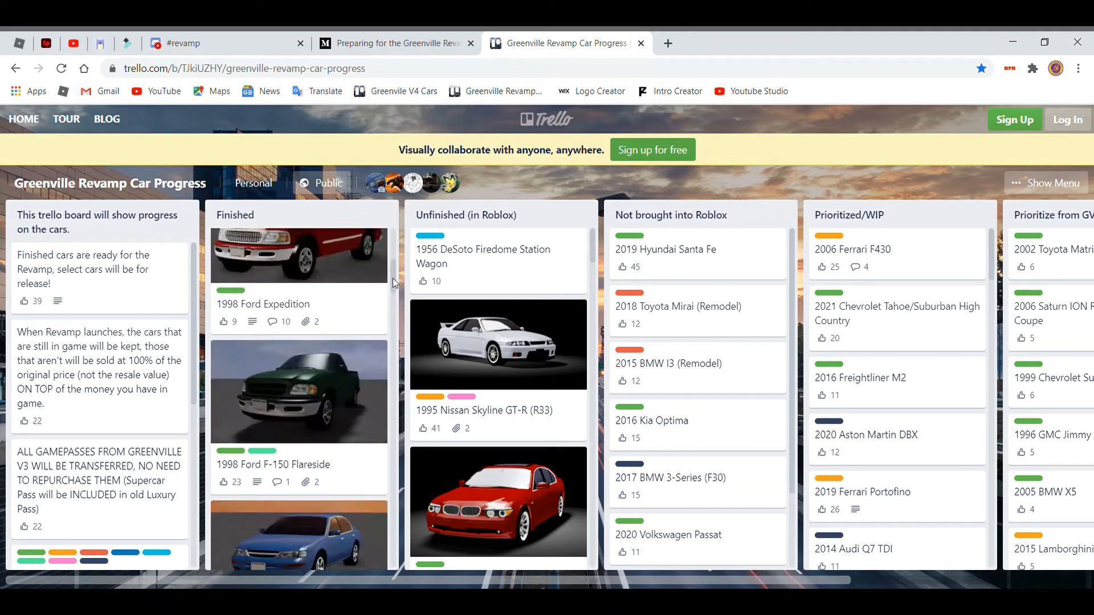
scroll(down, 3)
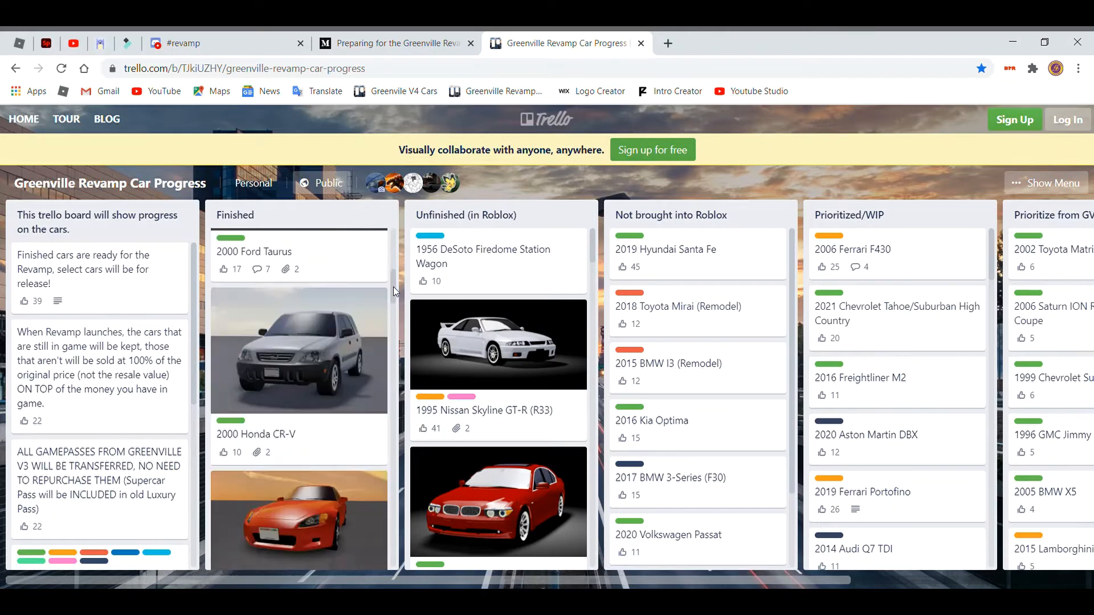
scroll(down, 3)
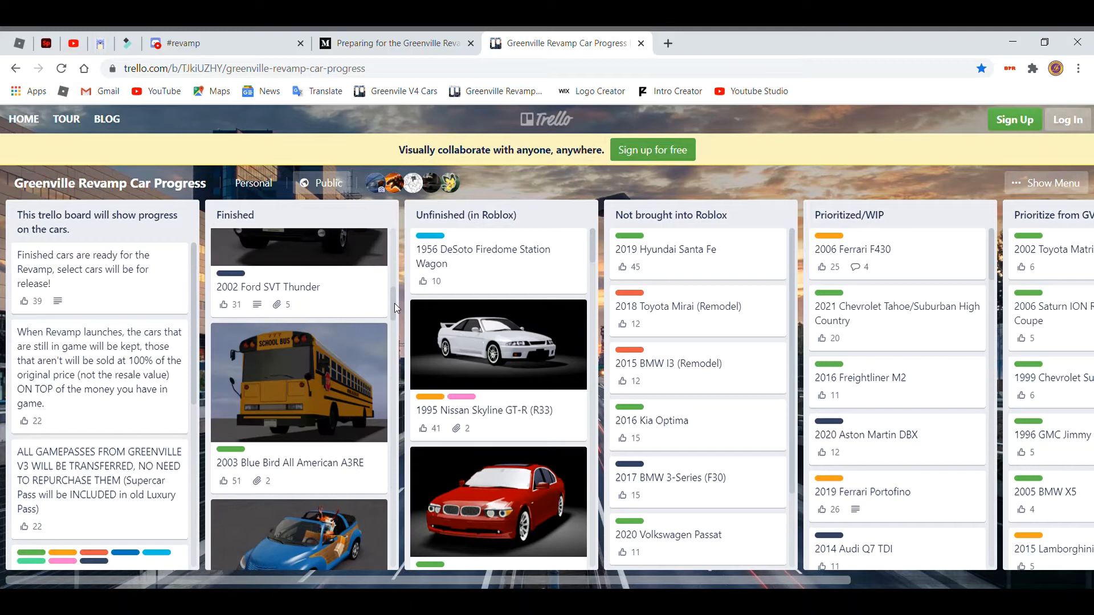
scroll(down, 3)
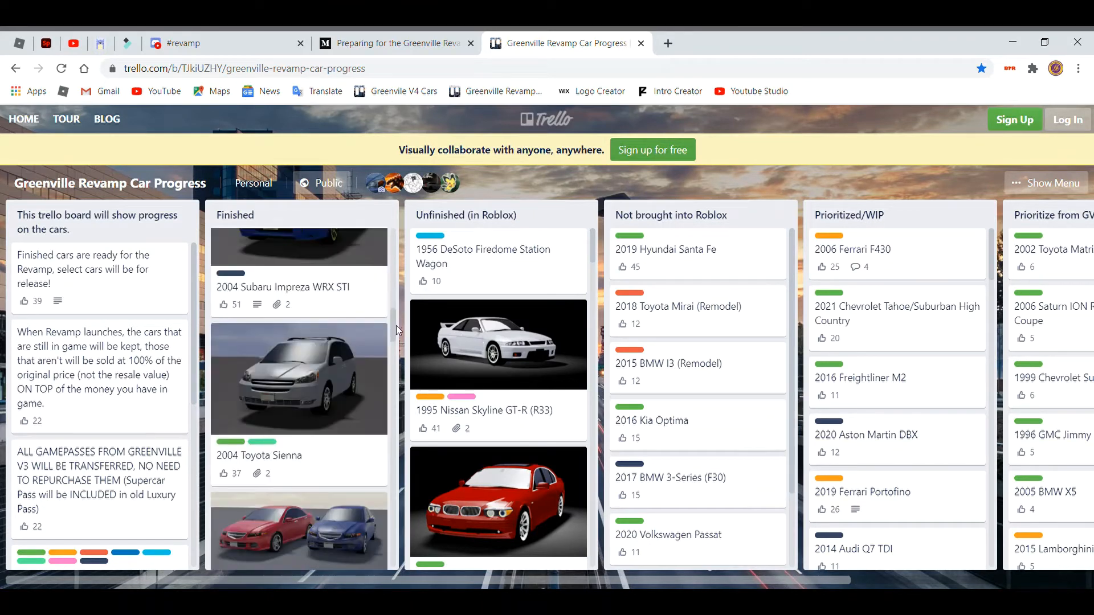
scroll(down, 3)
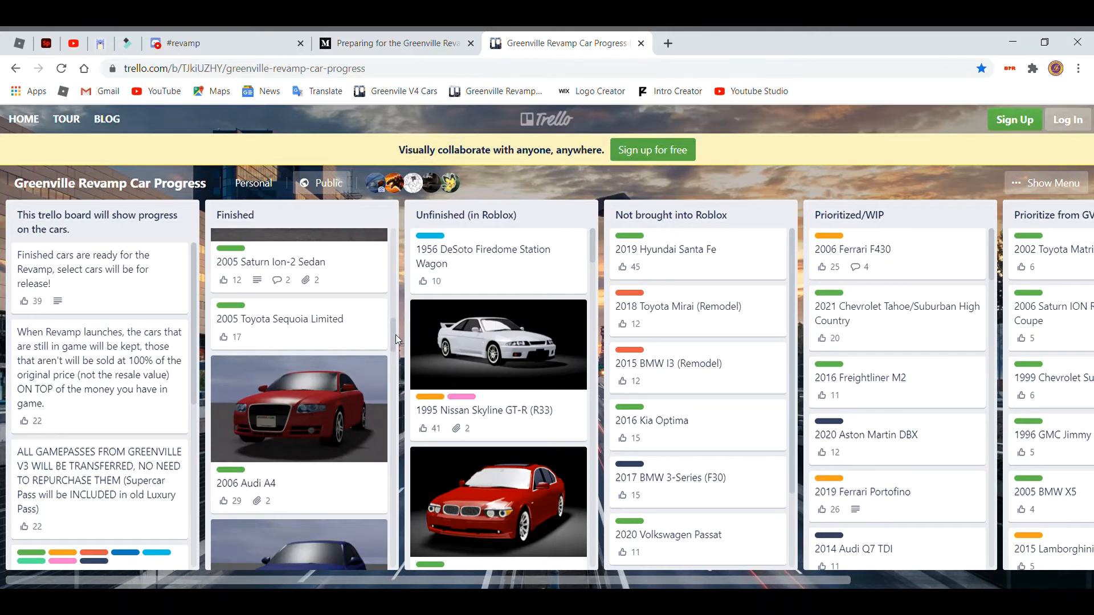
Continue down the Finished list to the 2008 Dodge Grand Caravan.
scroll(down, 3)
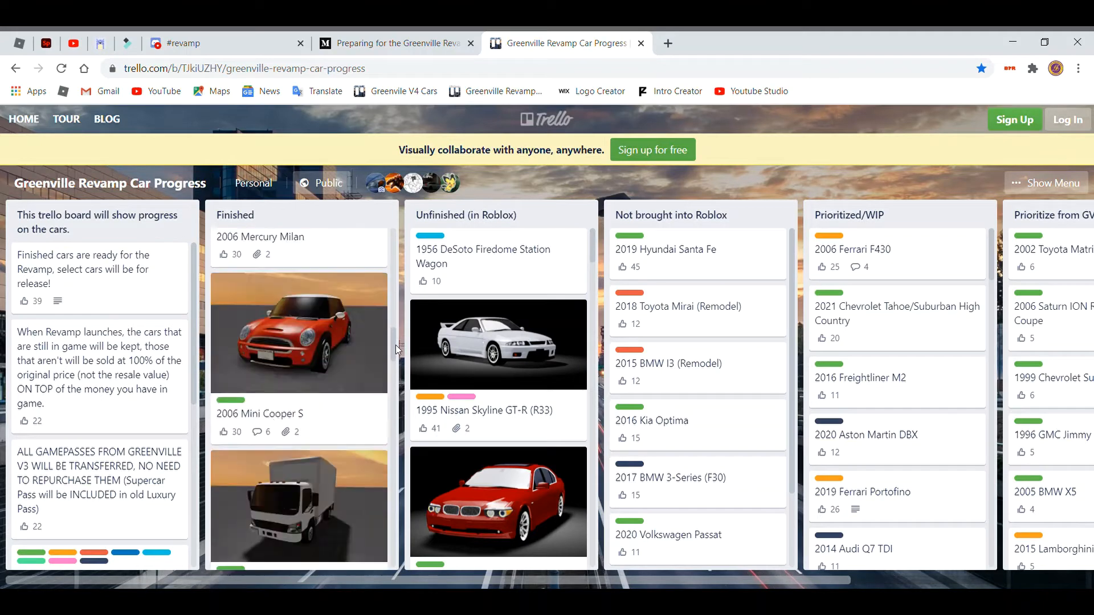
scroll(down, 3)
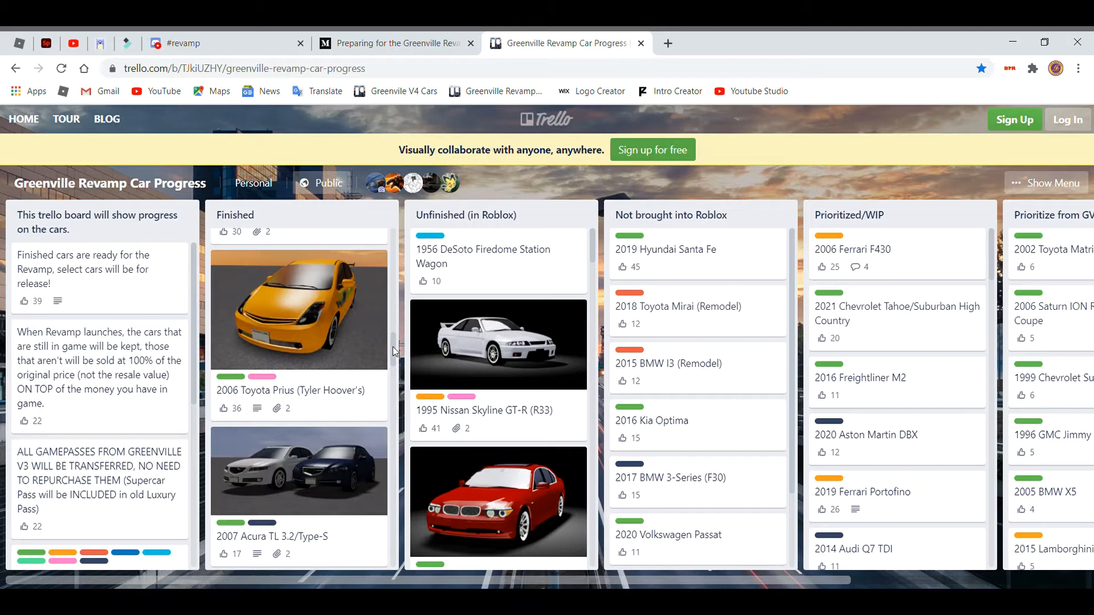
scroll(down, 3)
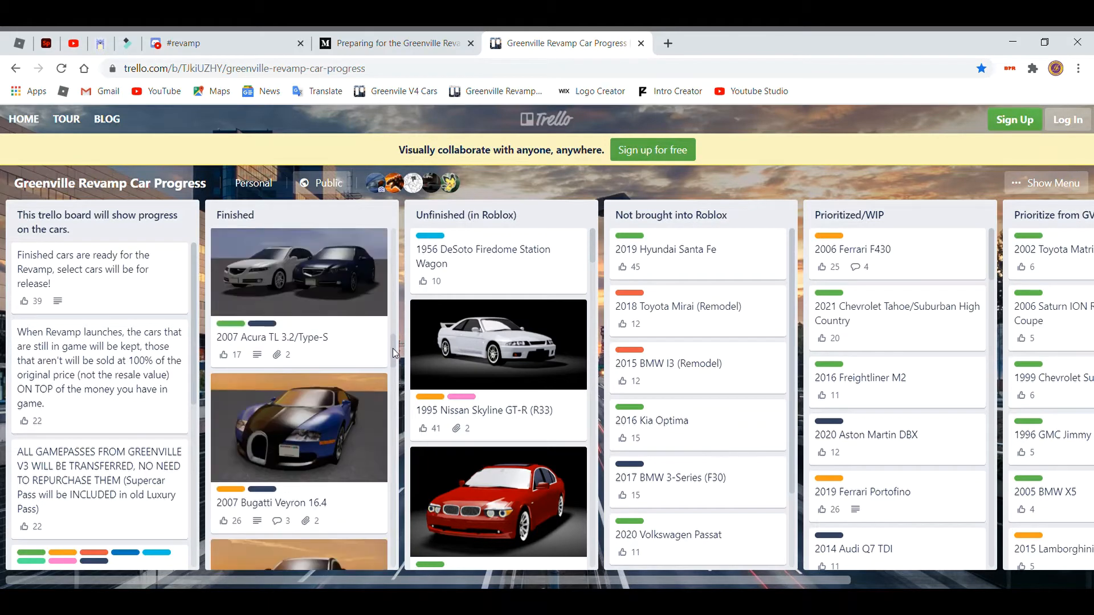
scroll(down, 3)
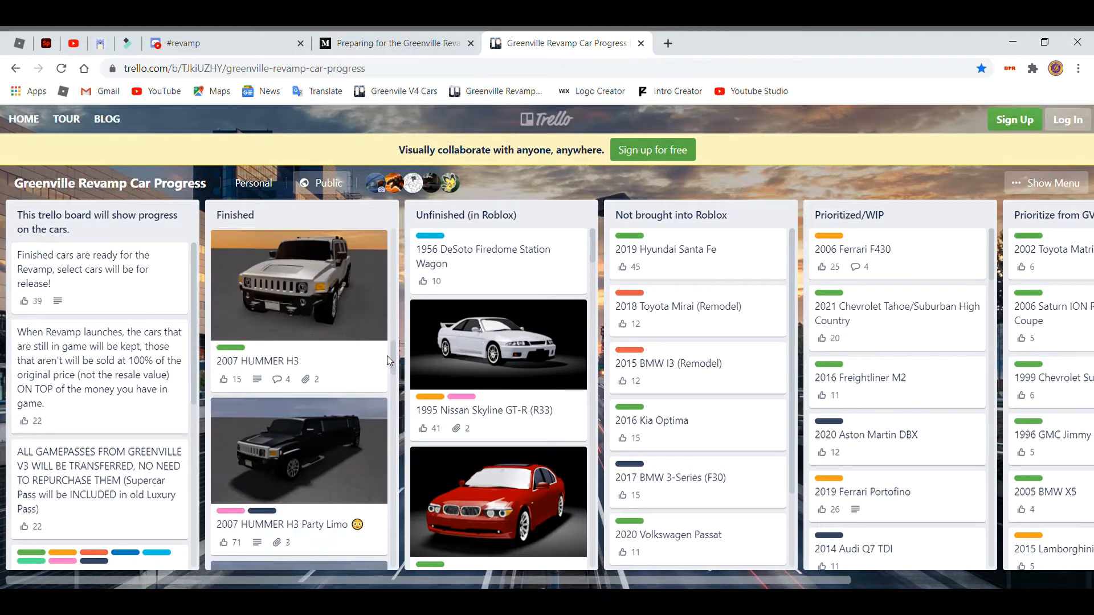
scroll(down, 3)
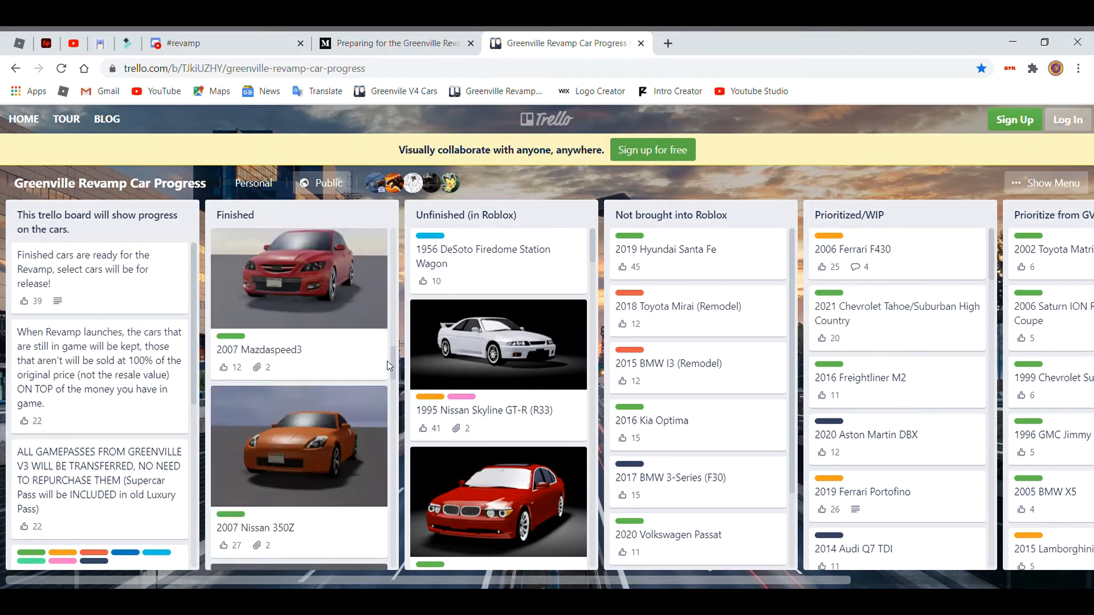
scroll(down, 3)
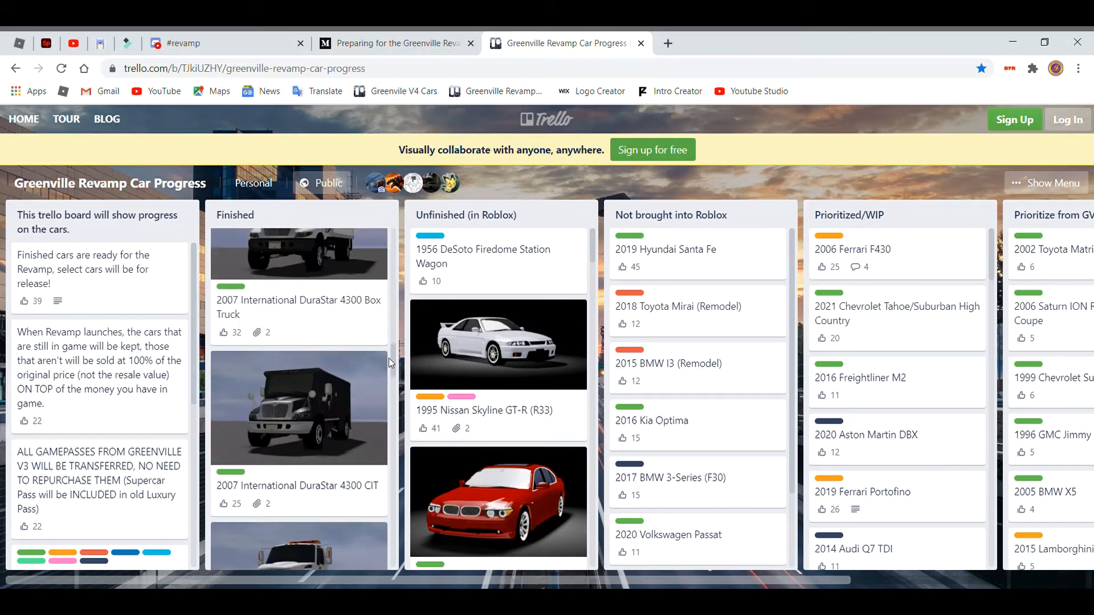
scroll(down, 3)
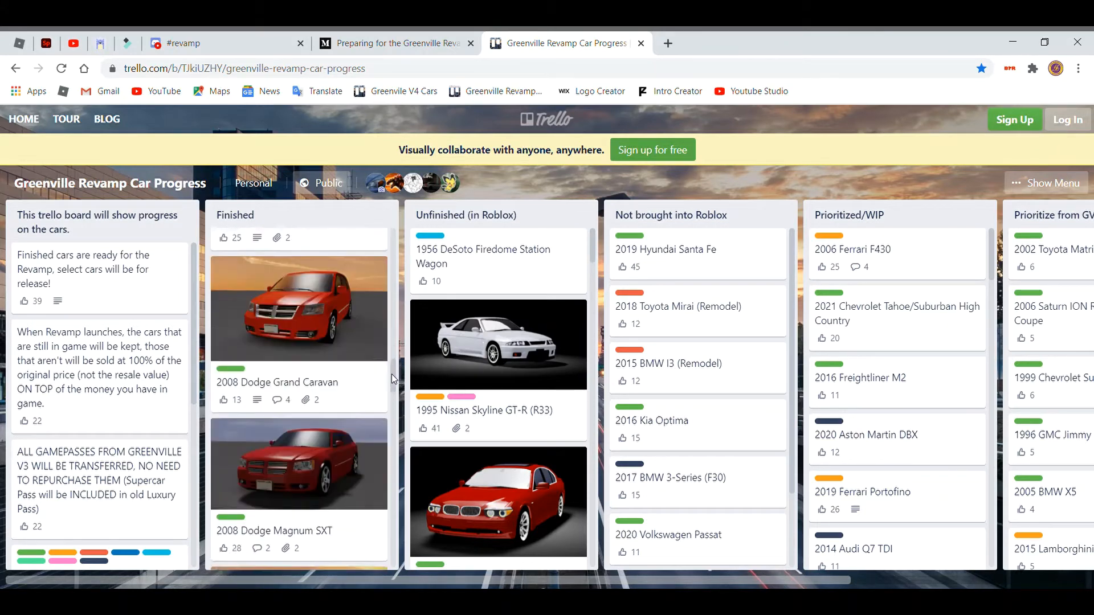
Scroll the Finished list down through the 2010s and 2021–2022 models.
scroll(down, 3)
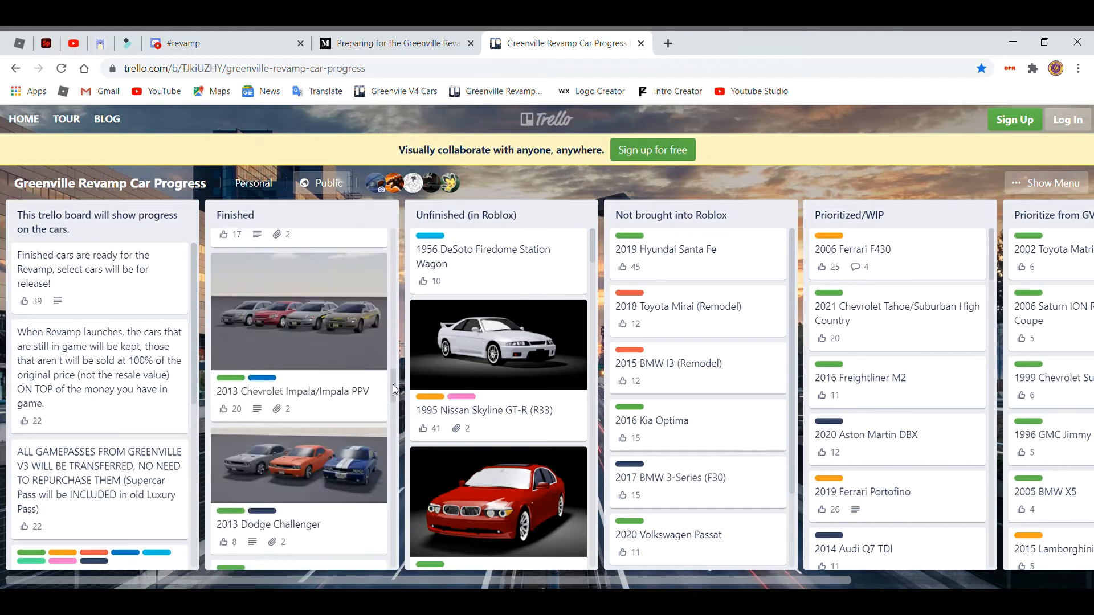
scroll(down, 3)
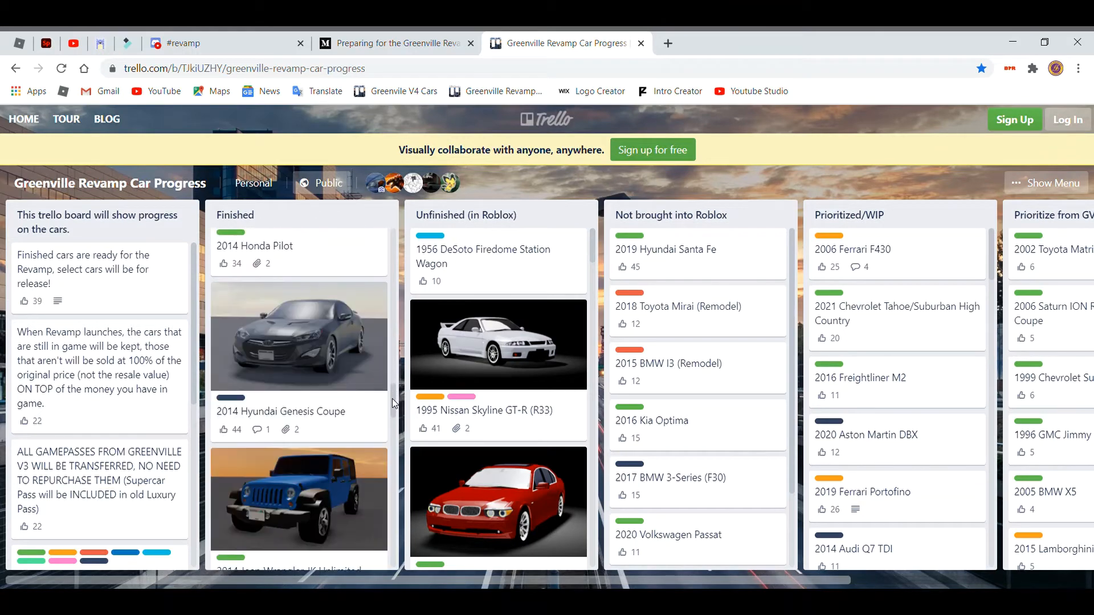
scroll(down, 3)
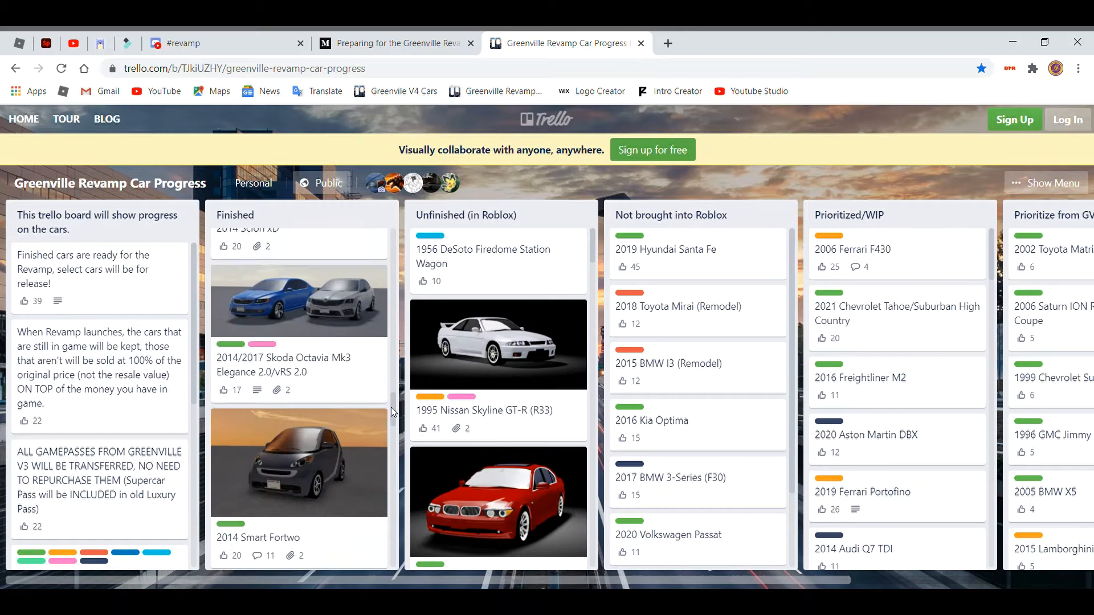
scroll(down, 3)
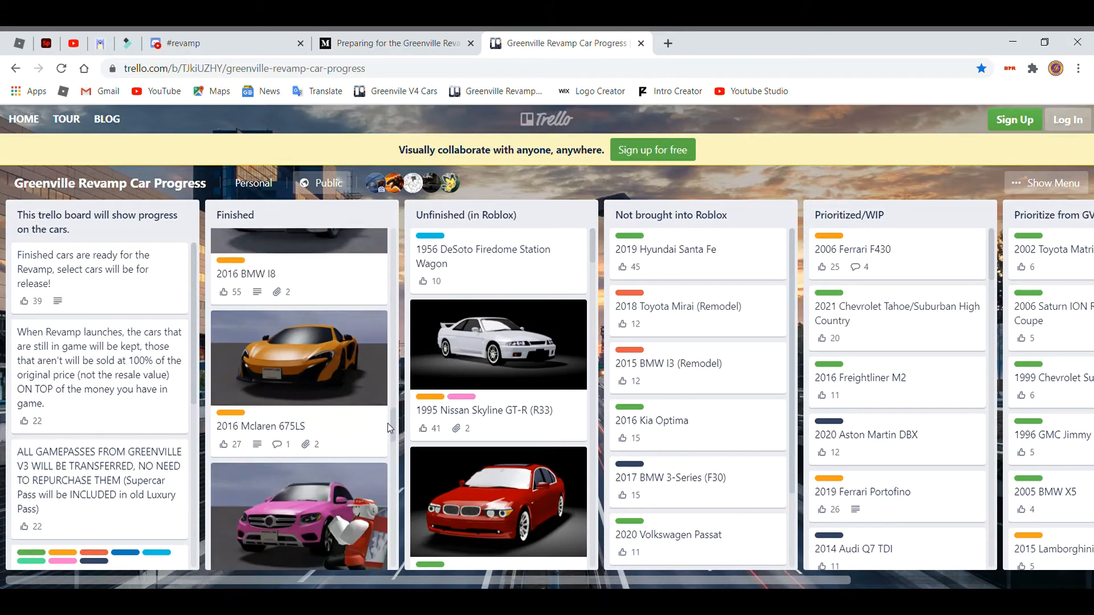
scroll(down, 3)
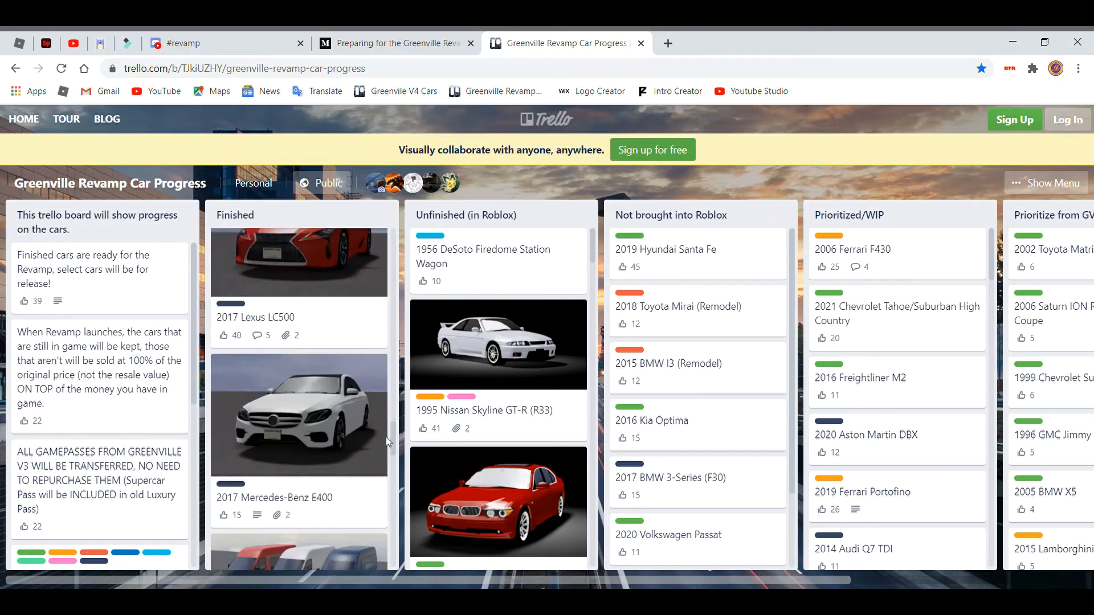
scroll(down, 3)
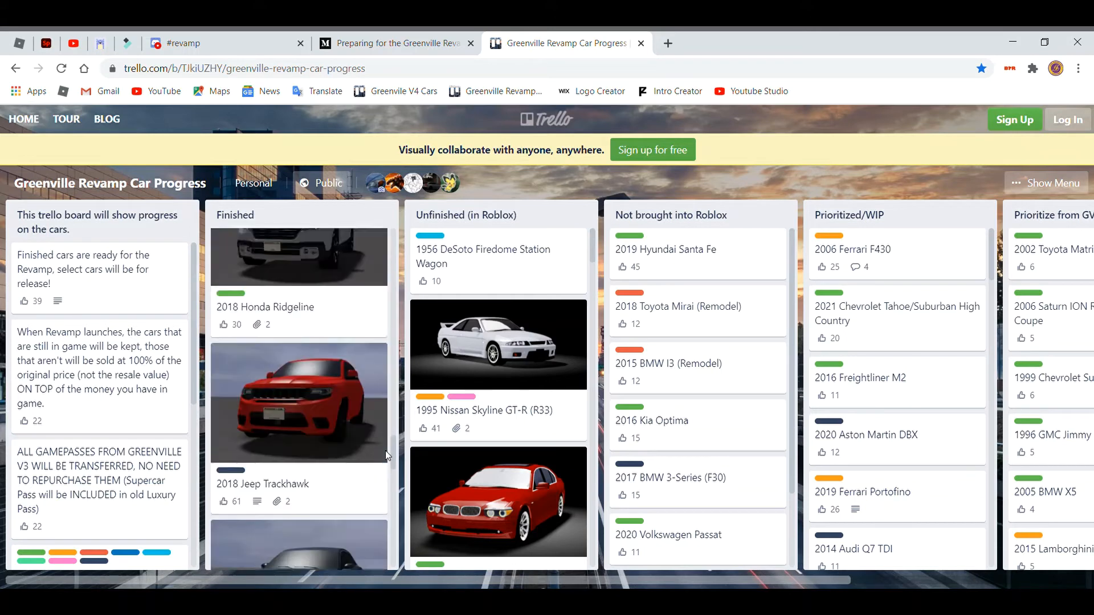
scroll(down, 3)
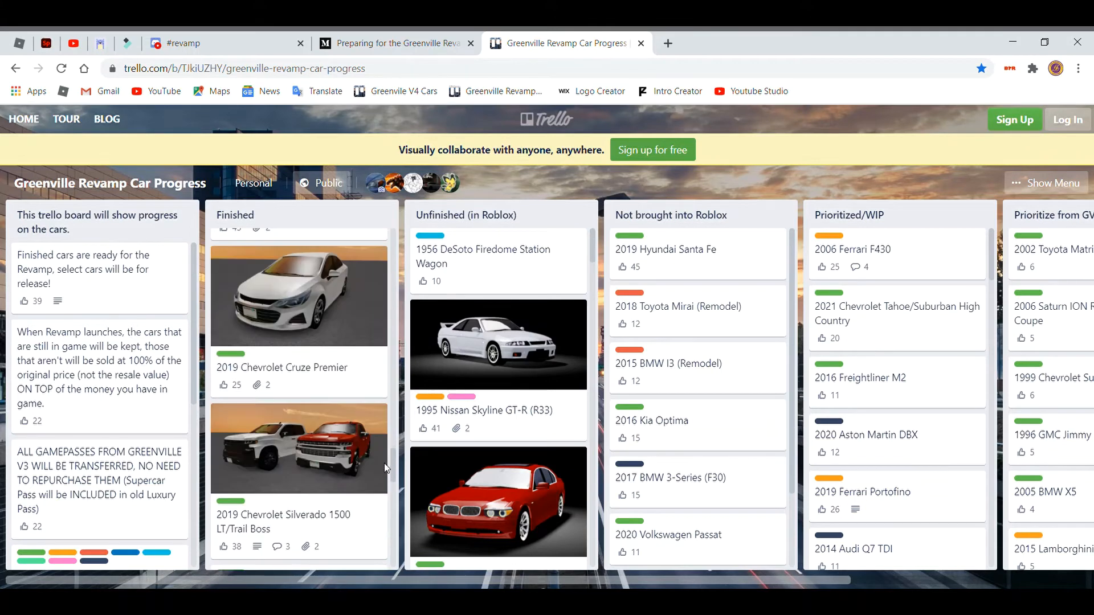
scroll(down, 3)
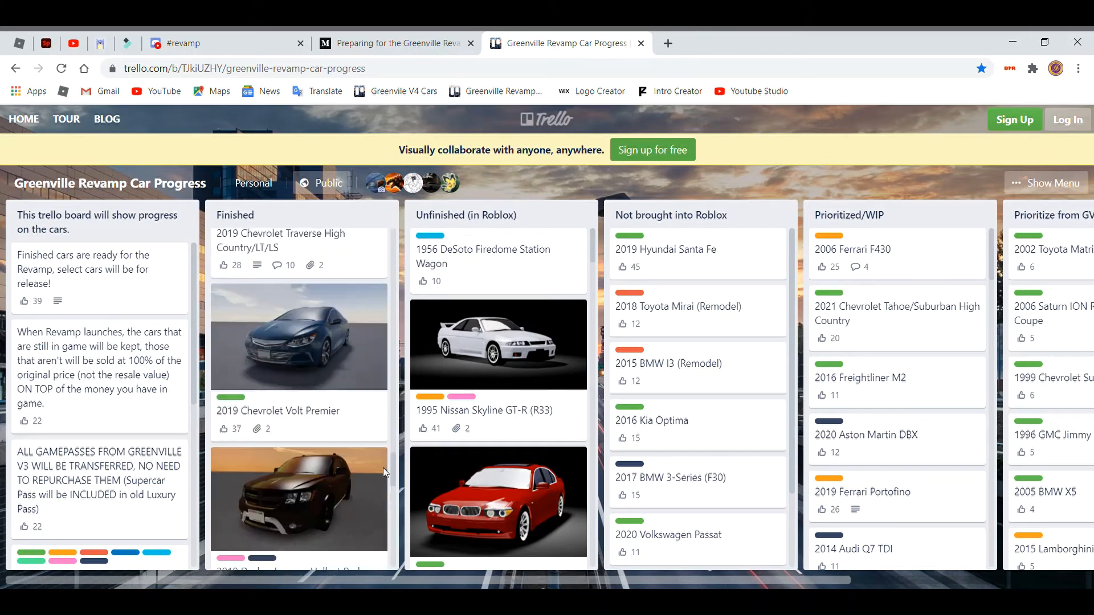
scroll(down, 3)
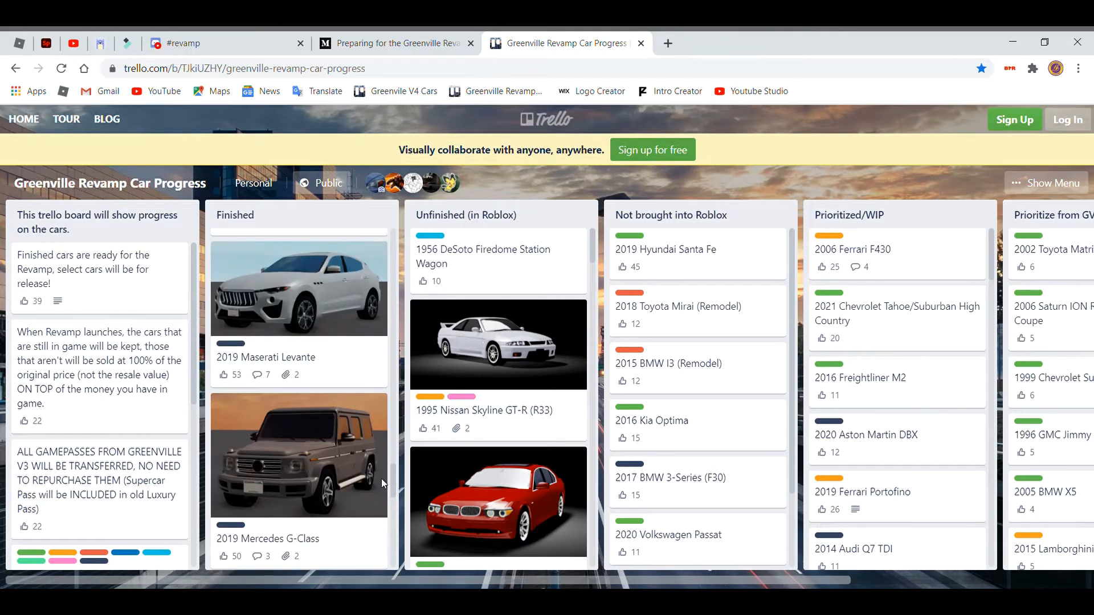
Reach the end of the Finished list with custom cards like albert's cool van and pt swagwagon.
scroll(down, 3)
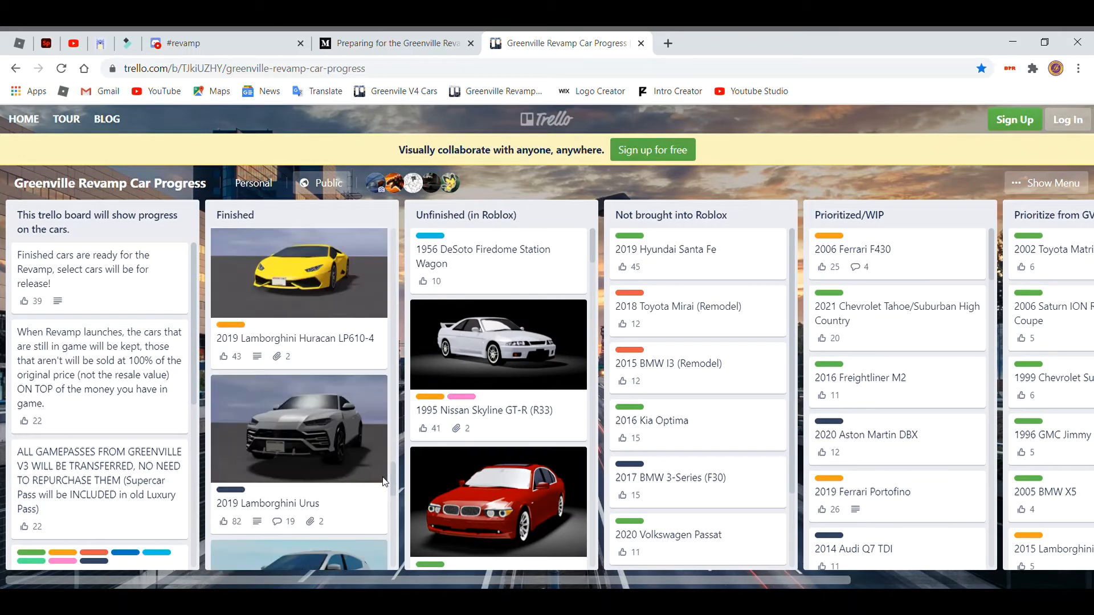
scroll(down, 3)
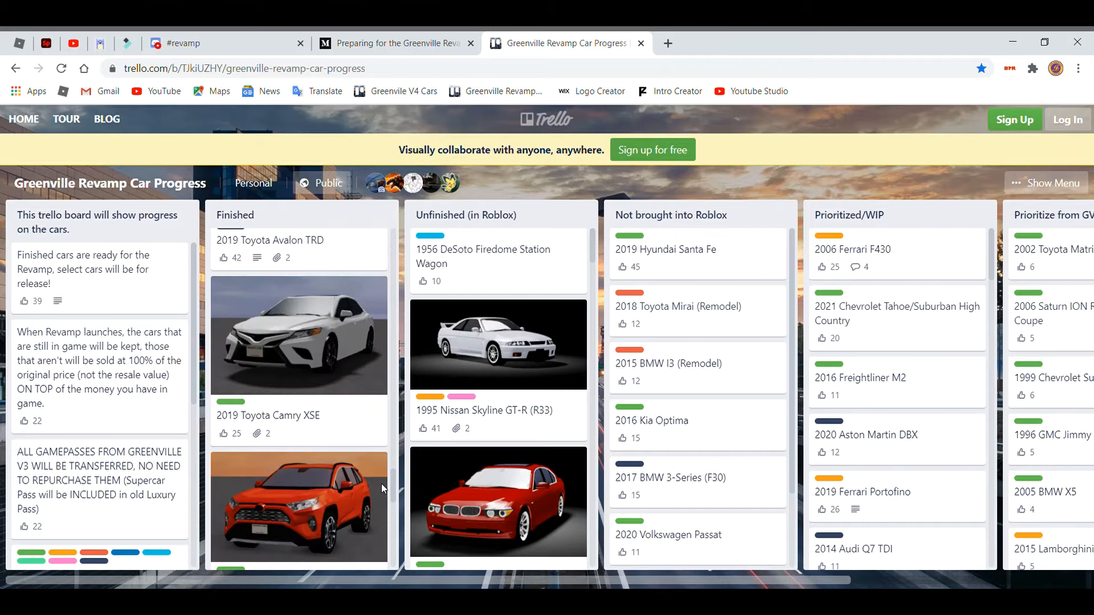
scroll(down, 3)
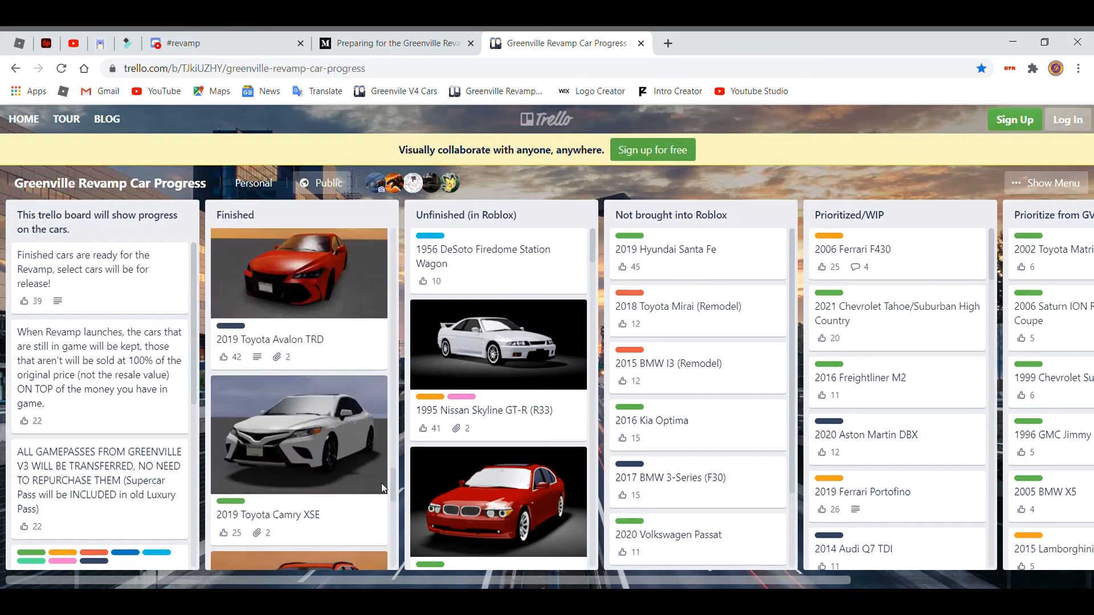
scroll(down, 3)
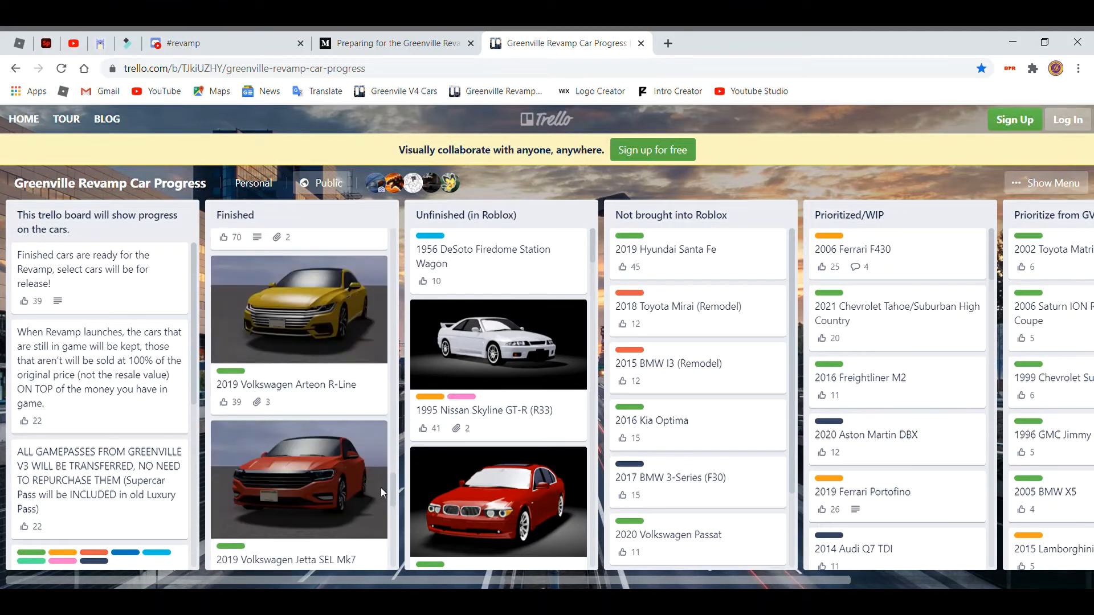
scroll(down, 3)
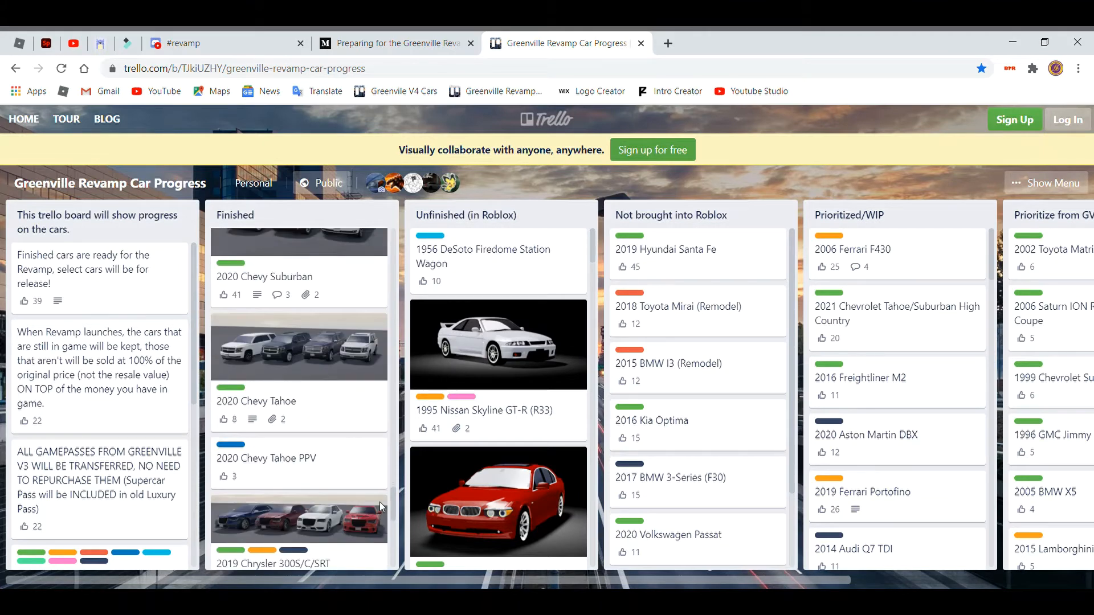
scroll(down, 3)
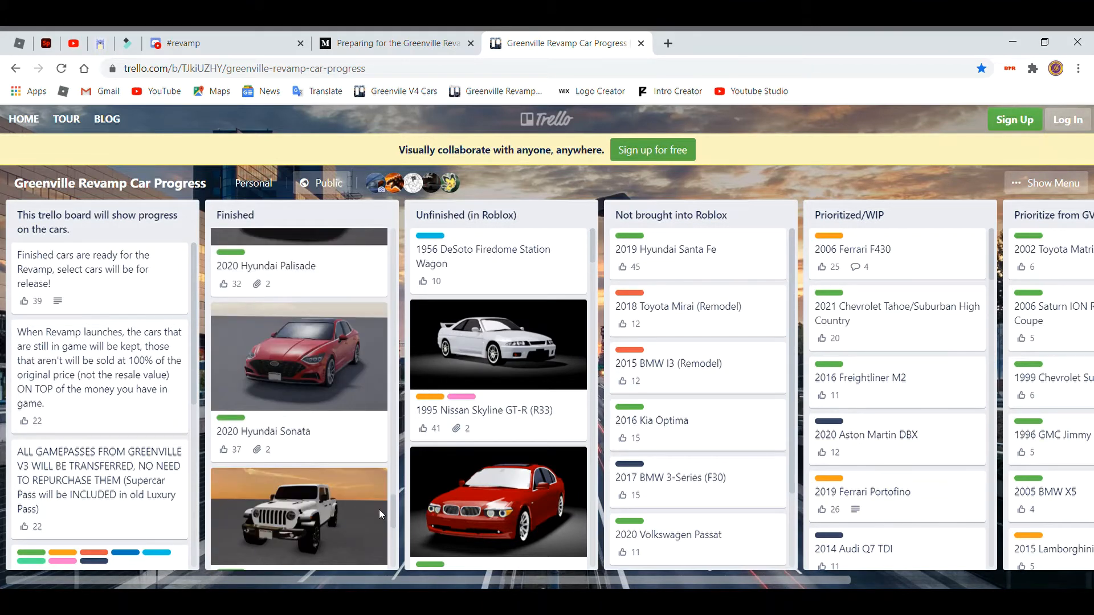
scroll(down, 3)
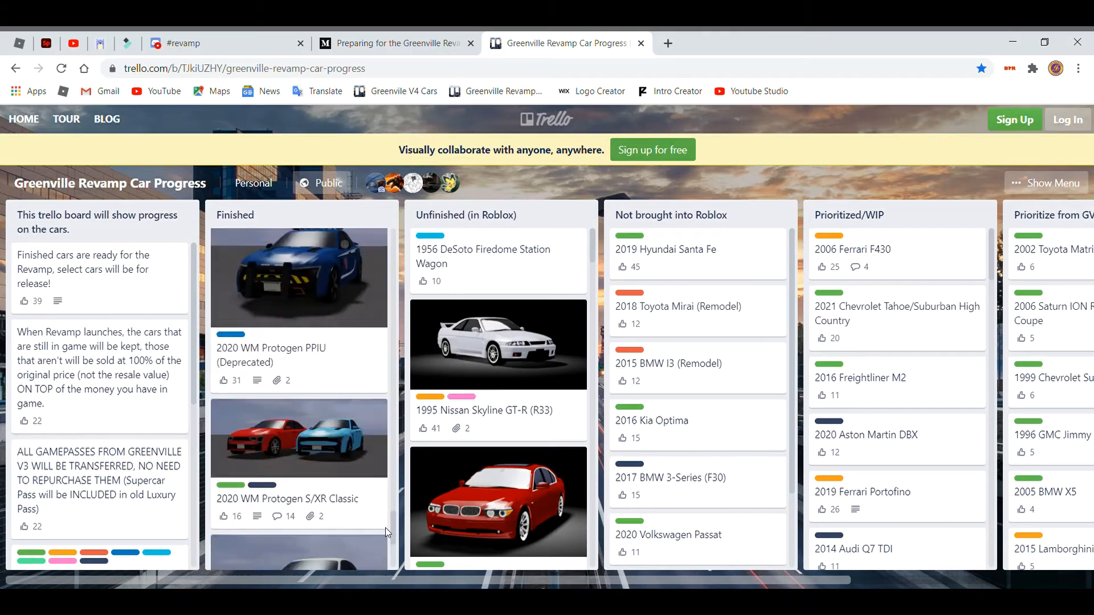
scroll(down, 3)
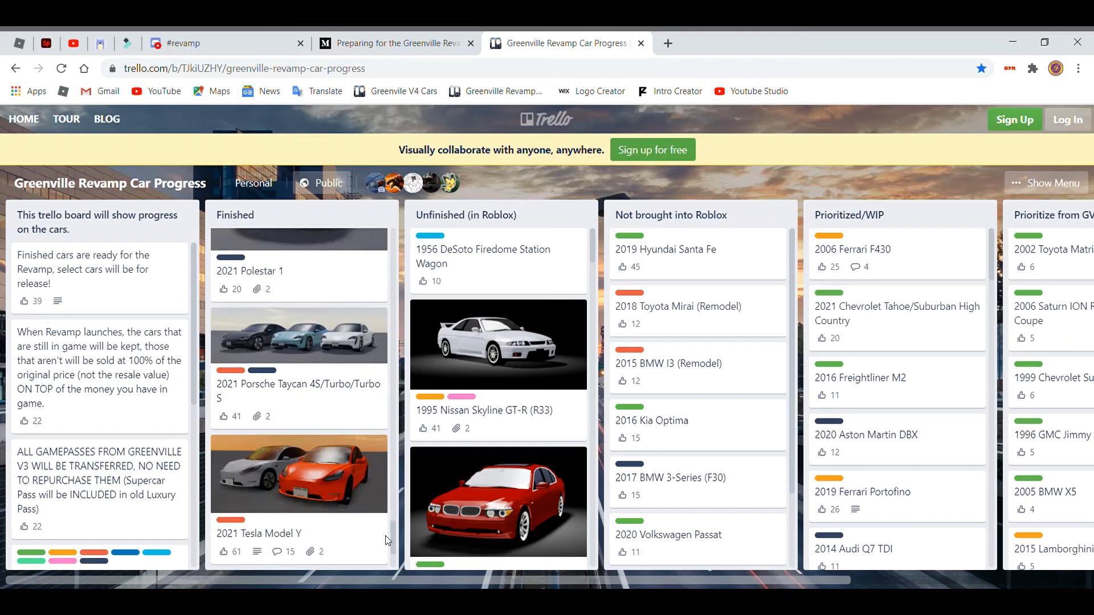
scroll(down, 3)
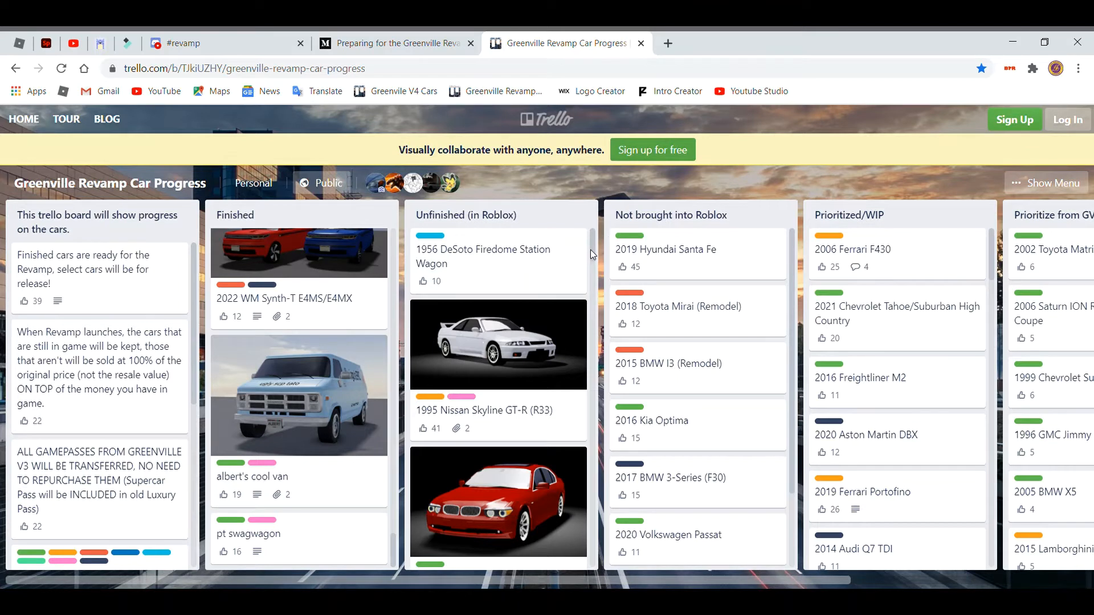
Scroll the Unfinished (in Roblox) list down to the 2021 Mercedes GLB and Toyota Venza Limited cards.
scroll(down, 3)
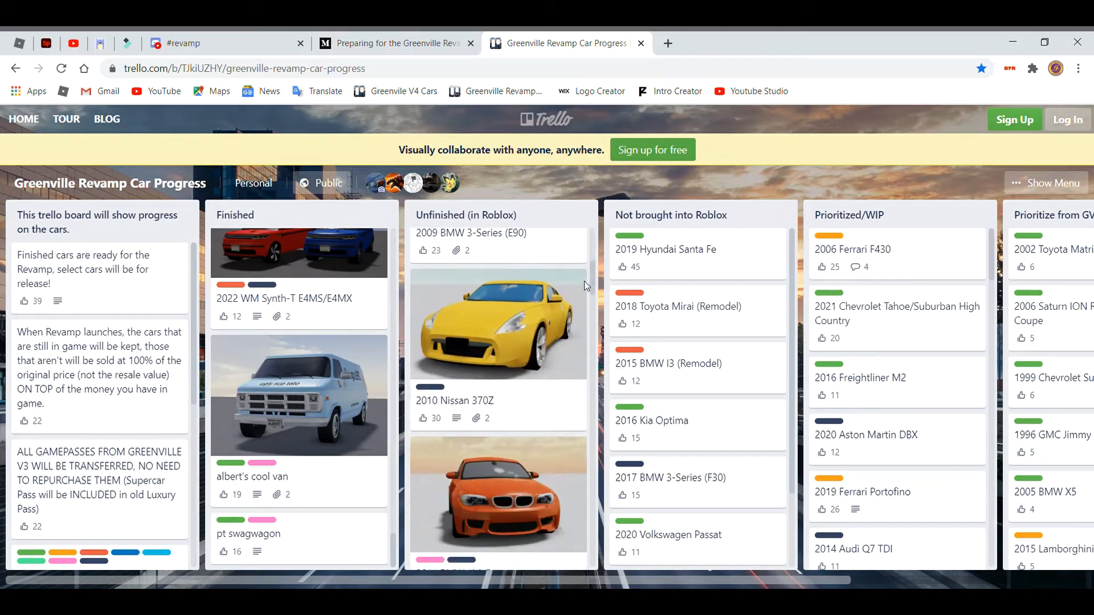
scroll(down, 3)
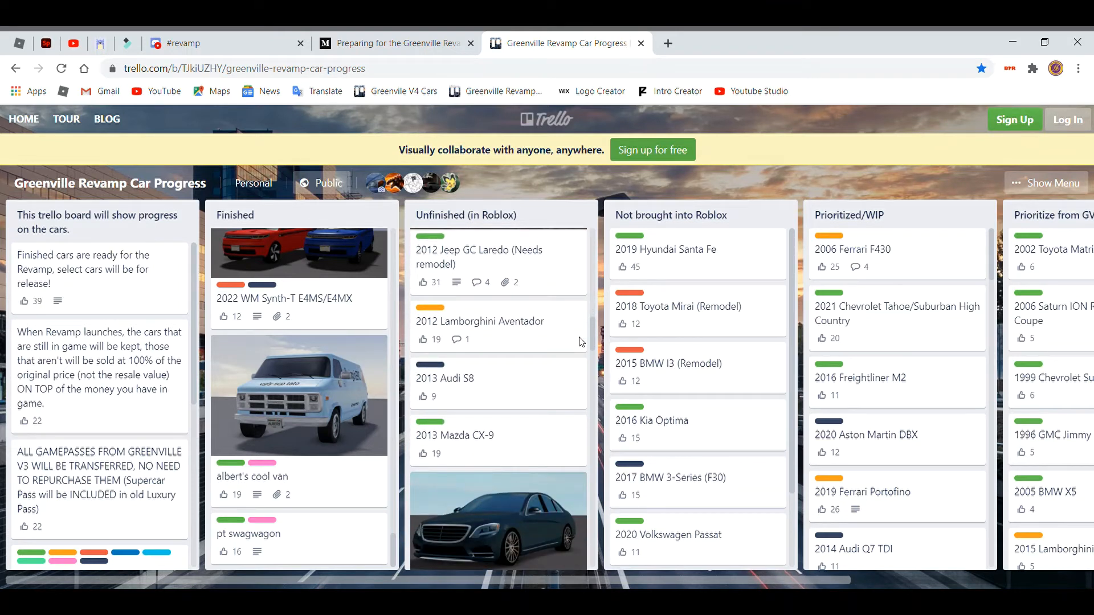
scroll(down, 3)
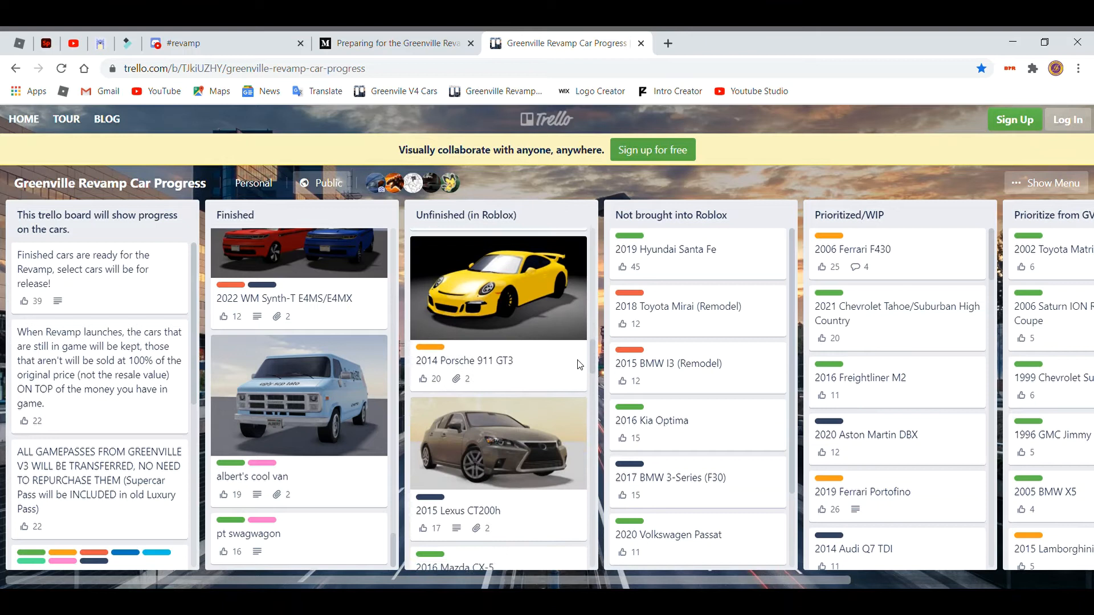
scroll(down, 3)
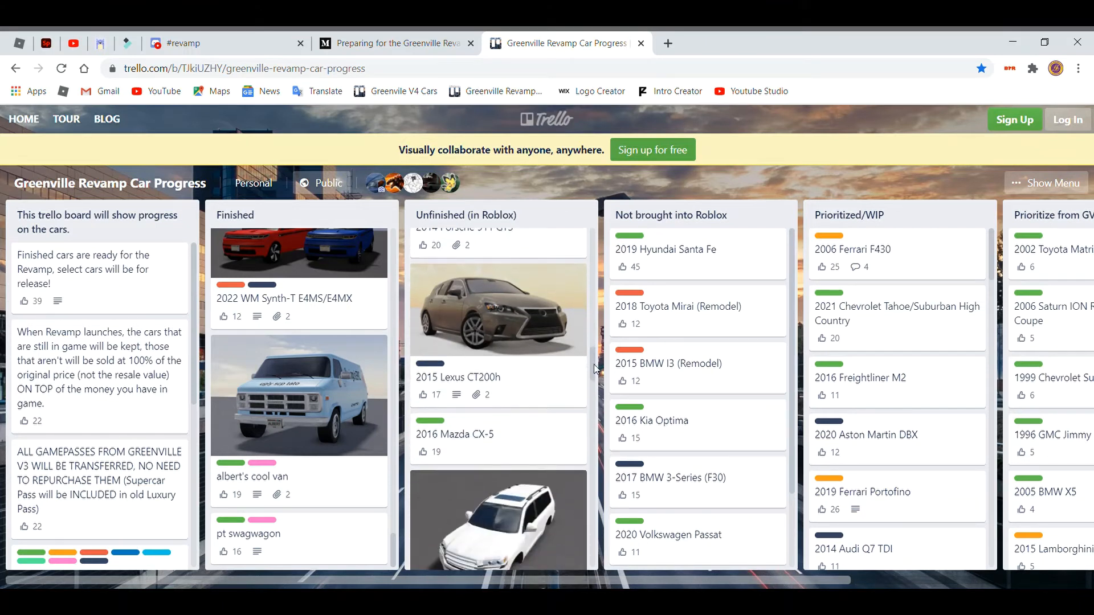
scroll(down, 3)
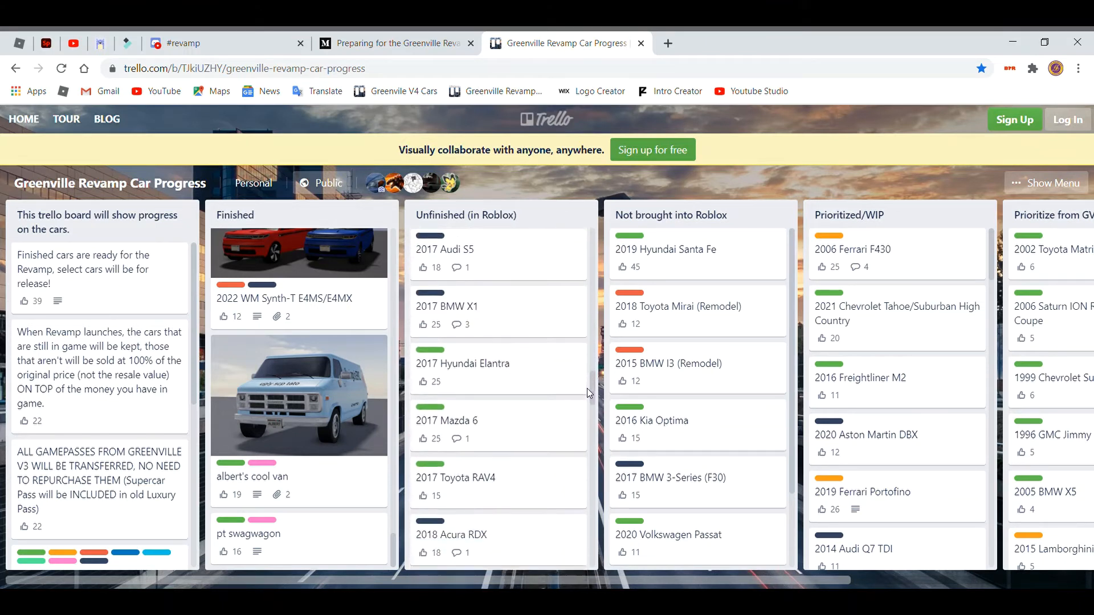
scroll(down, 3)
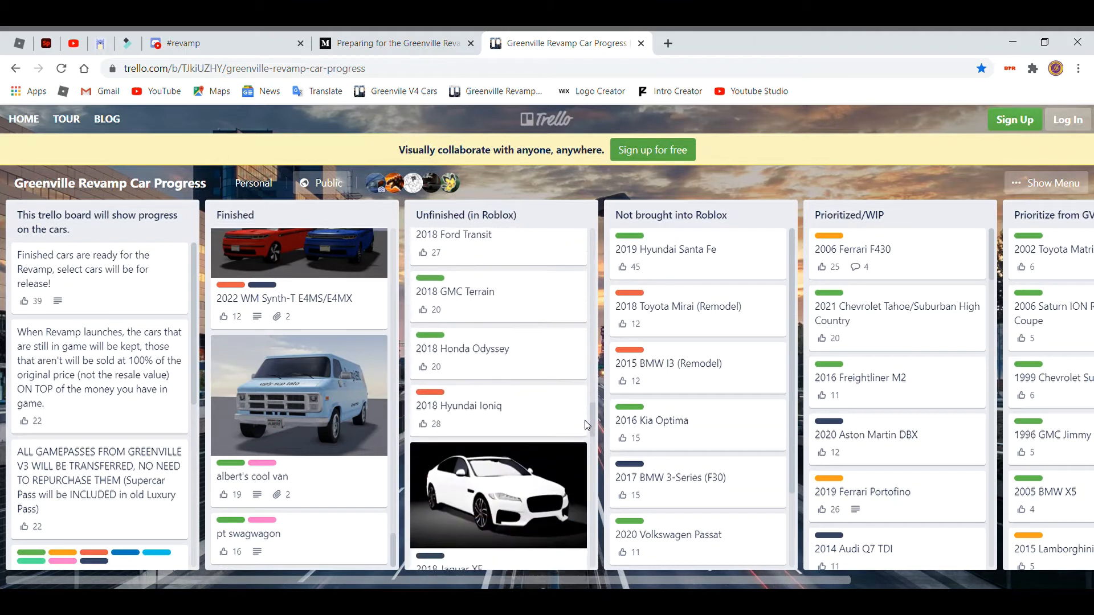
scroll(down, 3)
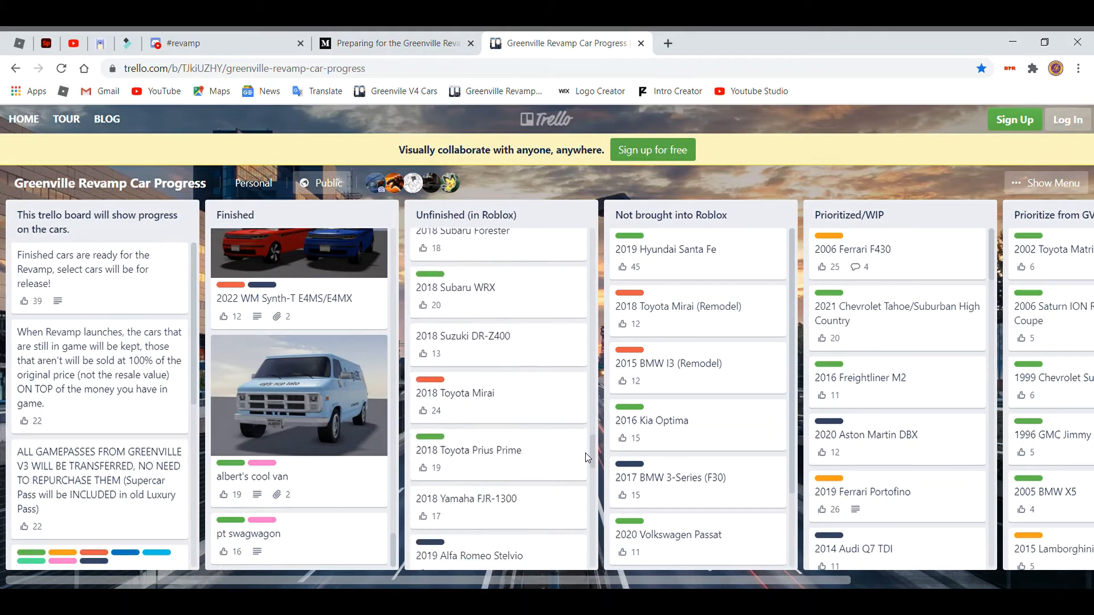
scroll(down, 3)
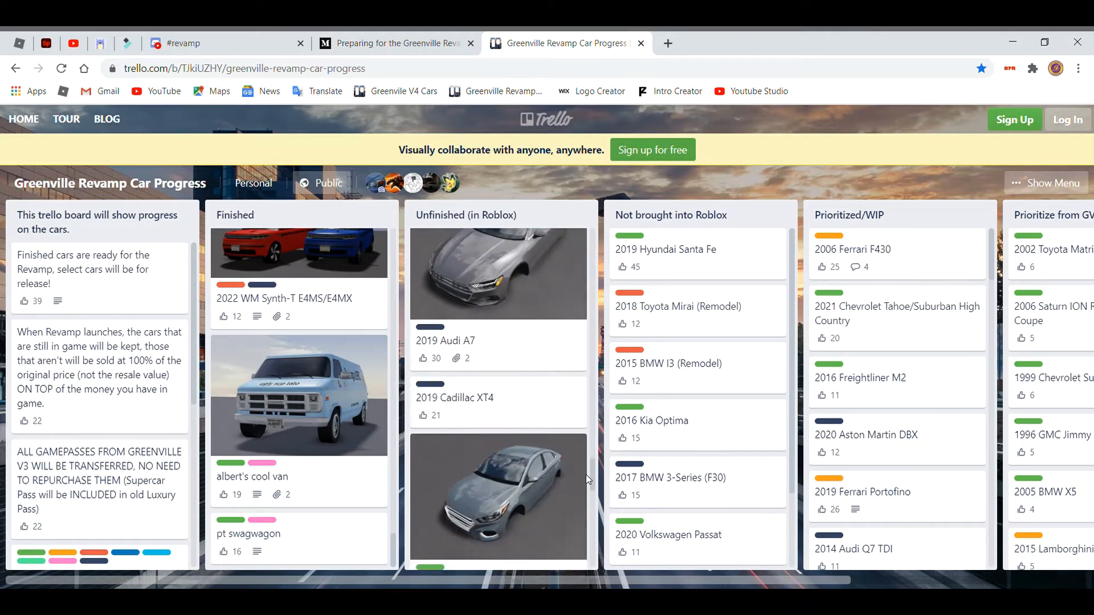
scroll(down, 3)
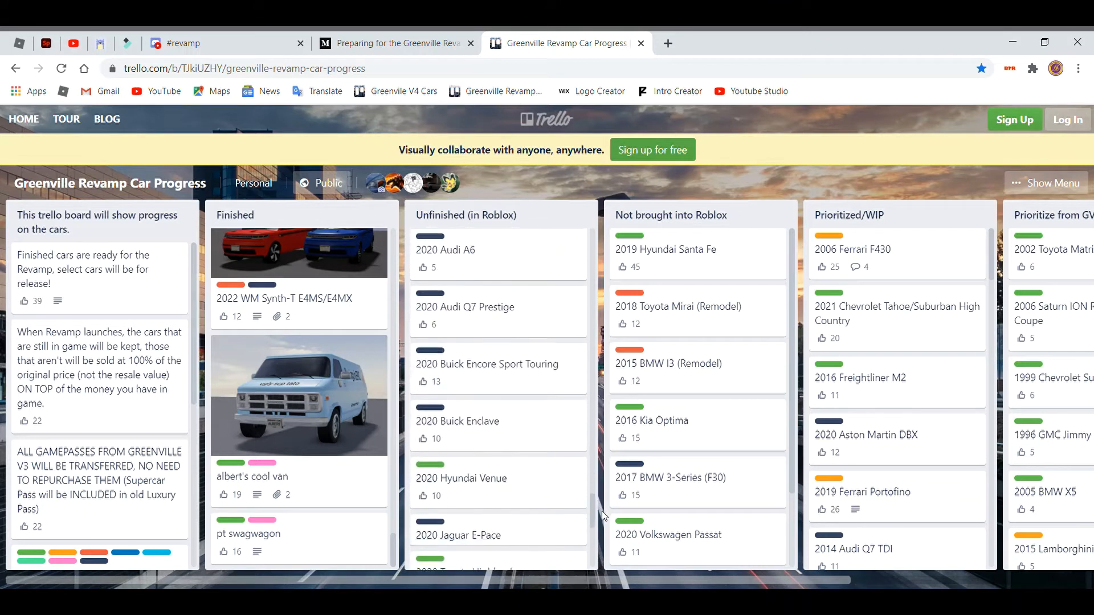
scroll(down, 3)
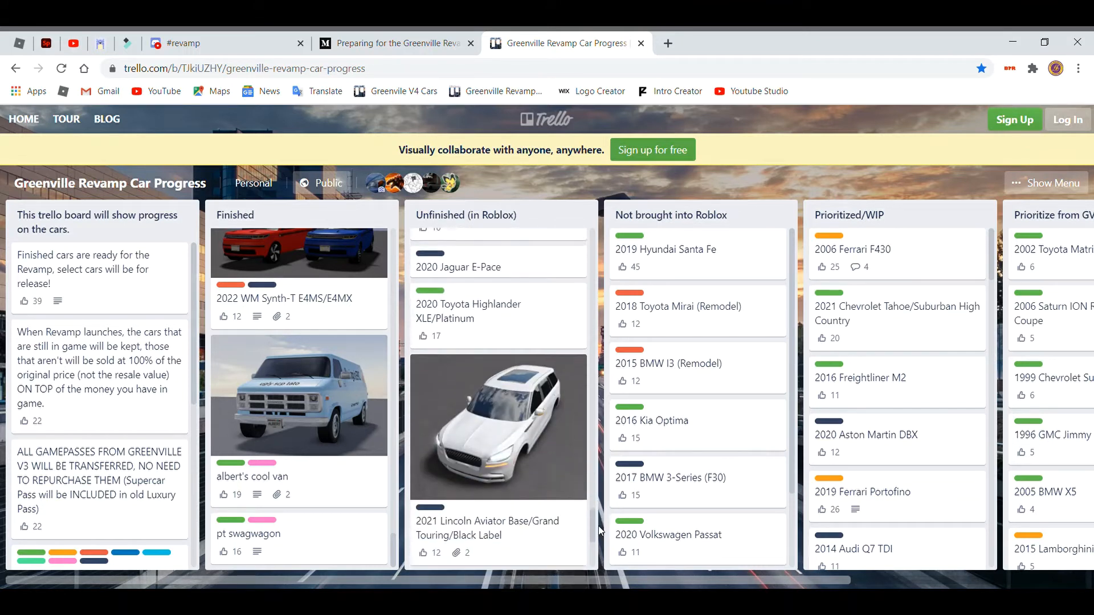
scroll(down, 3)
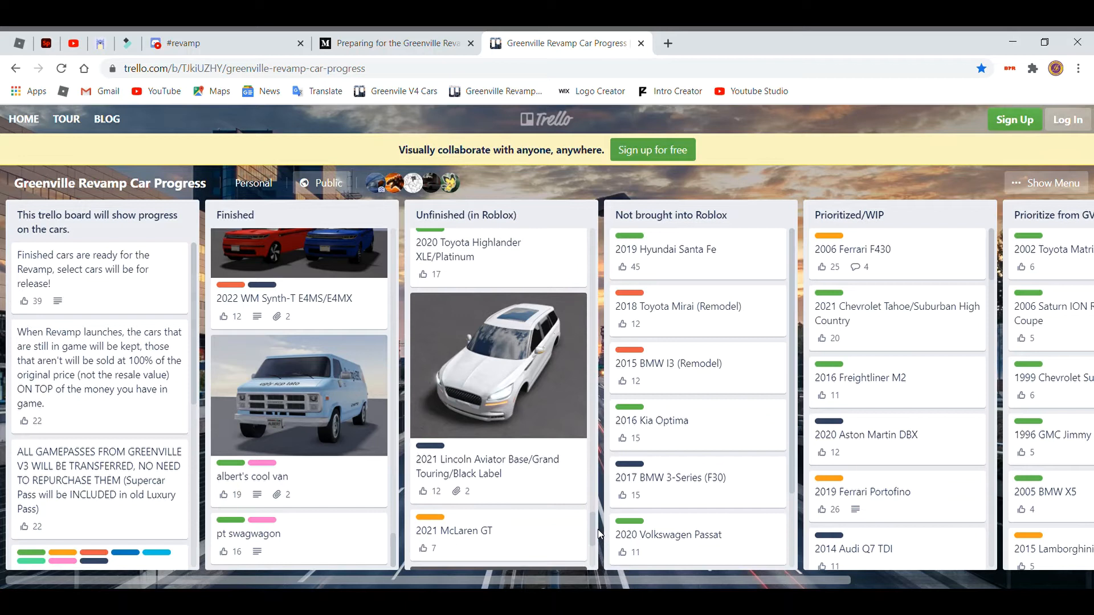
scroll(down, 3)
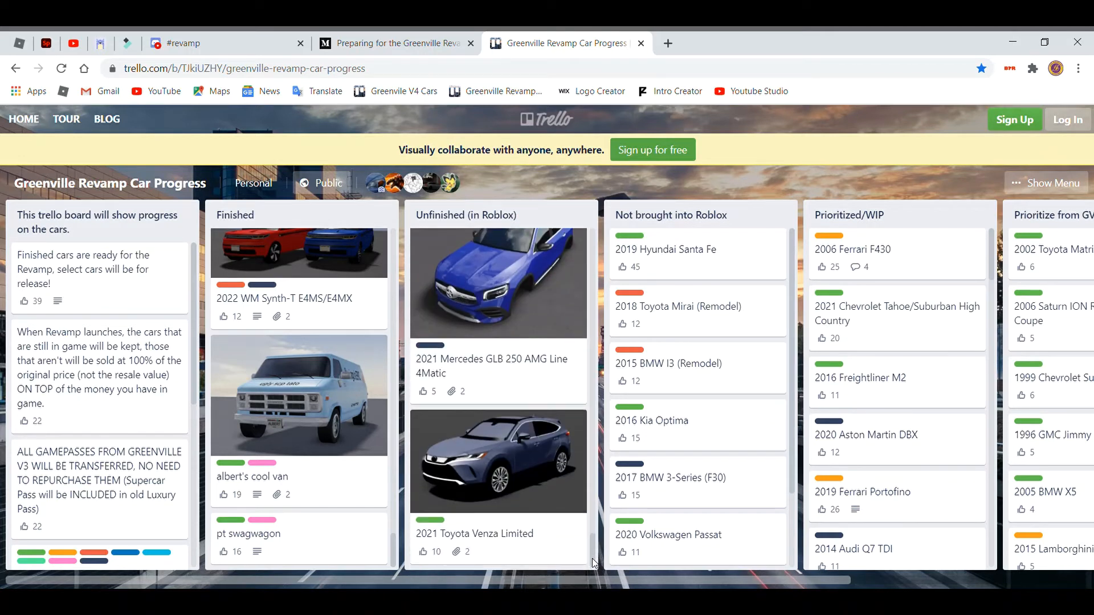
mouse_move(788, 256)
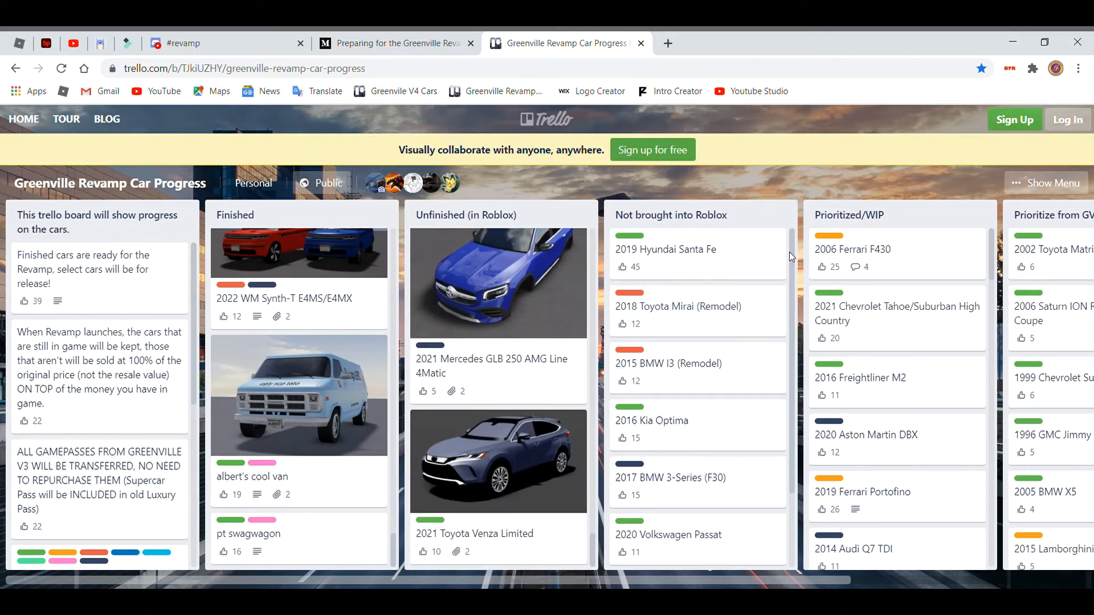
mouse_move(683, 260)
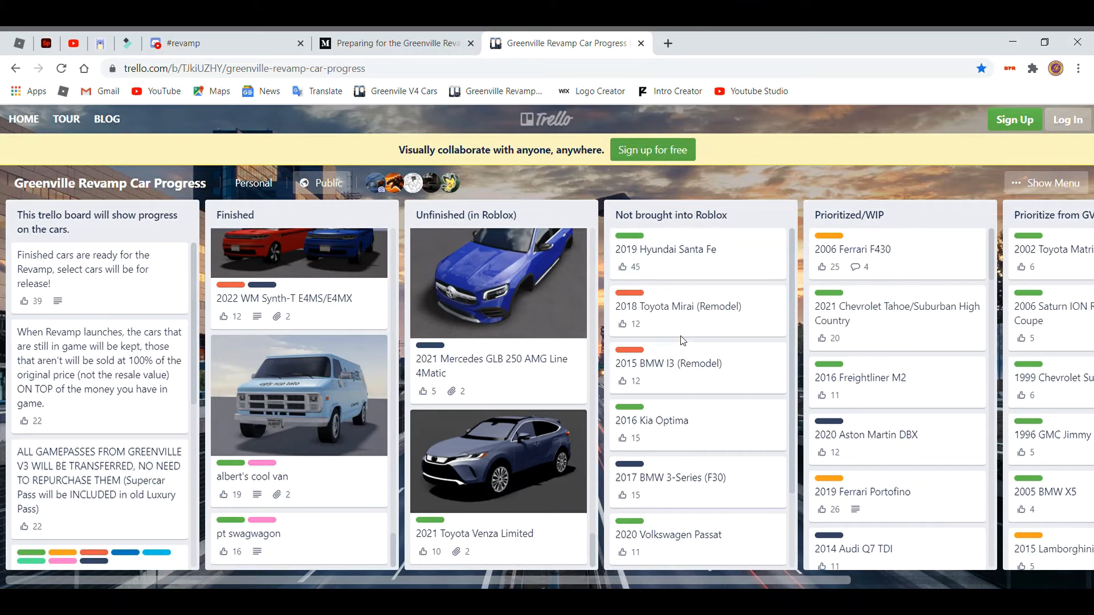
scroll(down, 3)
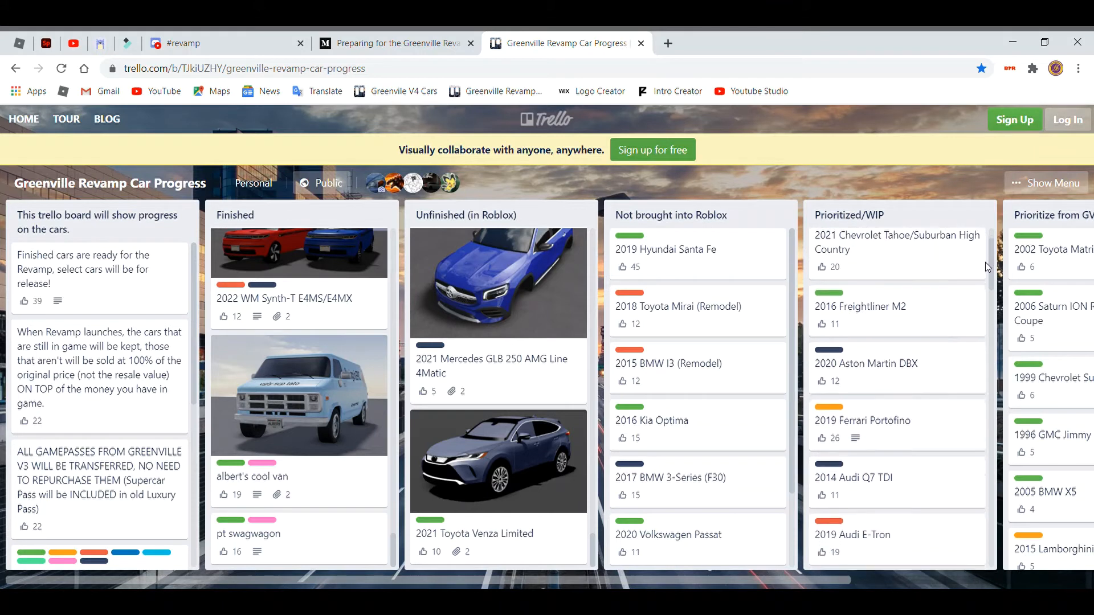
Scroll down the Prioritized/WIP list through its first cars.
scroll(down, 3)
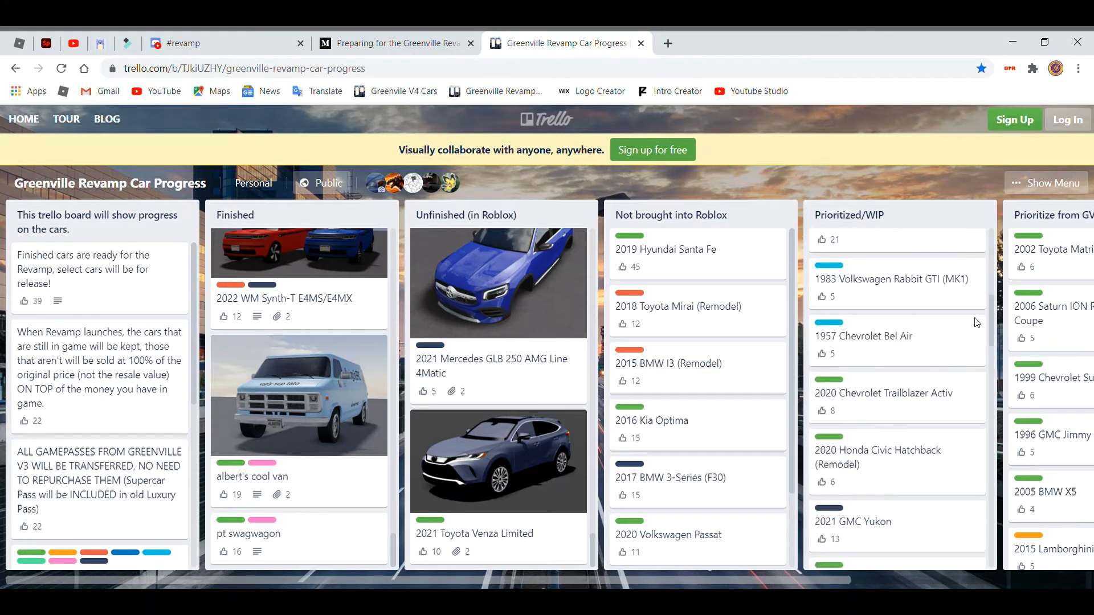
scroll(down, 3)
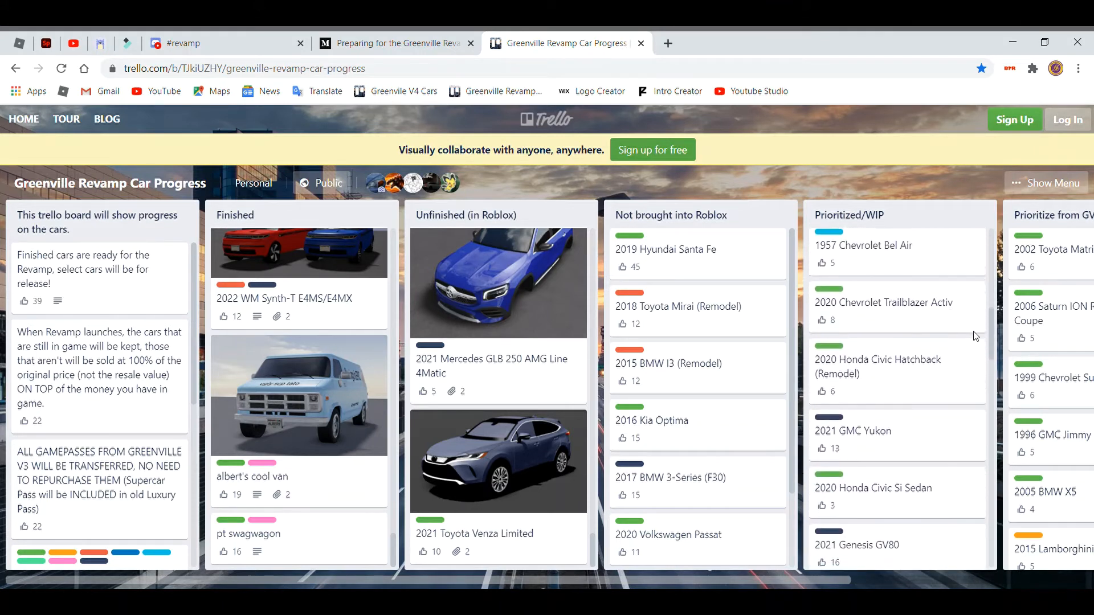
scroll(down, 3)
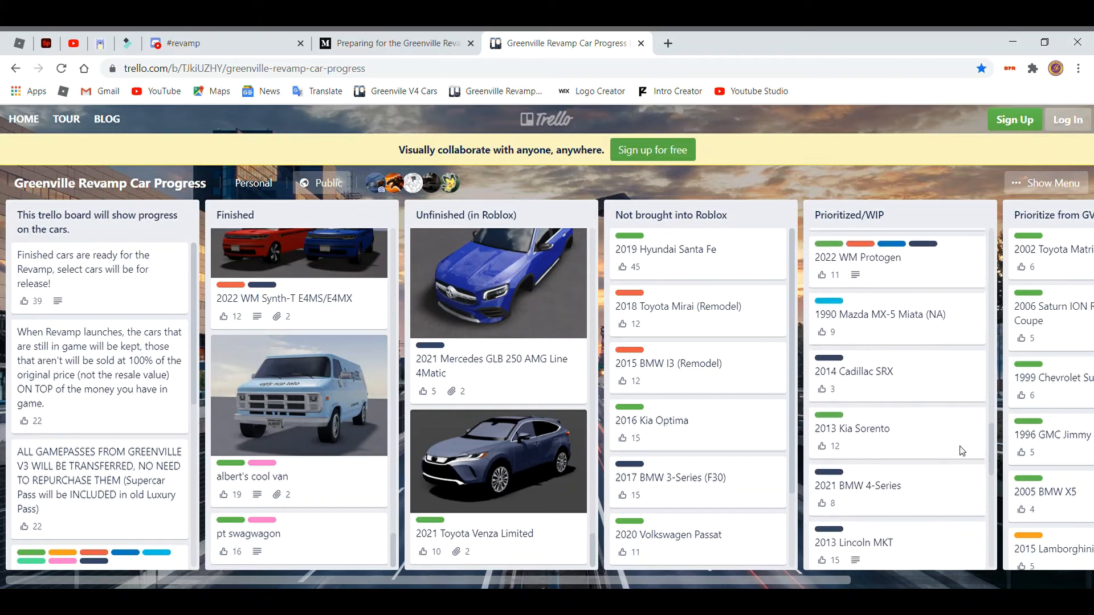
click(640, 44)
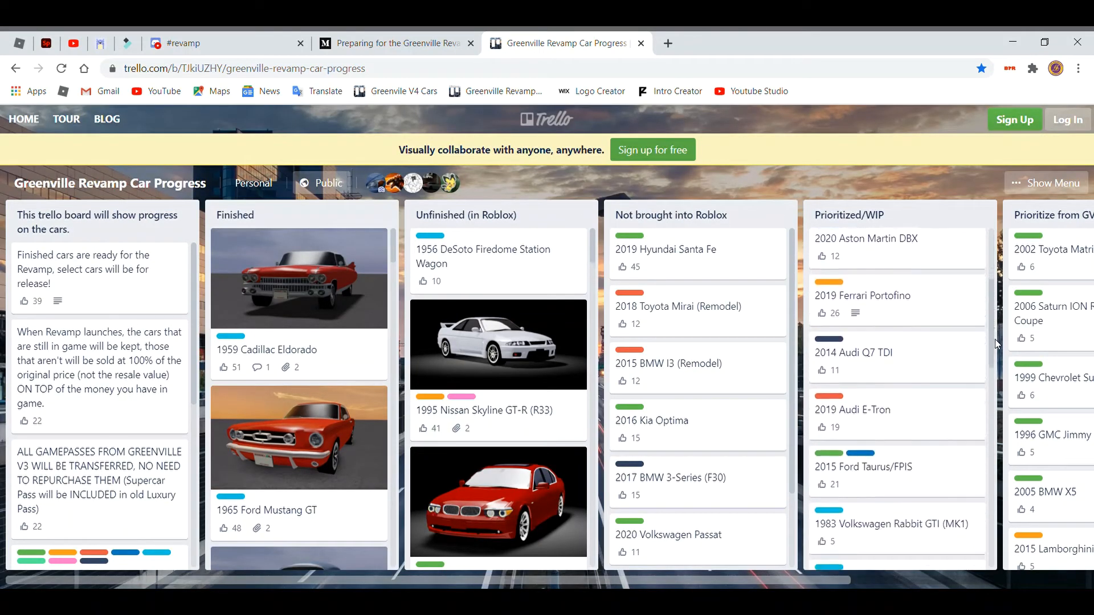
scroll(down, 3)
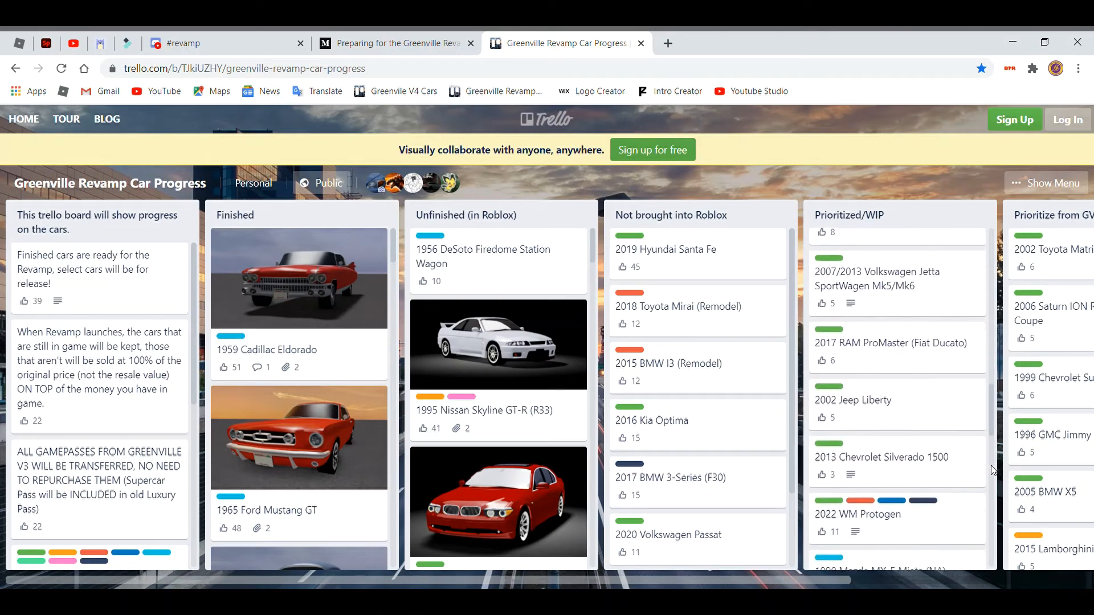
Reach the 2017 Mercedes X-Class in Prioritized/WIP and shift the board right toward Planned.
scroll(down, 3)
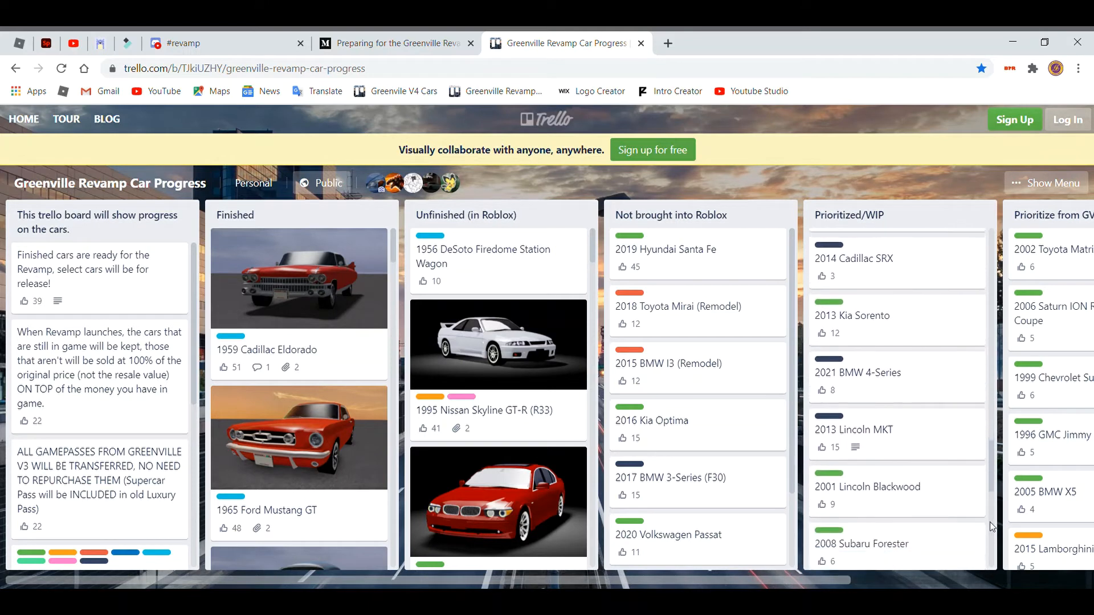
scroll(down, 3)
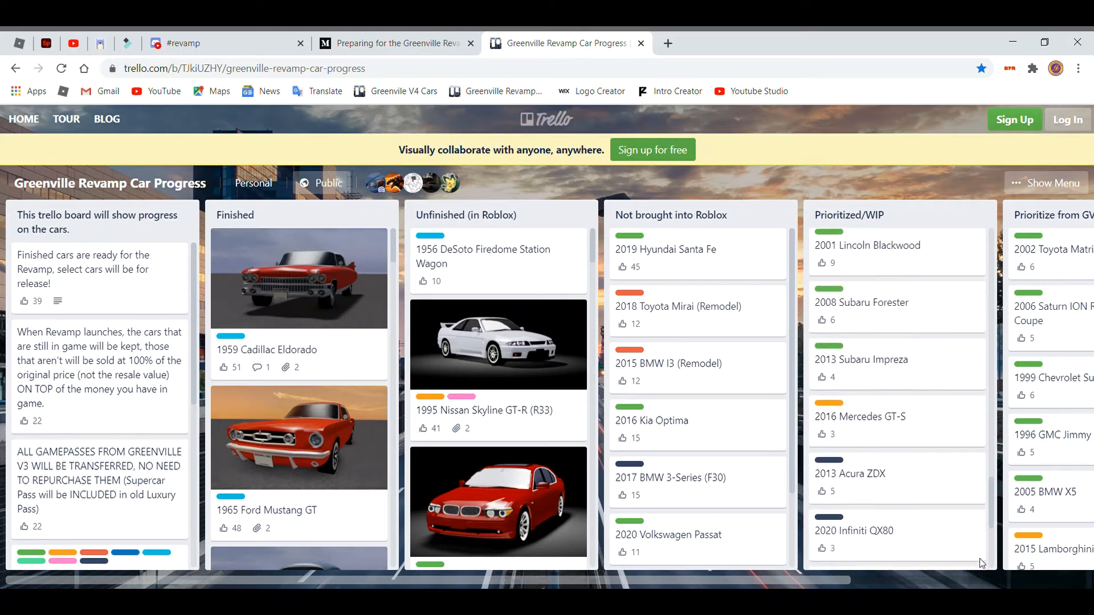
scroll(down, 3)
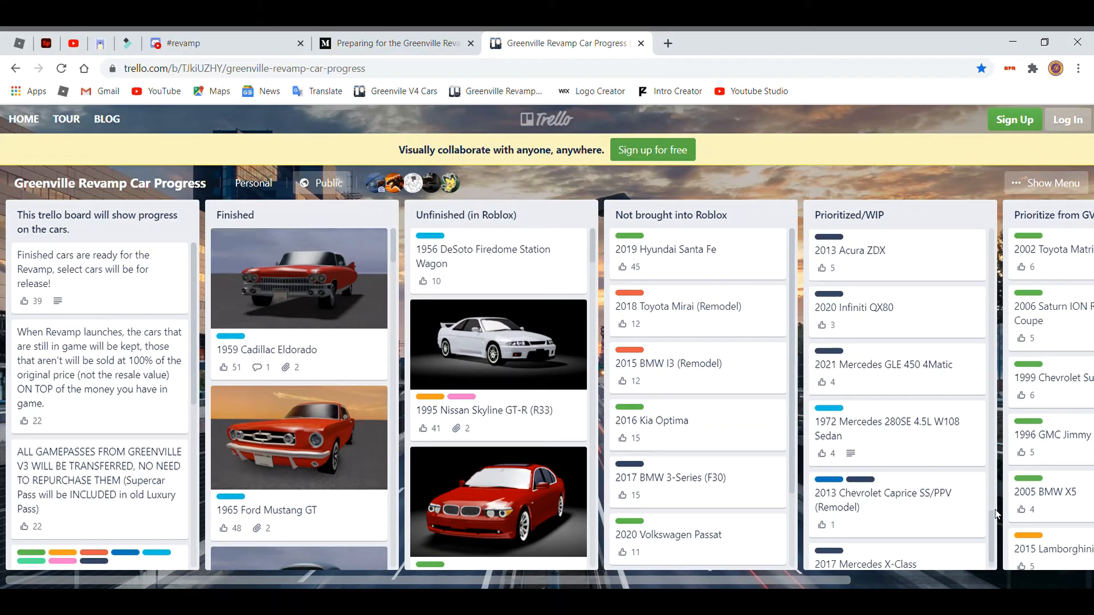
scroll(down, 3)
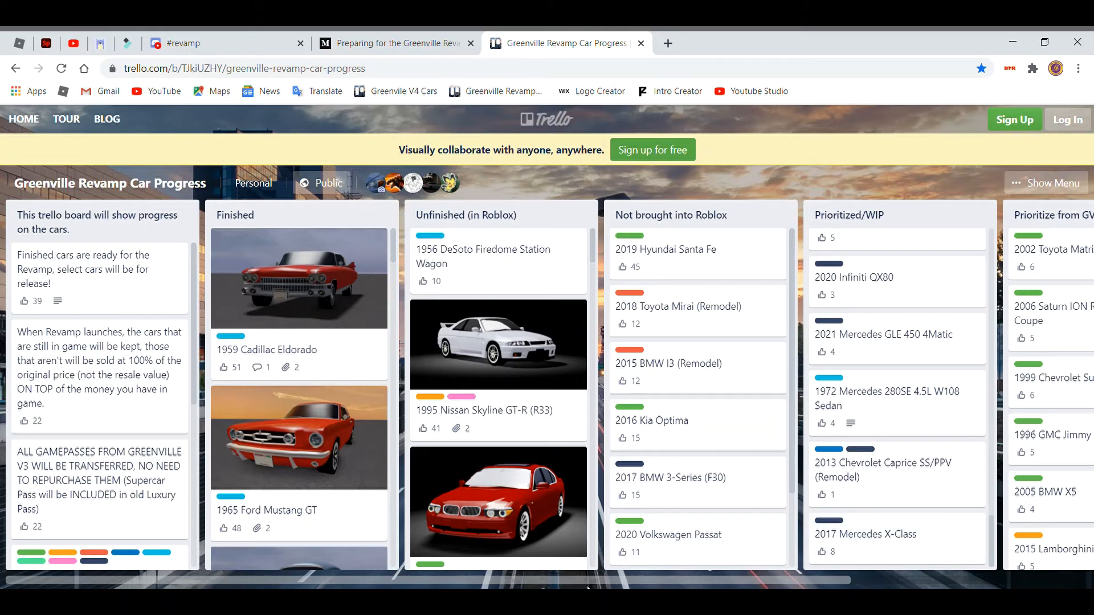
scroll(right, 3)
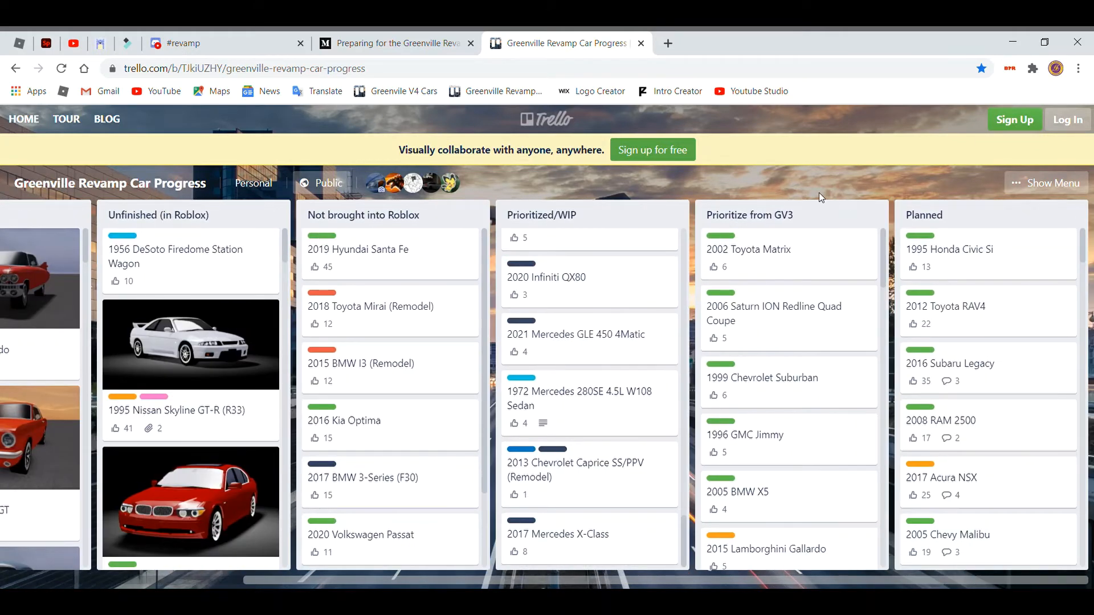
mouse_move(882, 249)
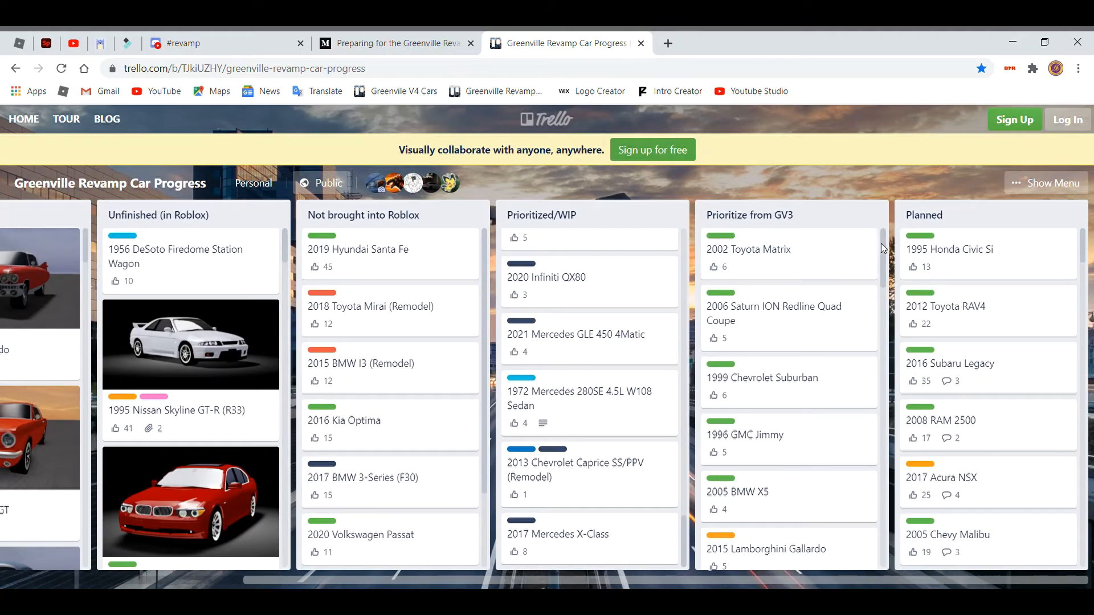
Scroll the Prioritize from GV3 list down to the 2014 Honda CR-Z, 1984 Chevrolet C10/K10 and 1971 Ford Pinto.
scroll(down, 3)
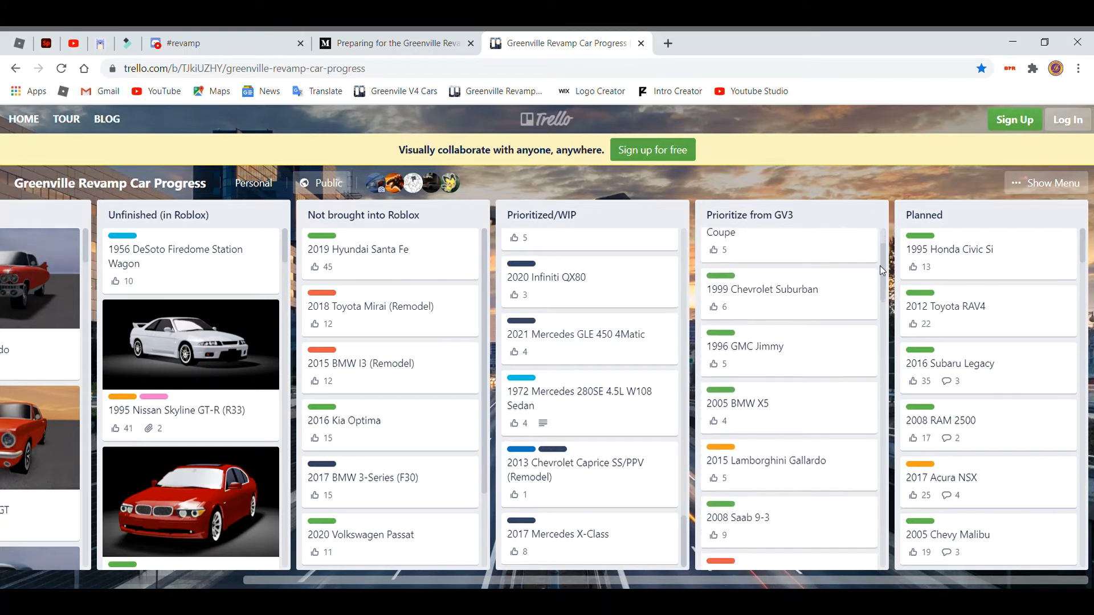
scroll(down, 3)
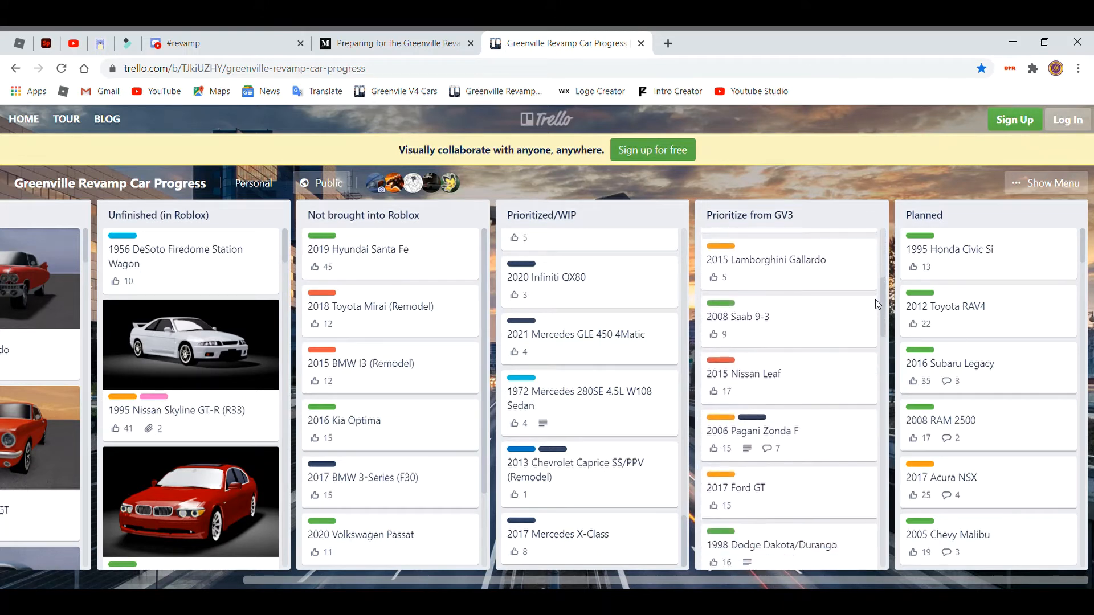
scroll(down, 3)
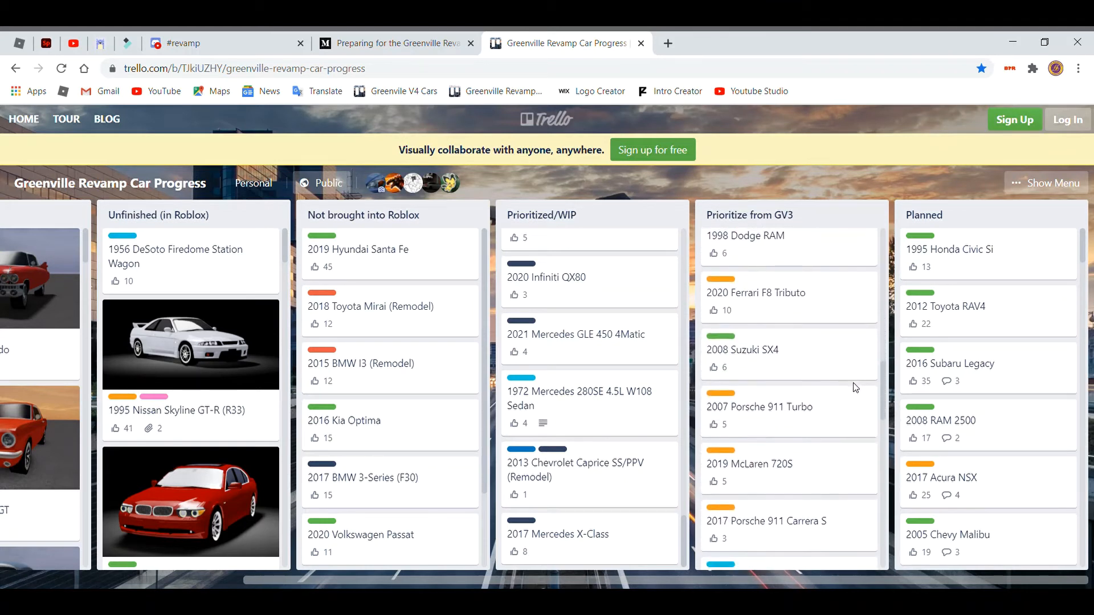
scroll(down, 3)
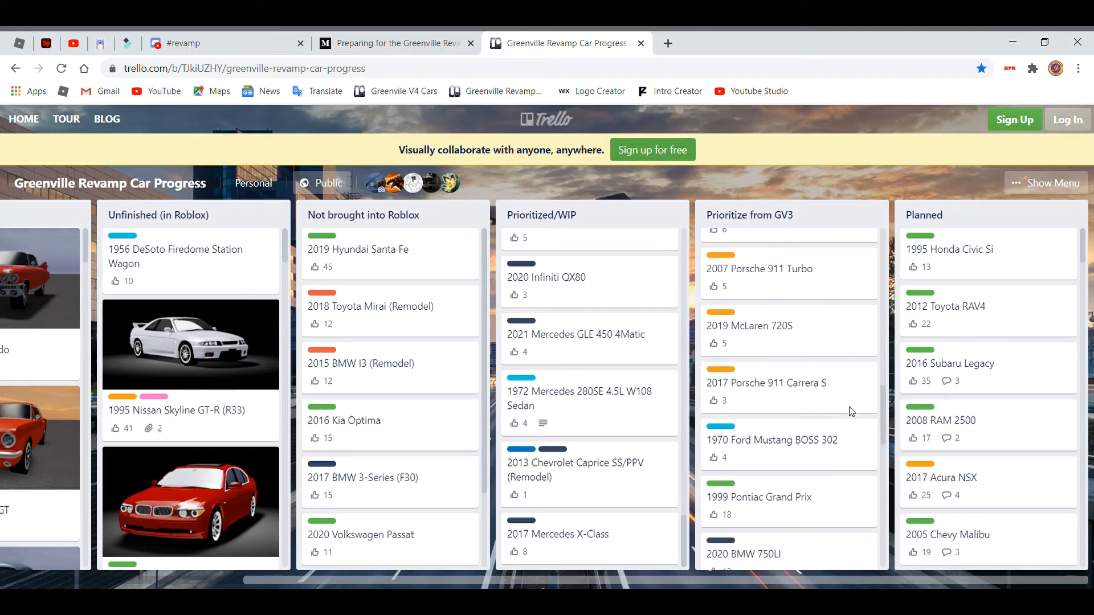
scroll(down, 3)
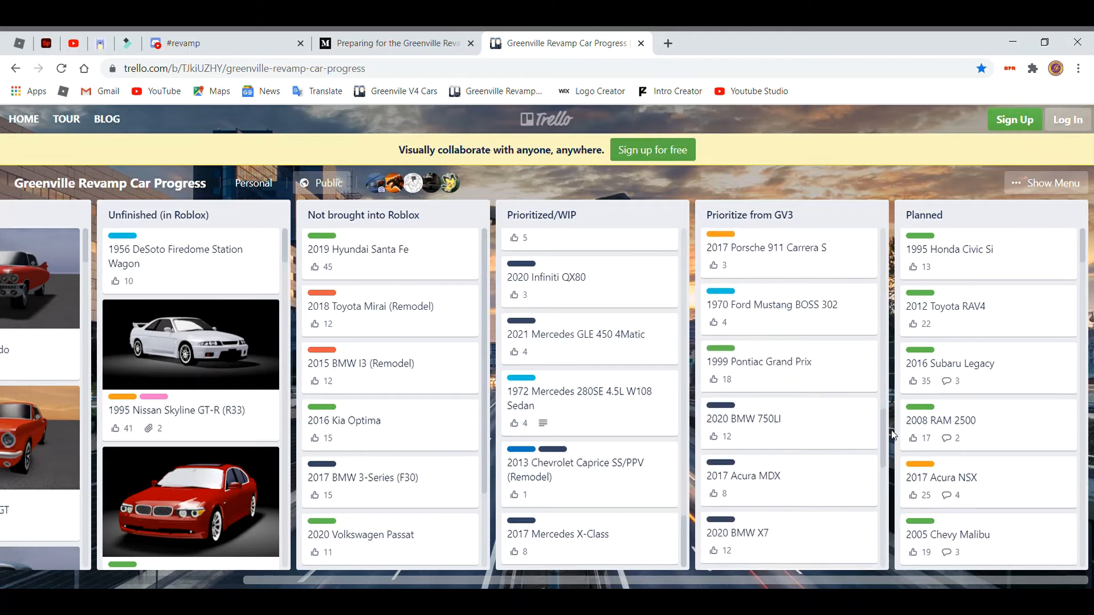
scroll(down, 3)
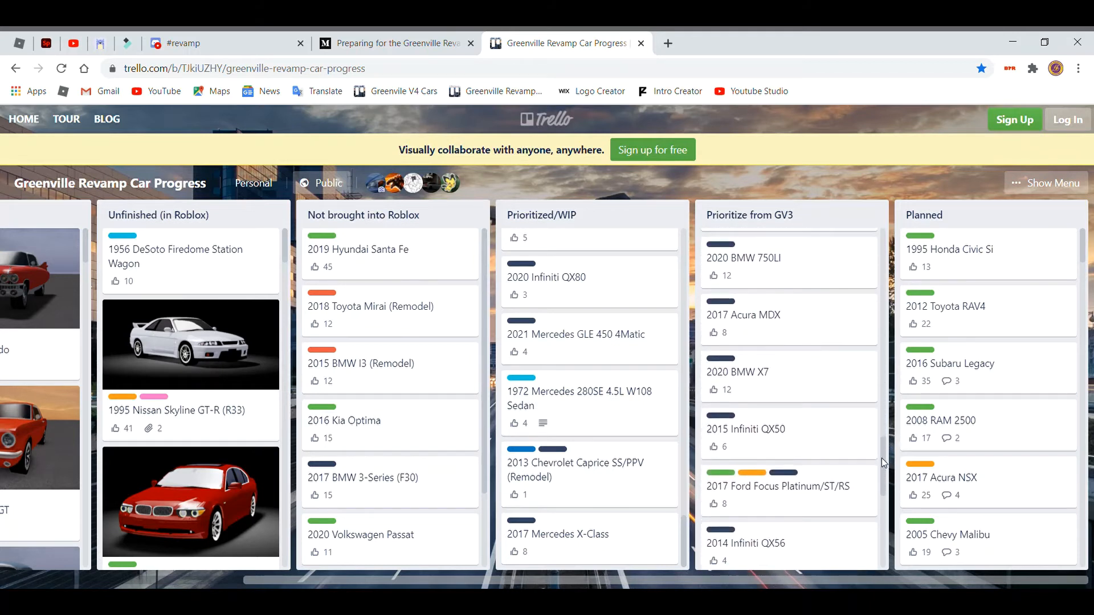
scroll(down, 3)
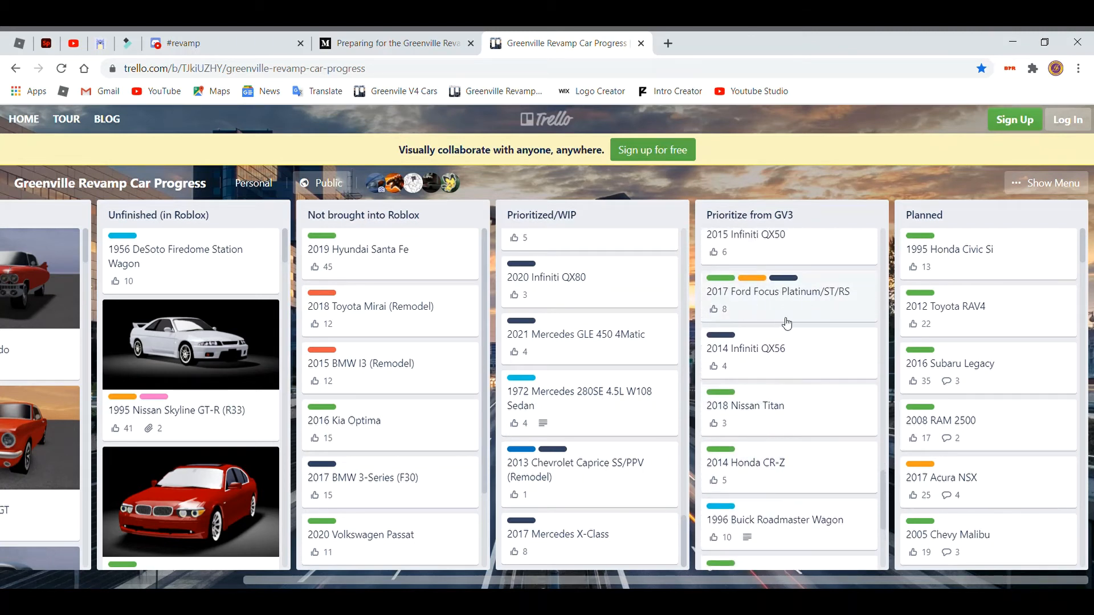
scroll(down, 3)
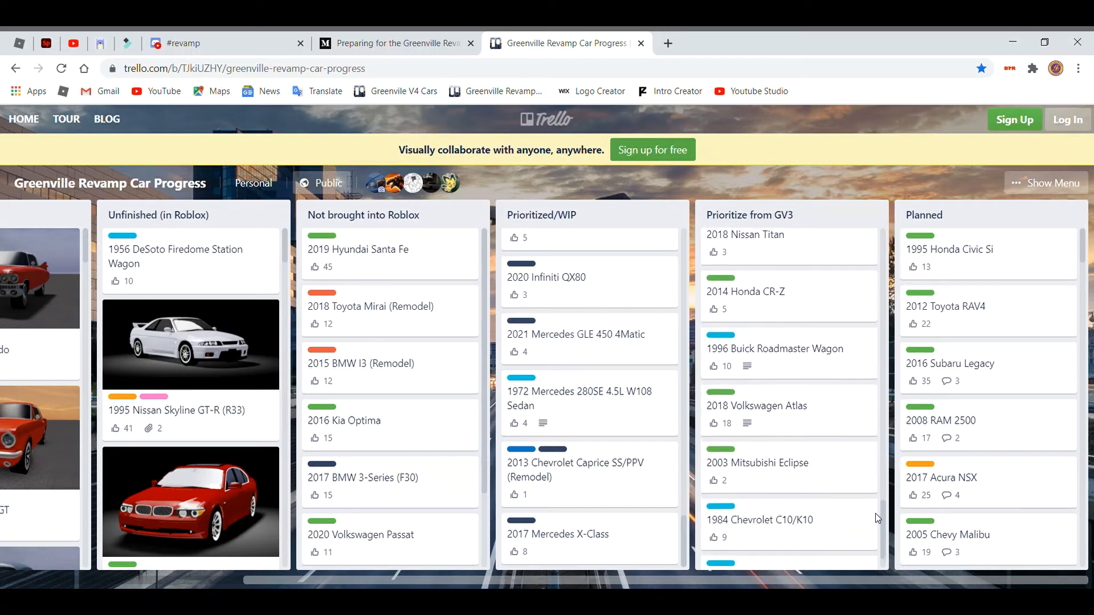
scroll(down, 3)
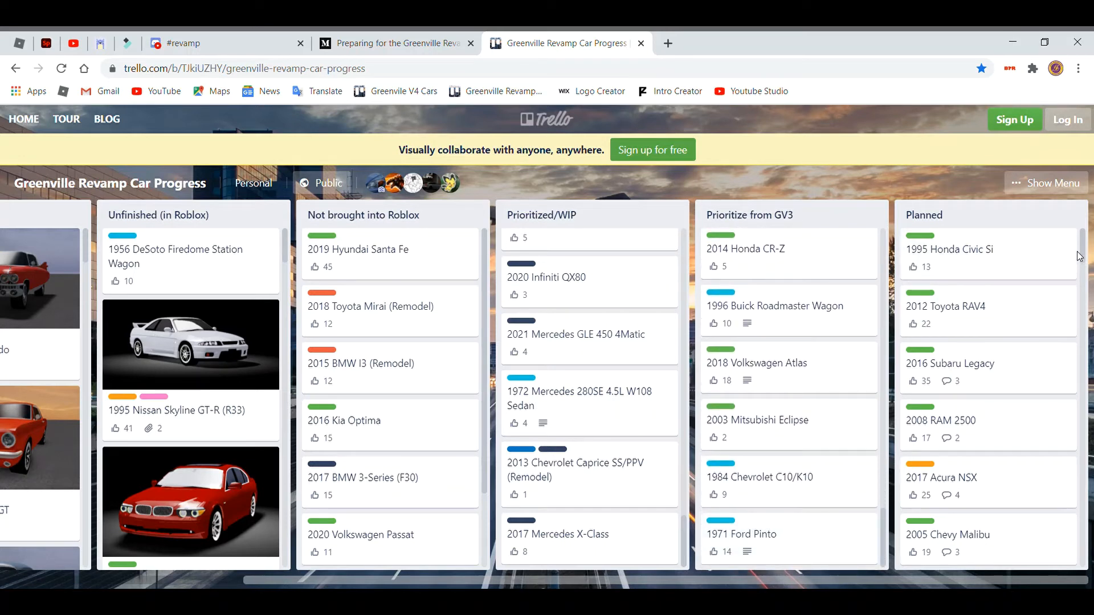
Scroll down the Planned list through its upper cards.
scroll(down, 3)
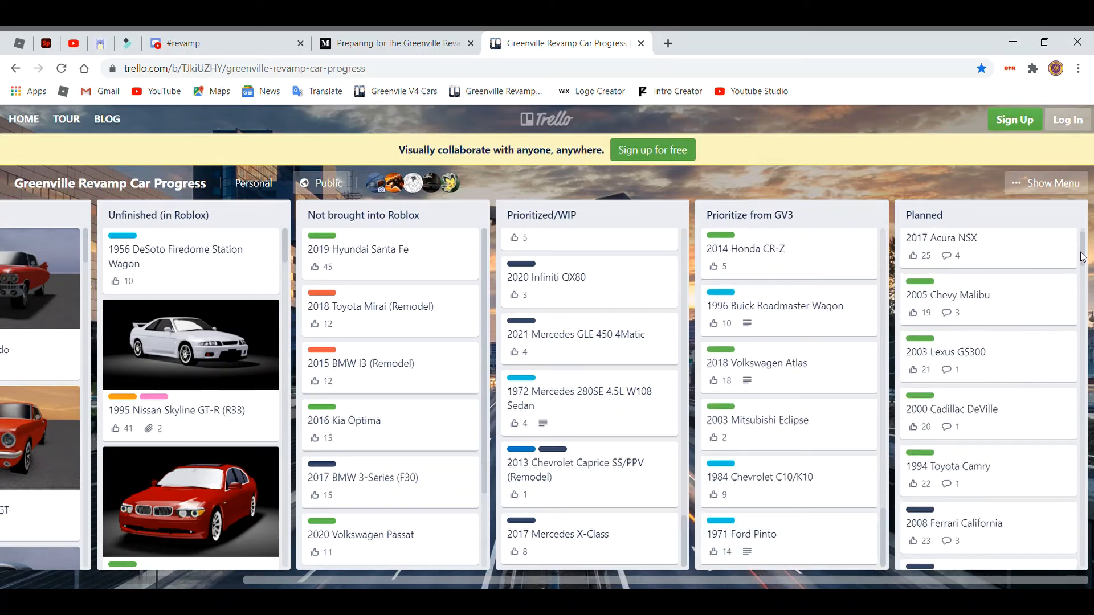
scroll(down, 3)
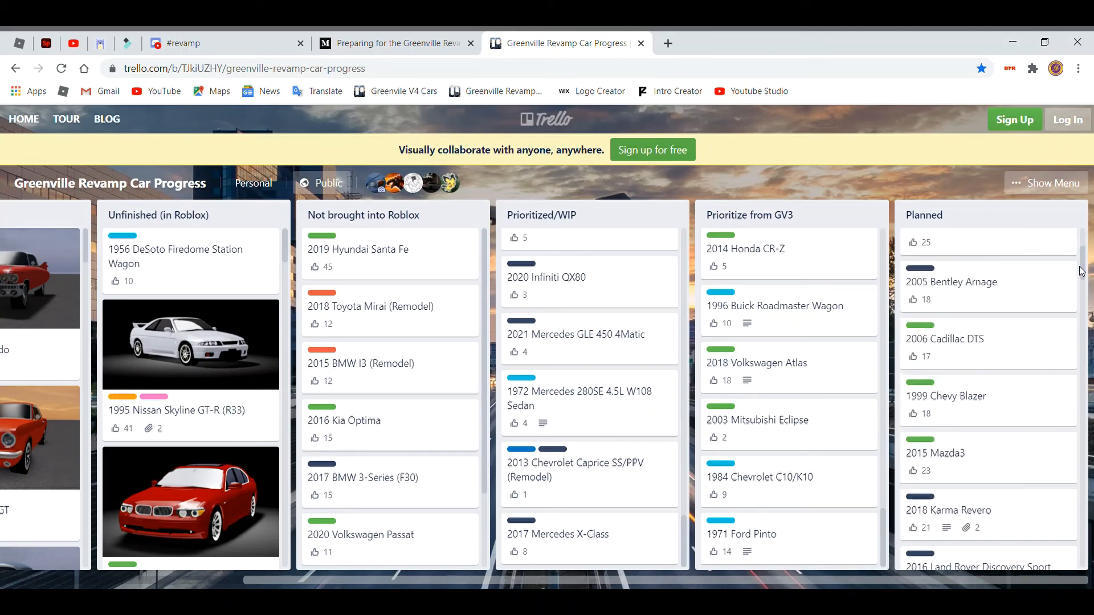
scroll(down, 3)
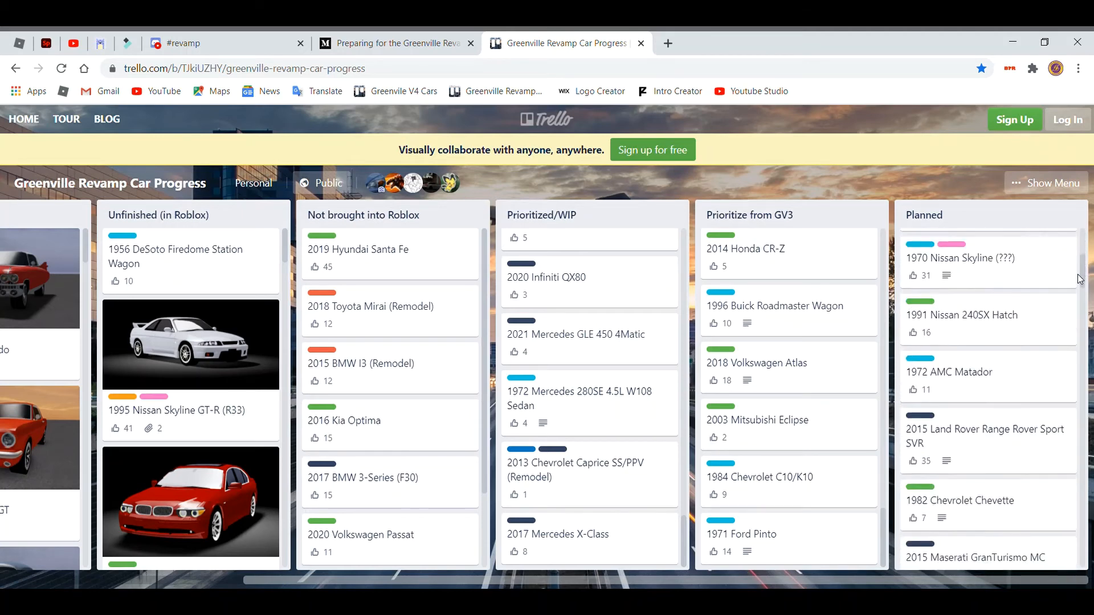
scroll(down, 3)
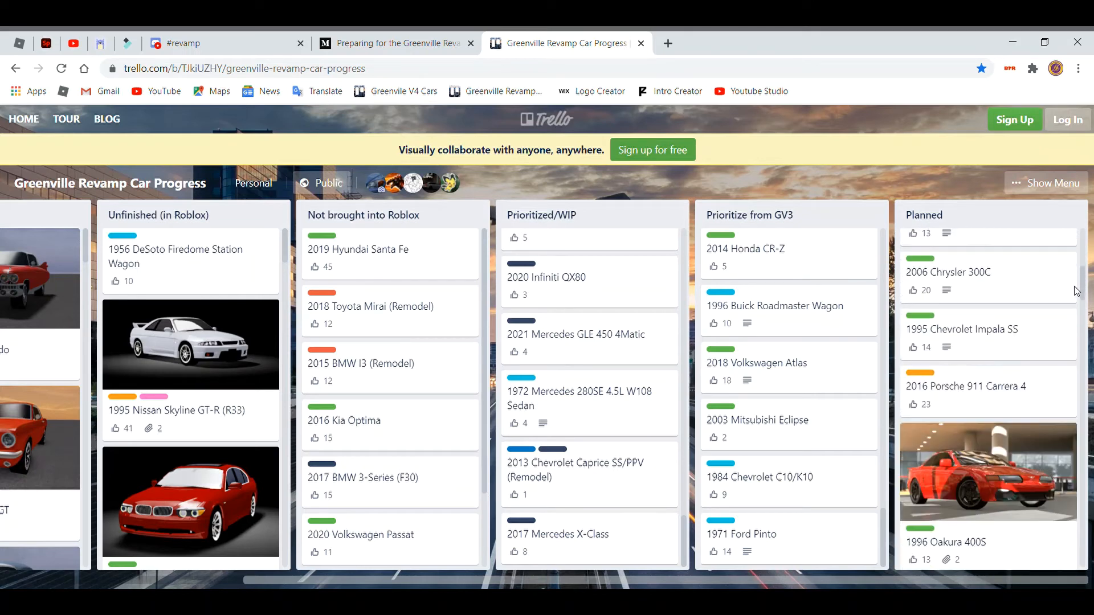
scroll(down, 3)
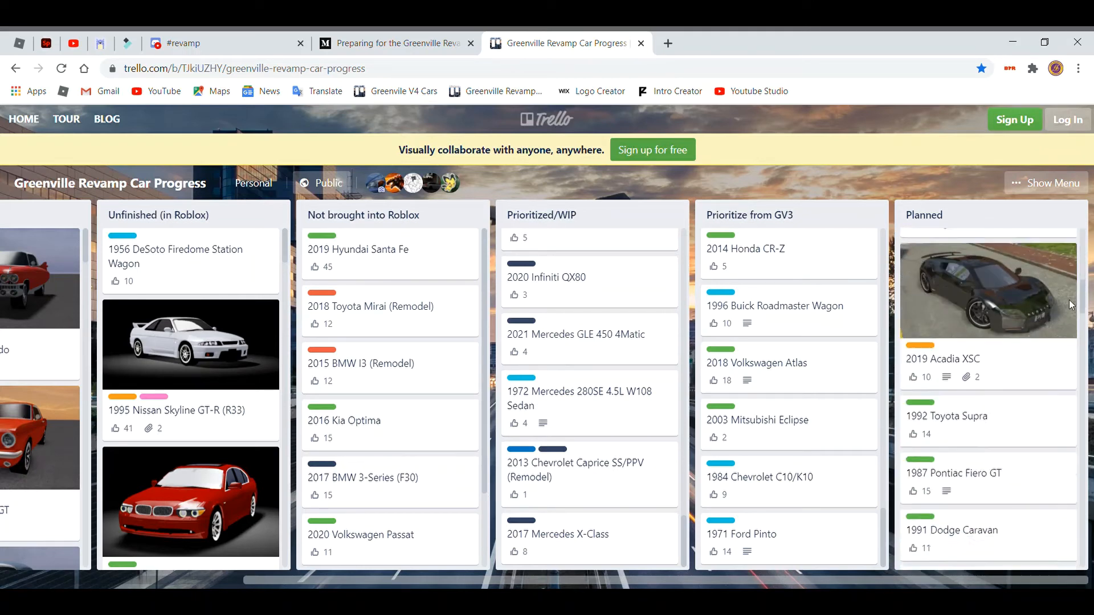
scroll(down, 3)
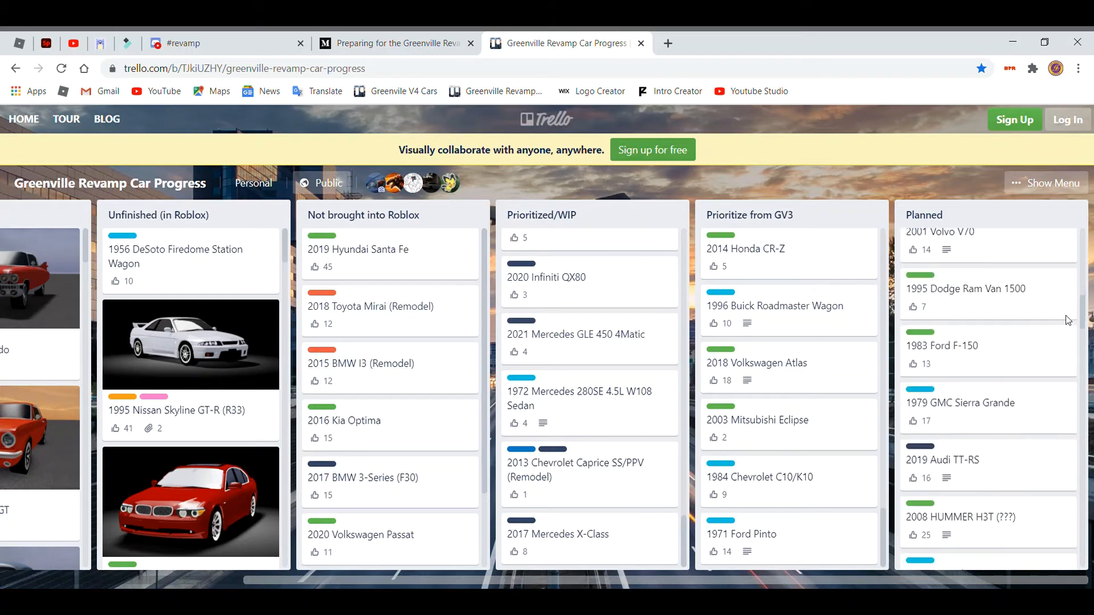
scroll(down, 3)
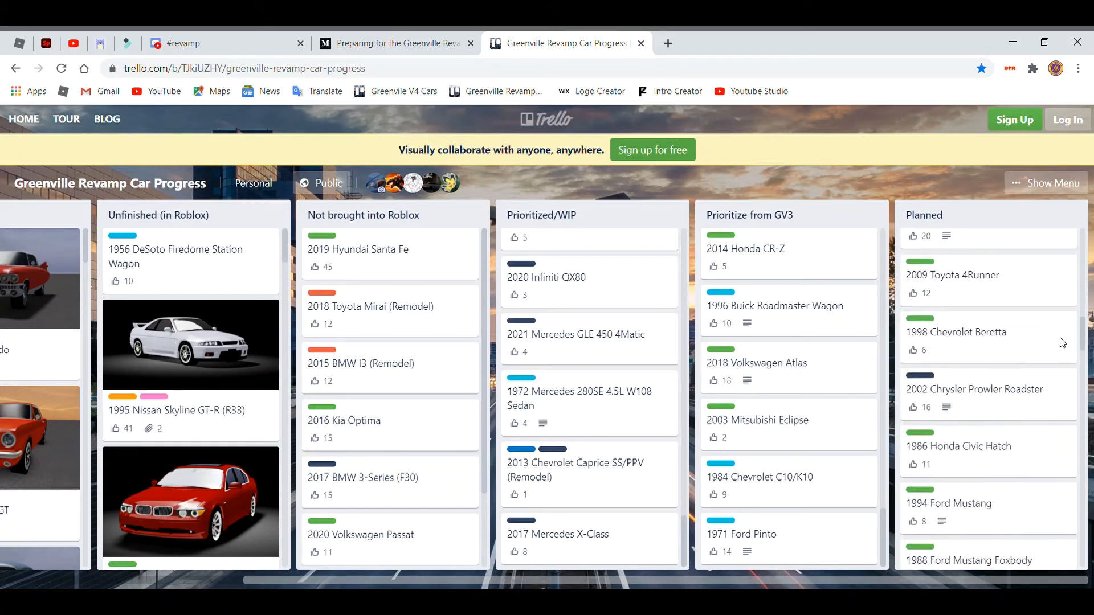
scroll(down, 3)
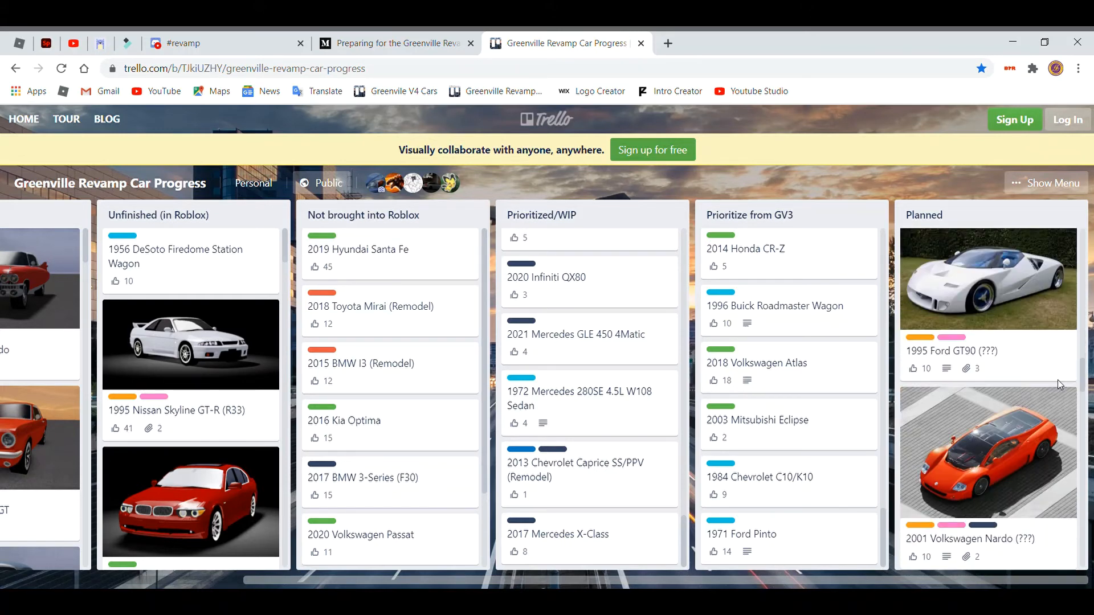
Continue down the Planned list to the 2020 Rolls Royce Phantom.
scroll(down, 3)
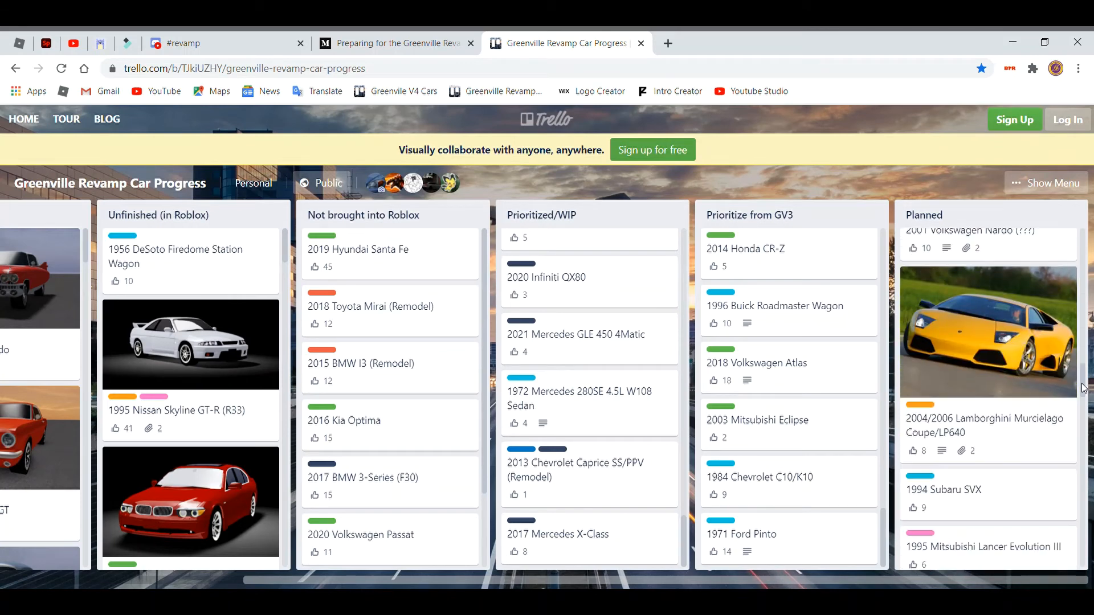
scroll(down, 3)
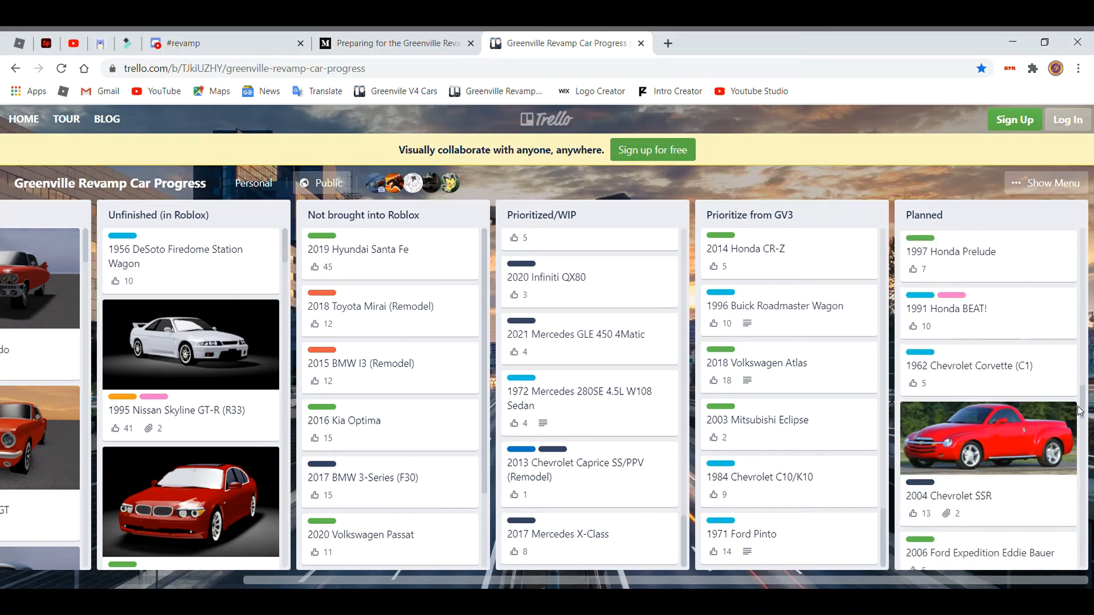
scroll(down, 3)
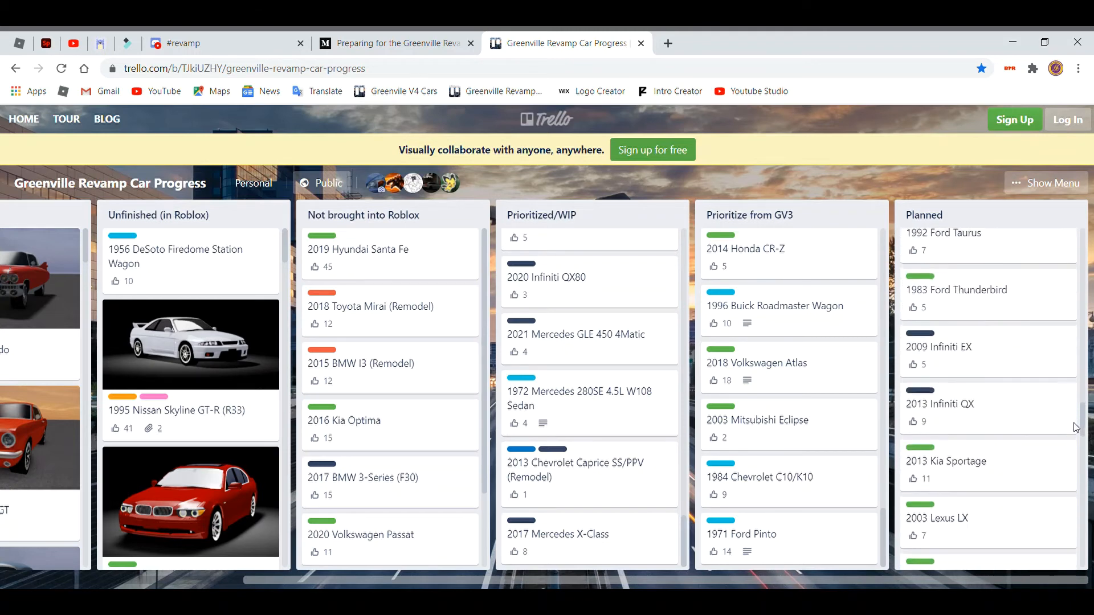
scroll(down, 3)
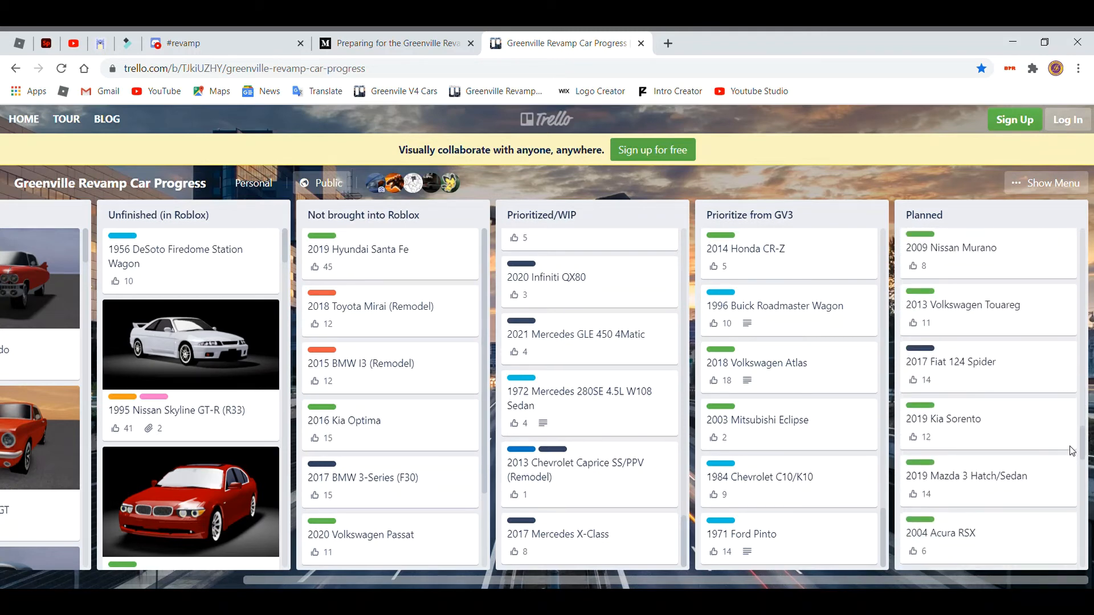
scroll(down, 3)
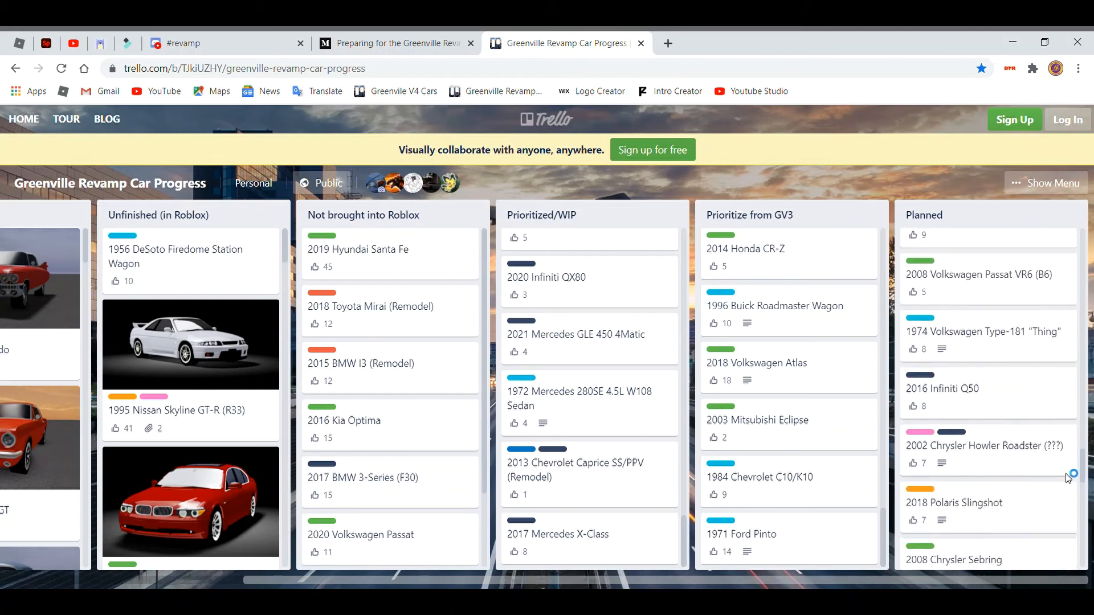
scroll(down, 3)
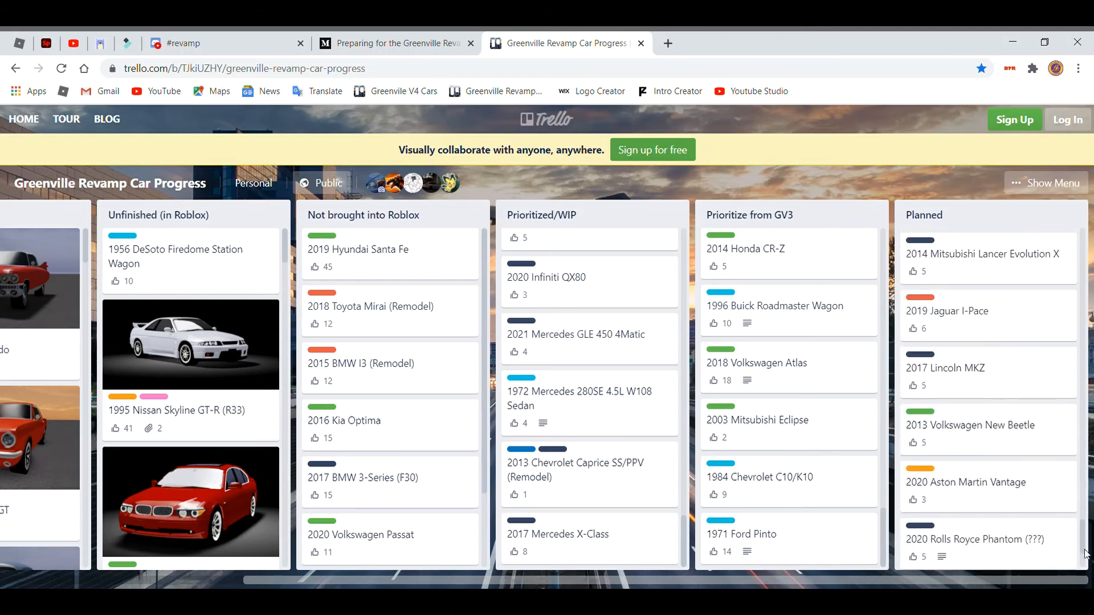
scroll(down, 3)
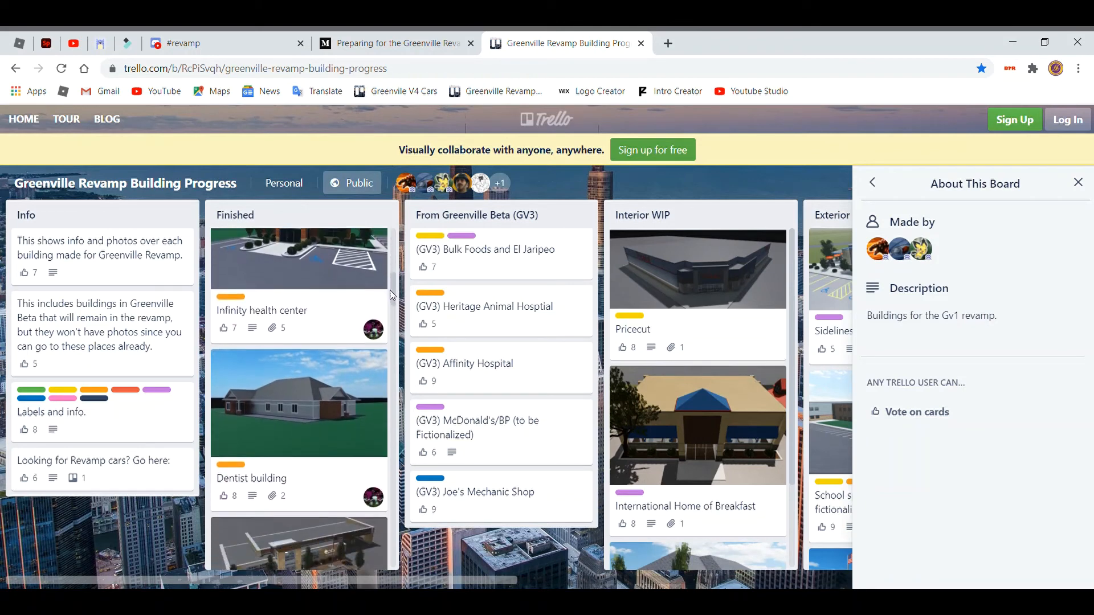
Scroll down the Finished list to Chinese Food Shop, then back up toward House 4.
scroll(down, 3)
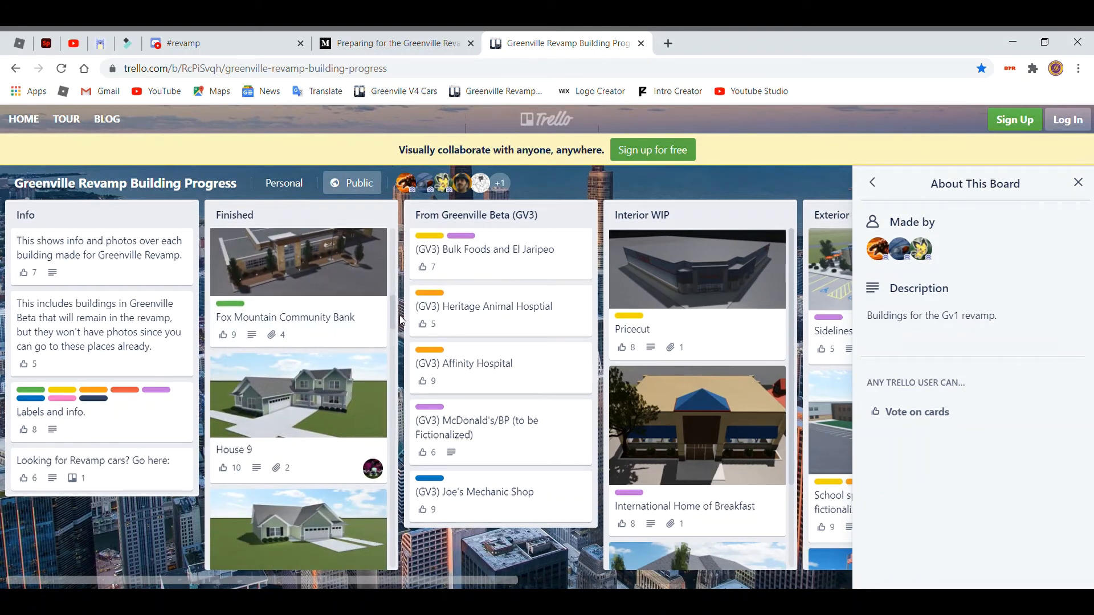
scroll(down, 3)
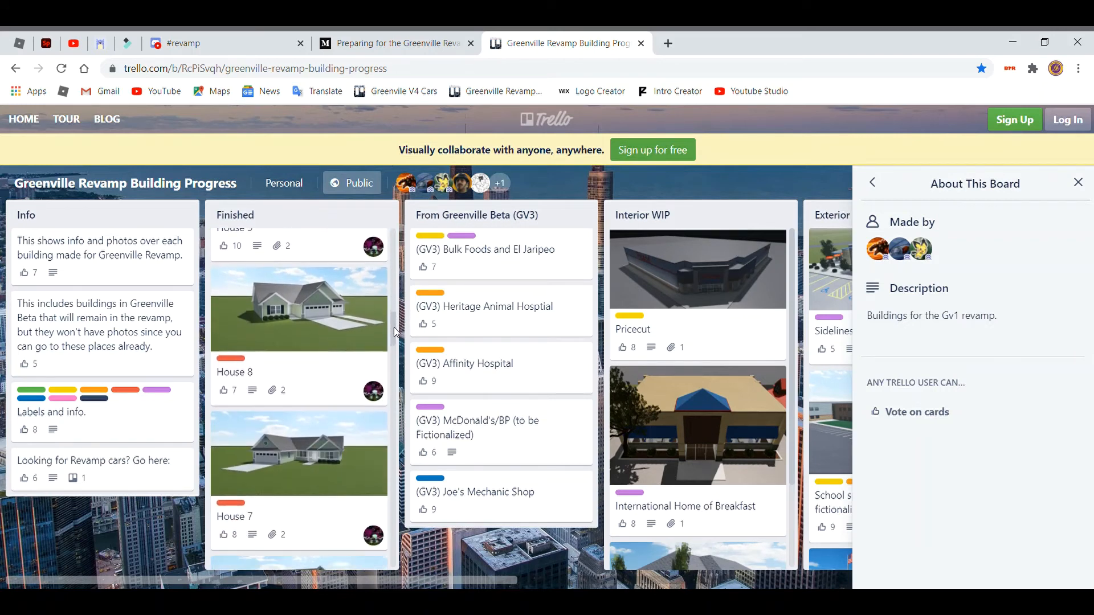
scroll(down, 3)
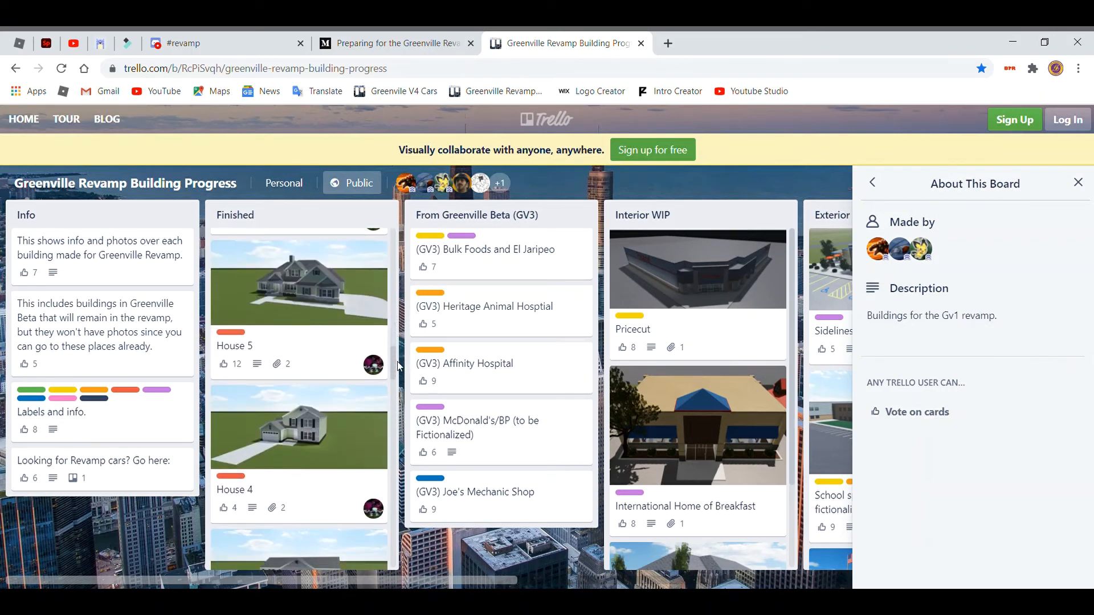
scroll(down, 3)
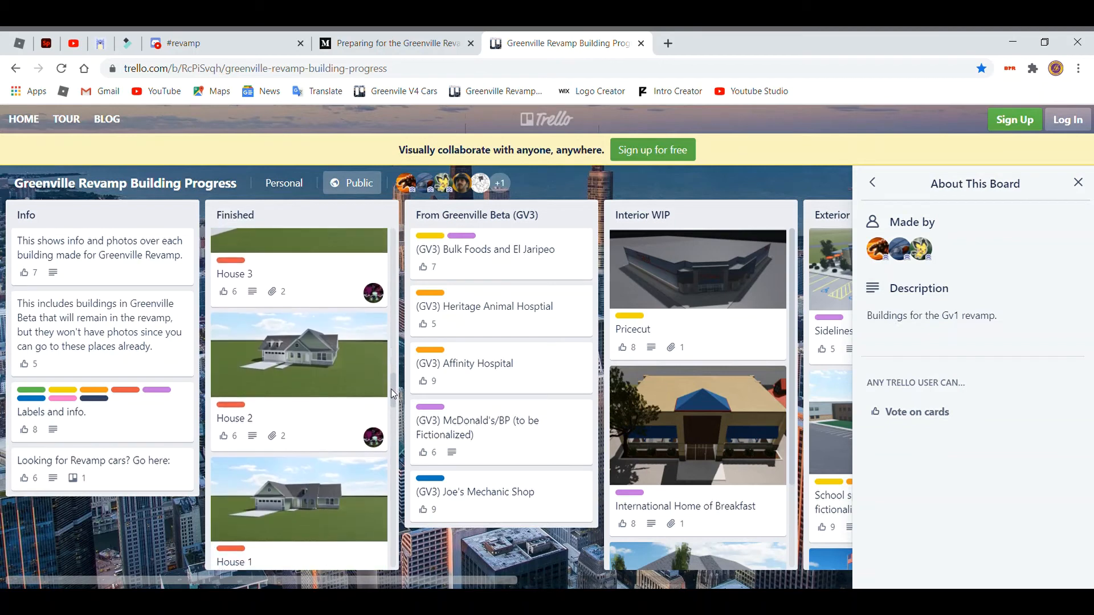
scroll(down, 3)
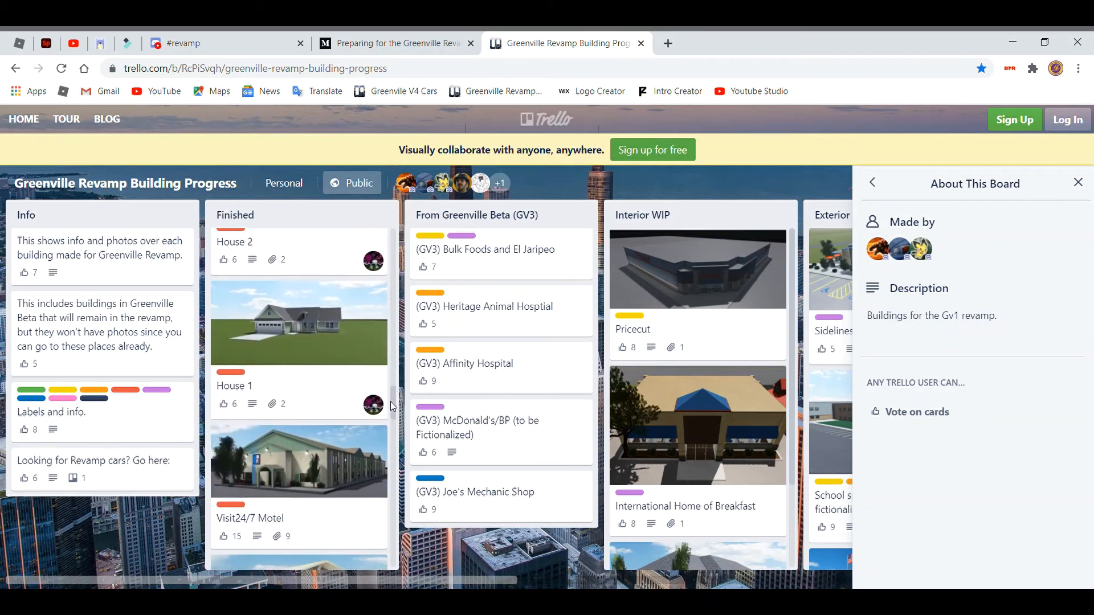
scroll(down, 3)
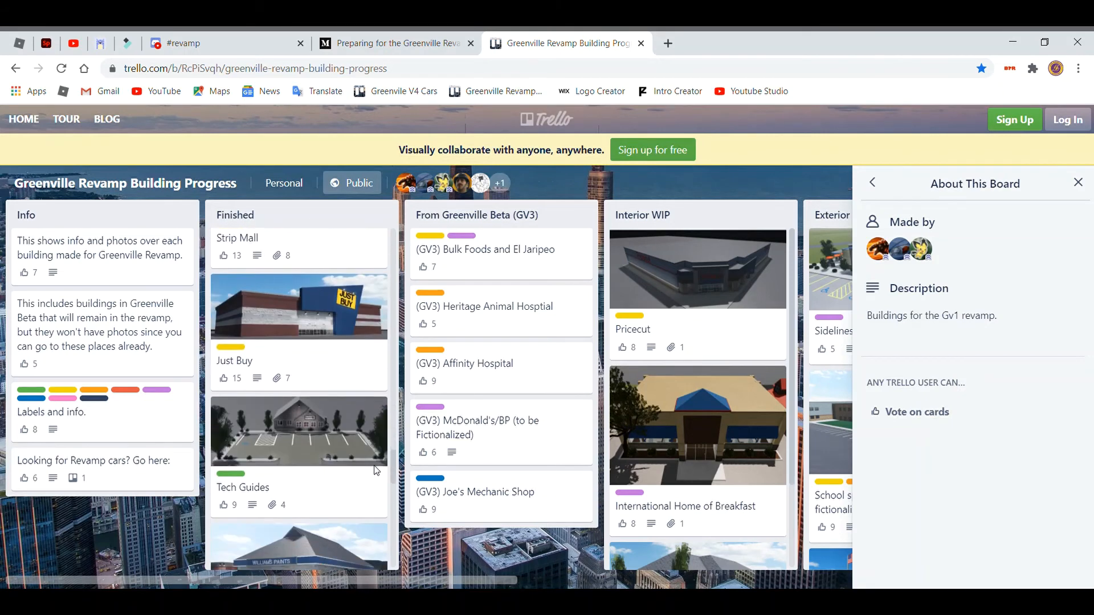
scroll(down, 3)
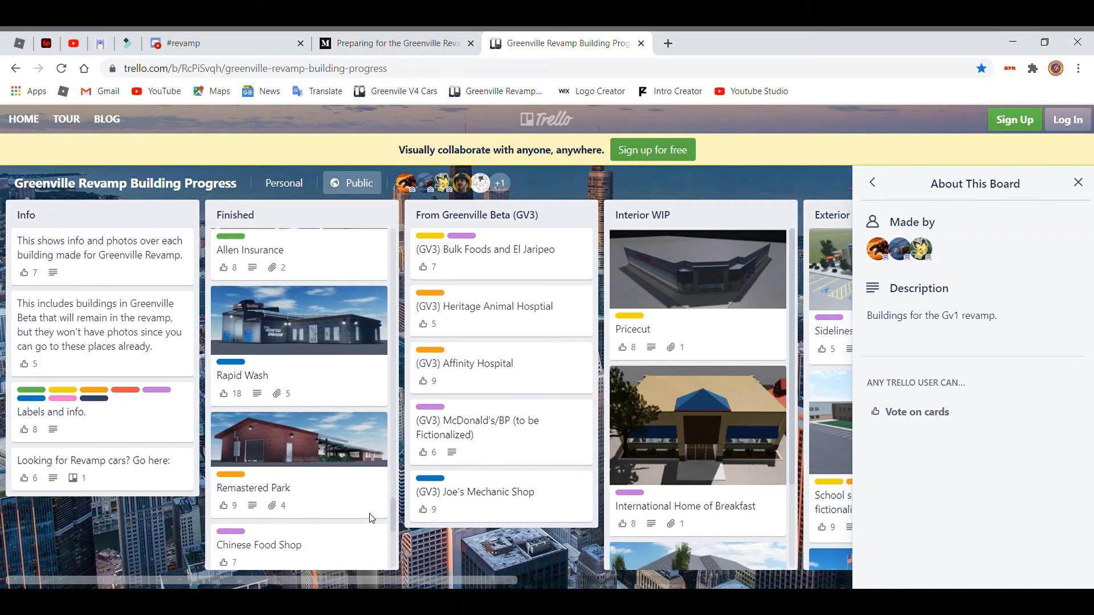
mouse_move(394, 511)
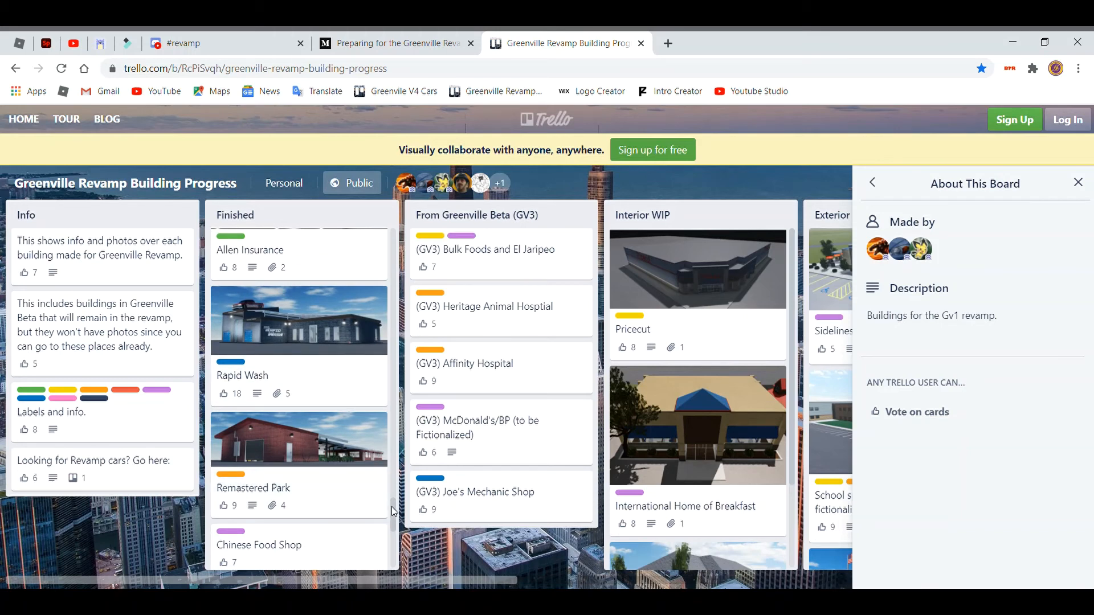
scroll(down, 3)
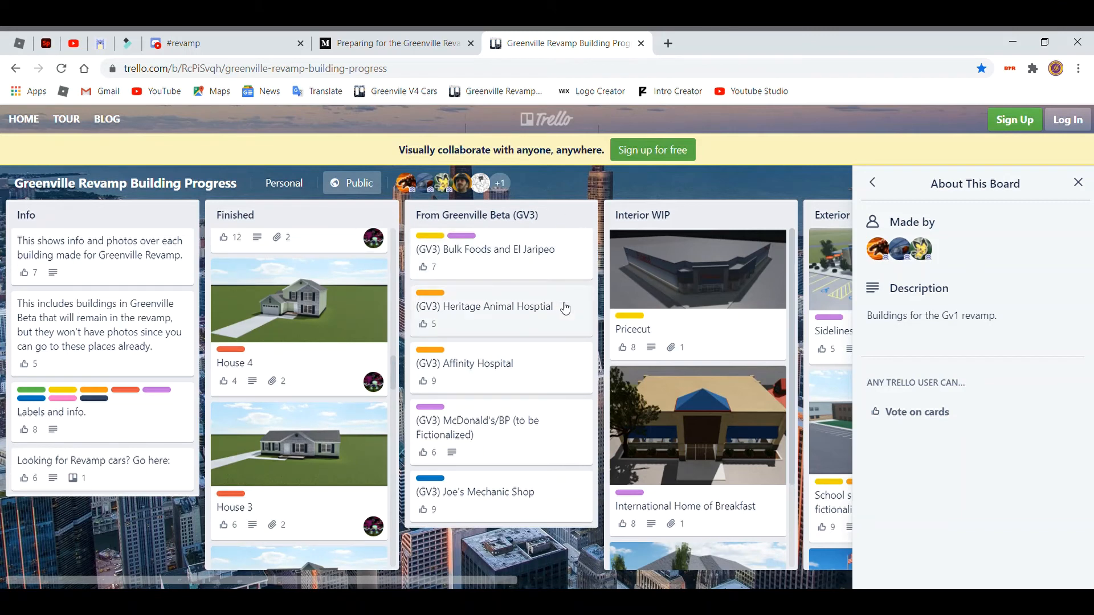
mouse_move(485, 269)
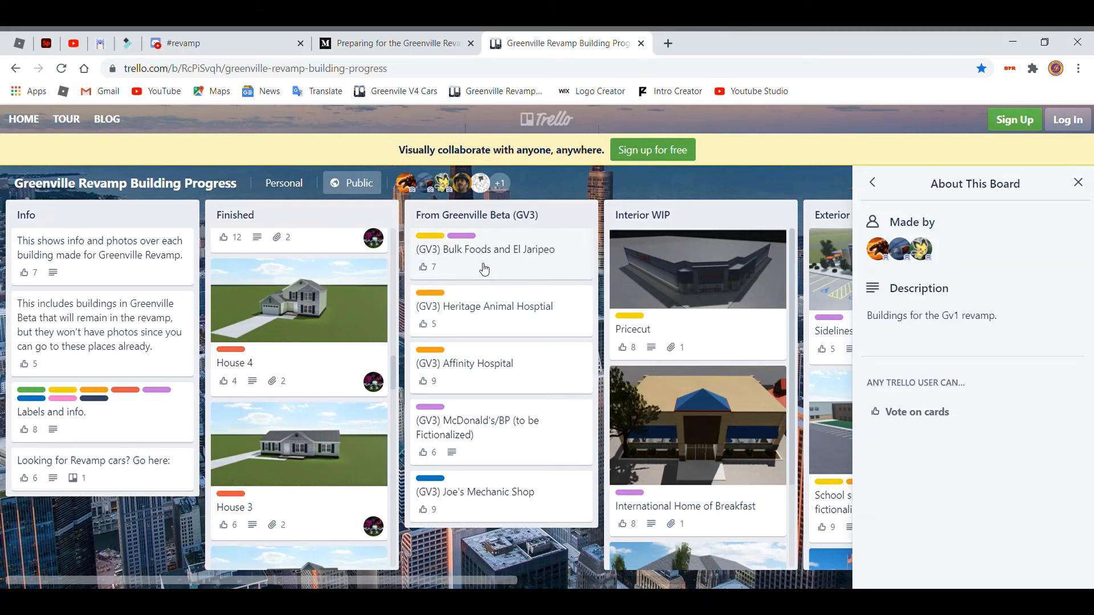
mouse_move(550, 315)
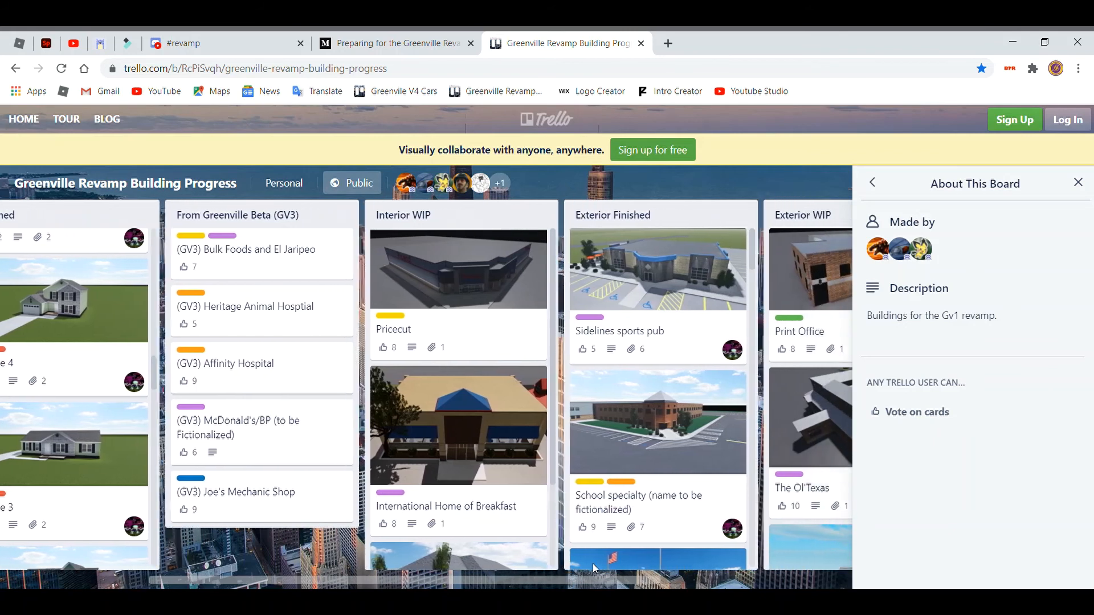
Scroll the Exterior Finished list down to GVFD (Remastered), then move right toward Exterior WIP's Print Office.
scroll(left, 3)
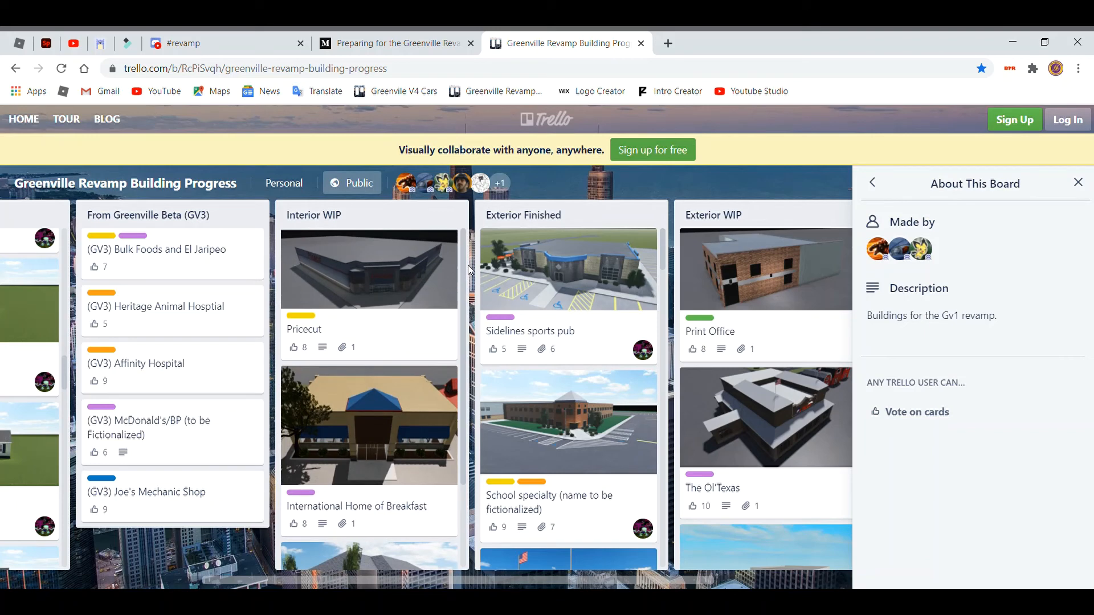
scroll(down, 3)
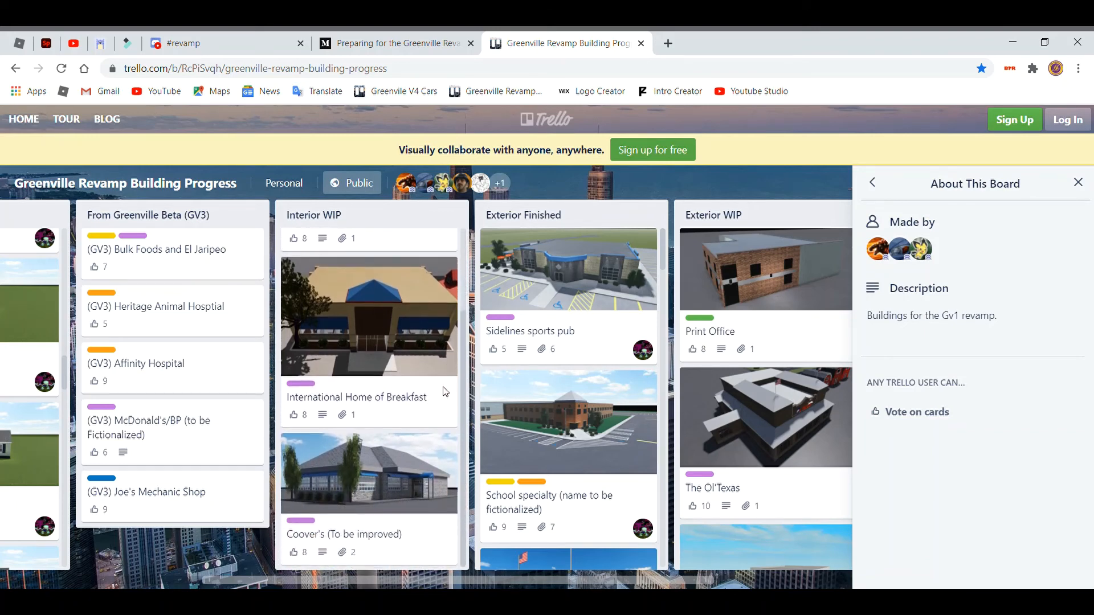
mouse_move(607, 443)
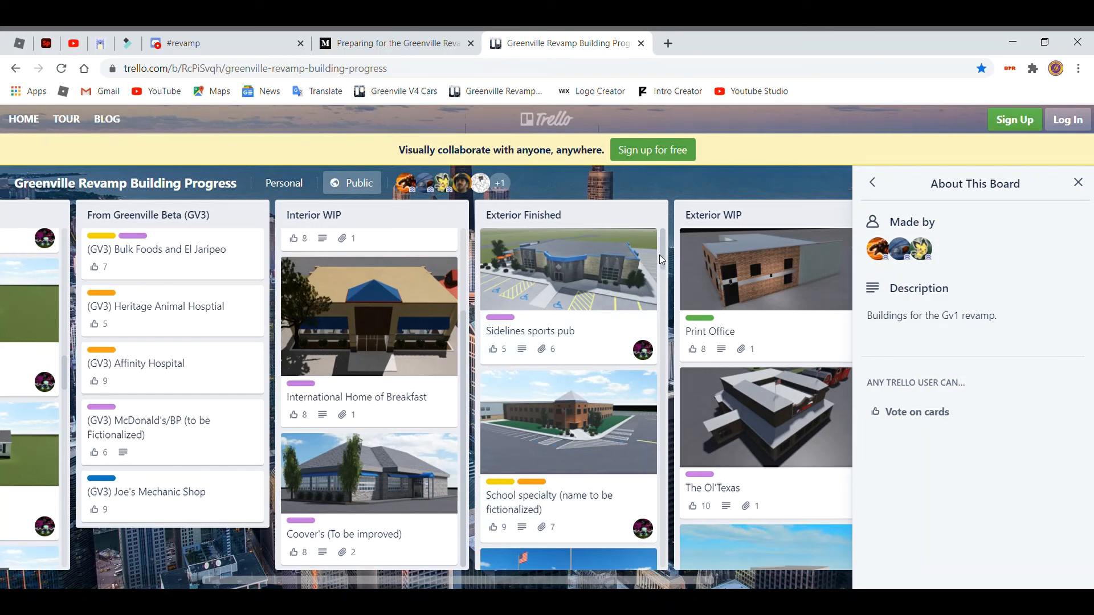
mouse_move(664, 259)
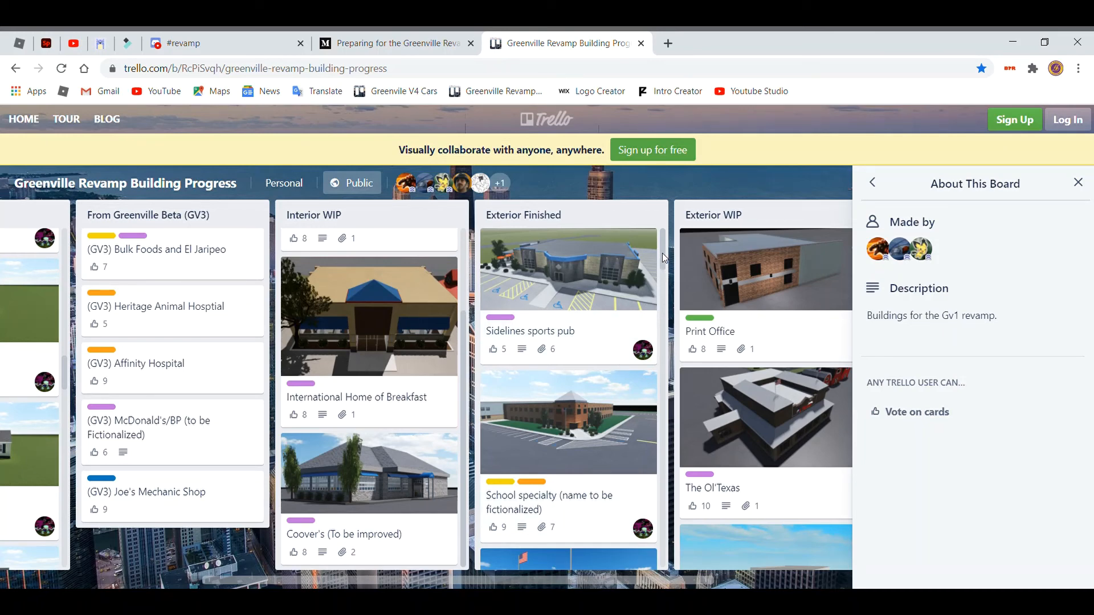
scroll(down, 3)
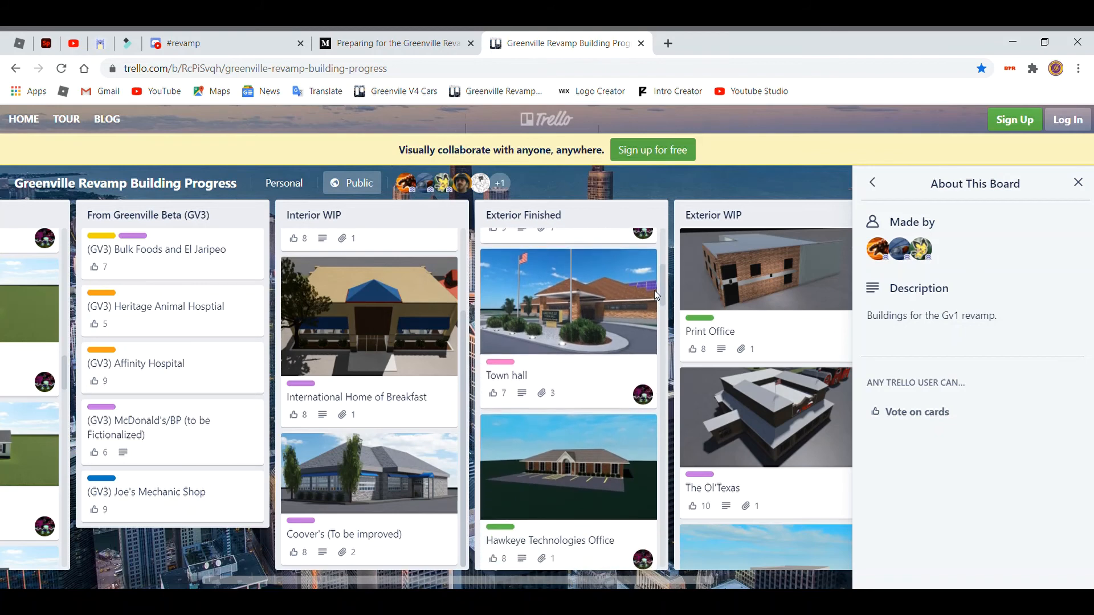
scroll(down, 3)
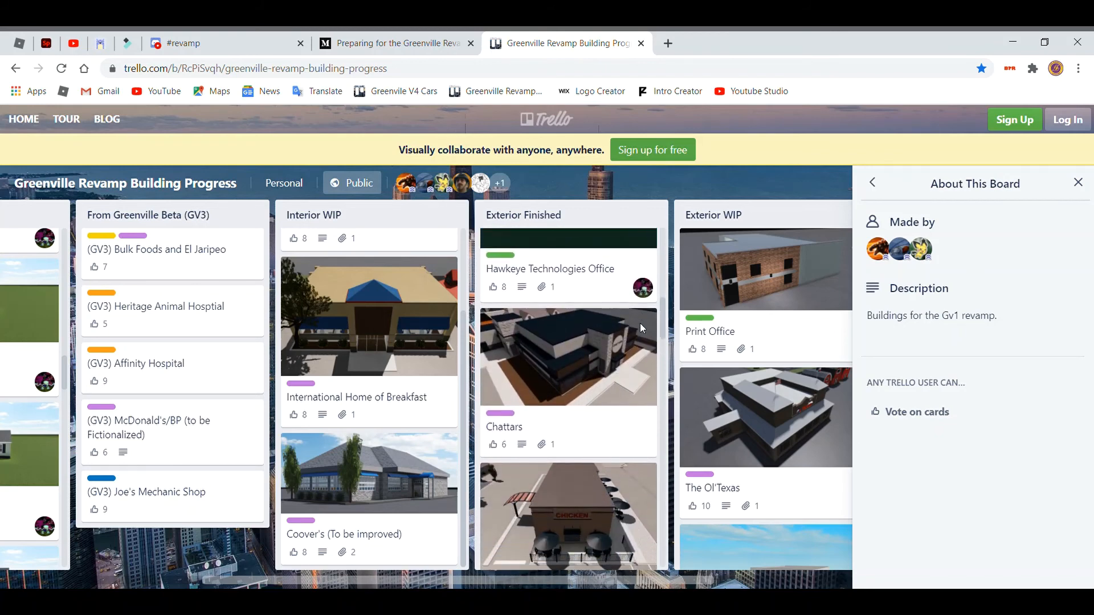
scroll(down, 3)
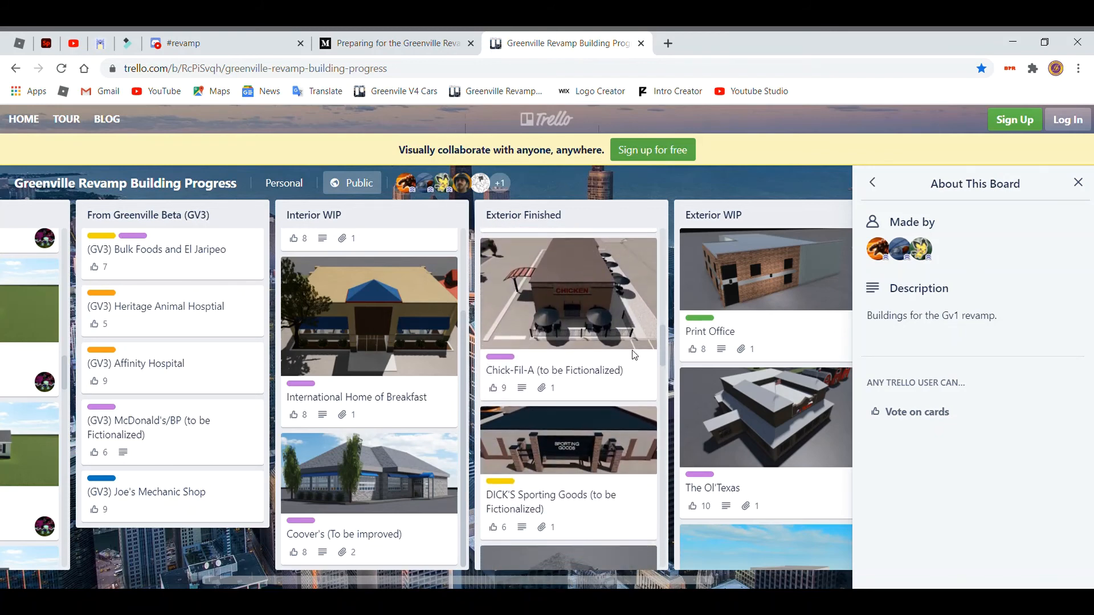
scroll(down, 3)
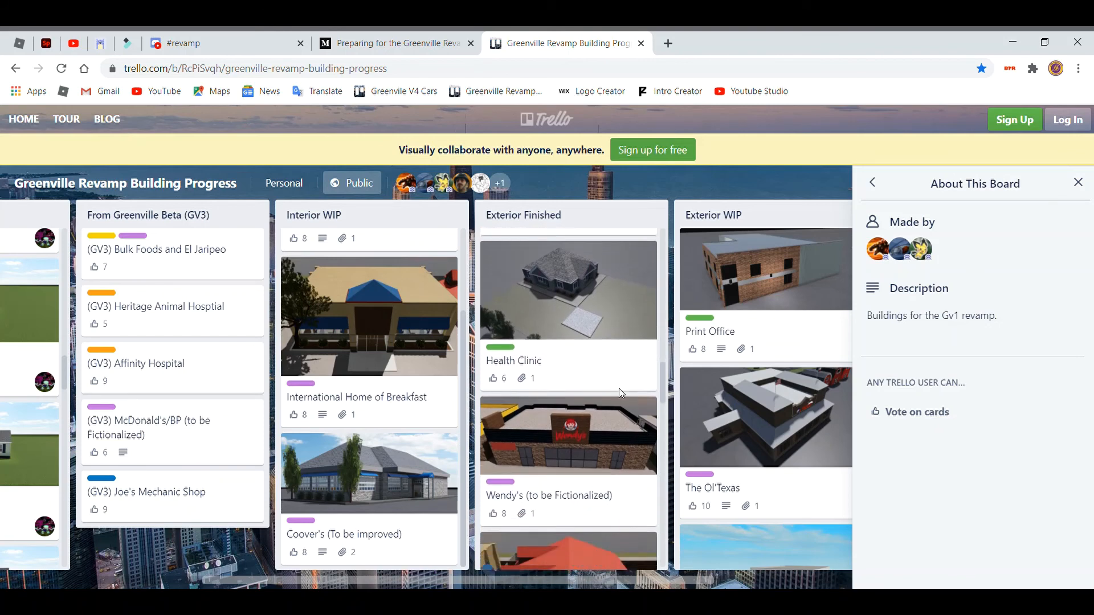
scroll(down, 3)
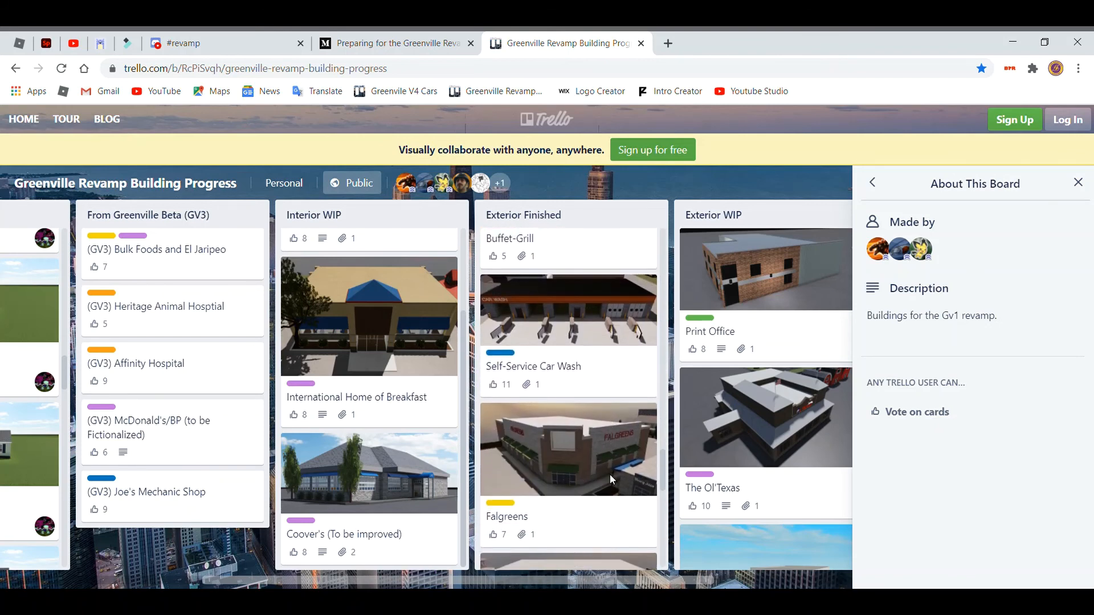
scroll(down, 3)
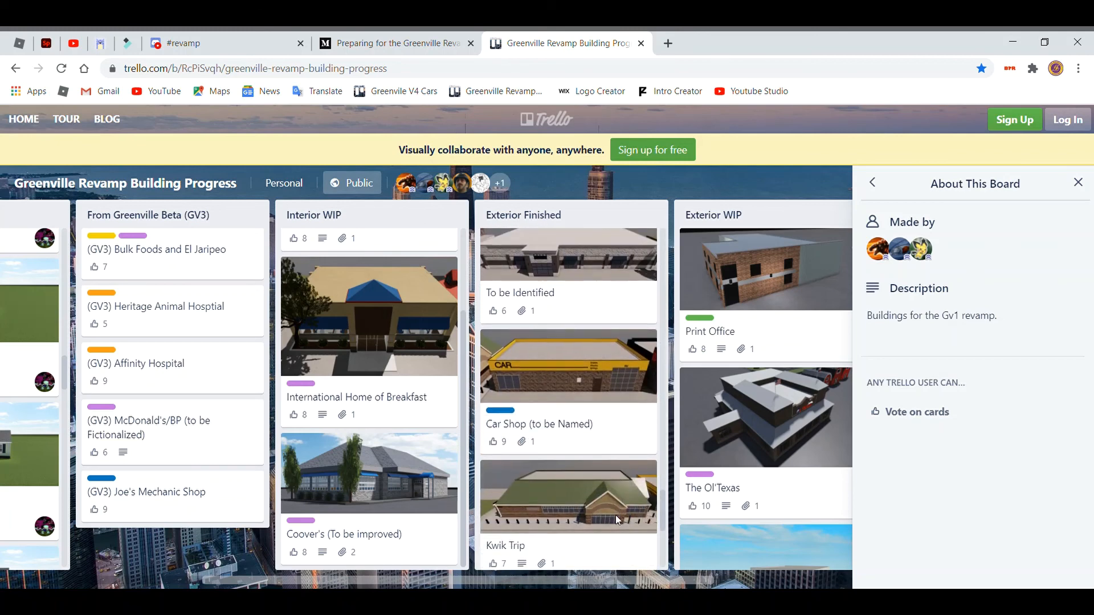
scroll(down, 3)
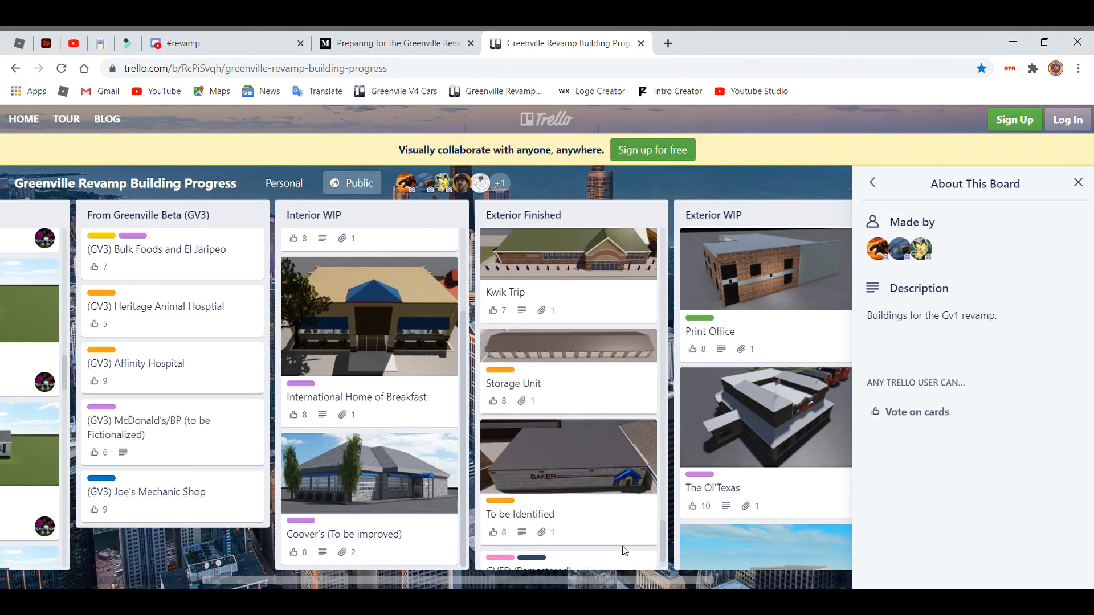
scroll(down, 3)
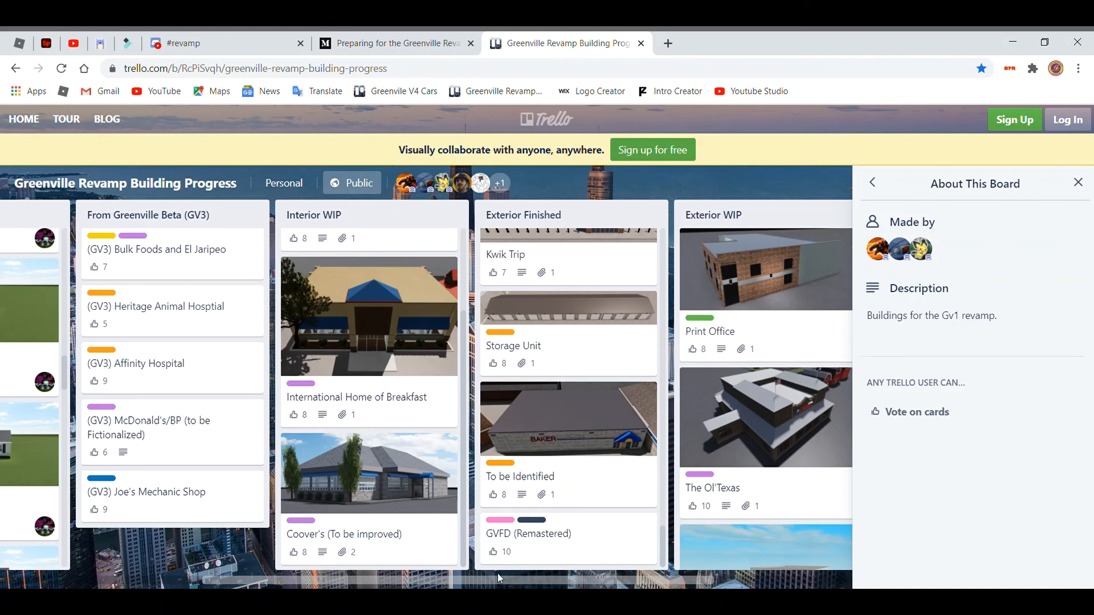
scroll(right, 3)
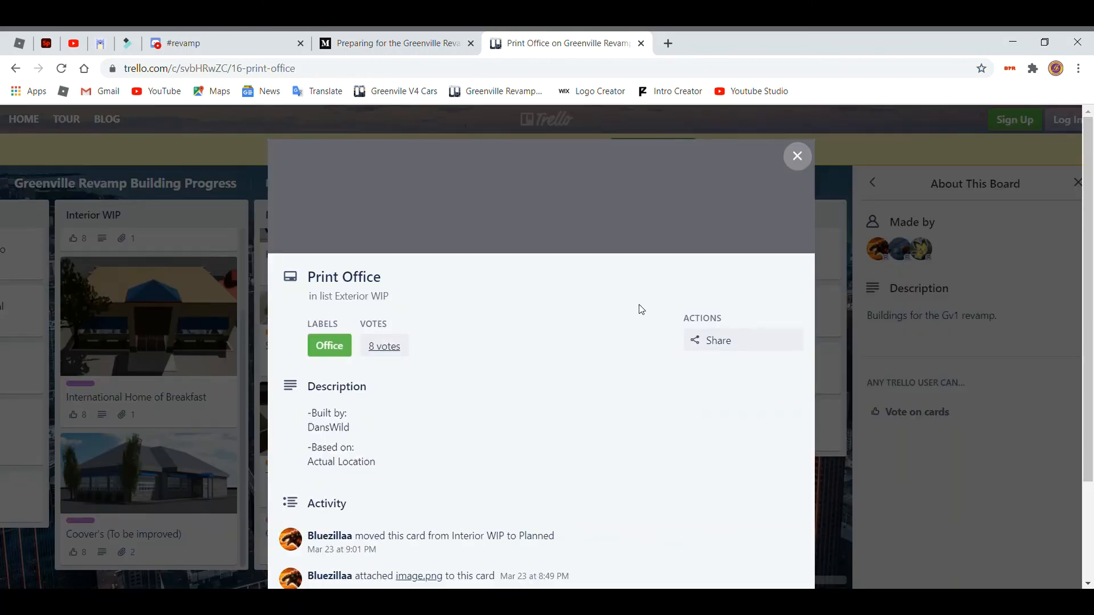
Close the Print Office card, view Exterior WIP's New CENEX, then play the 15-second video.
click(797, 156)
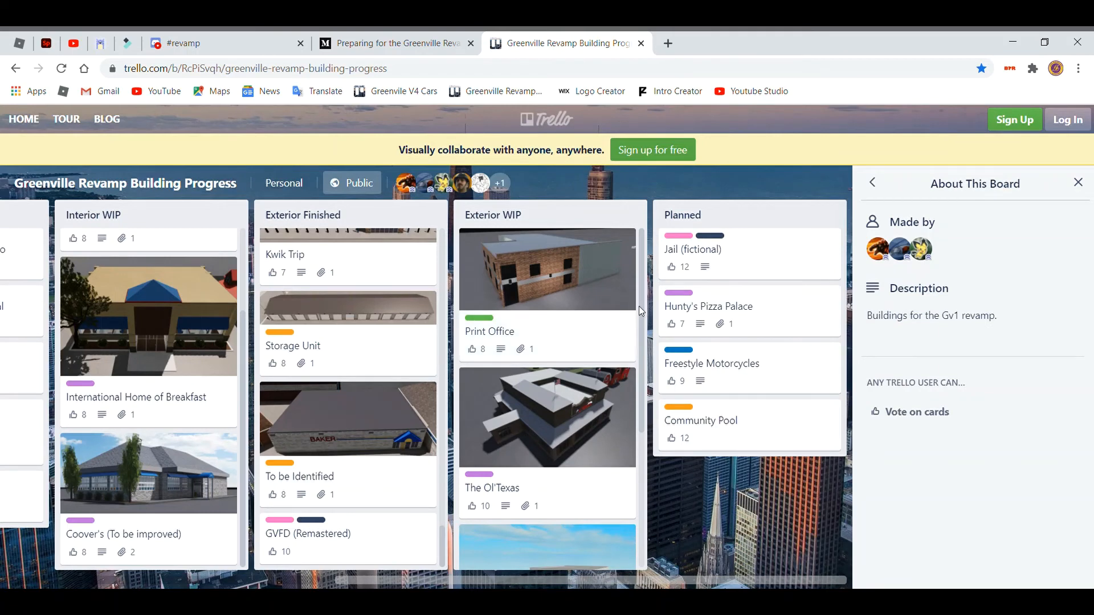
scroll(down, 3)
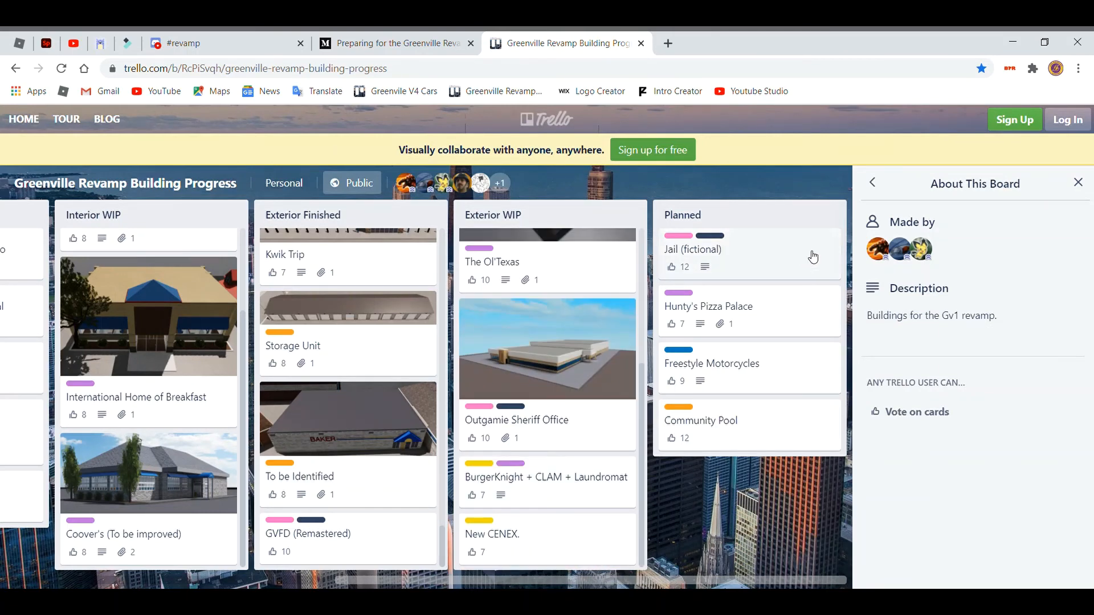
mouse_move(745, 316)
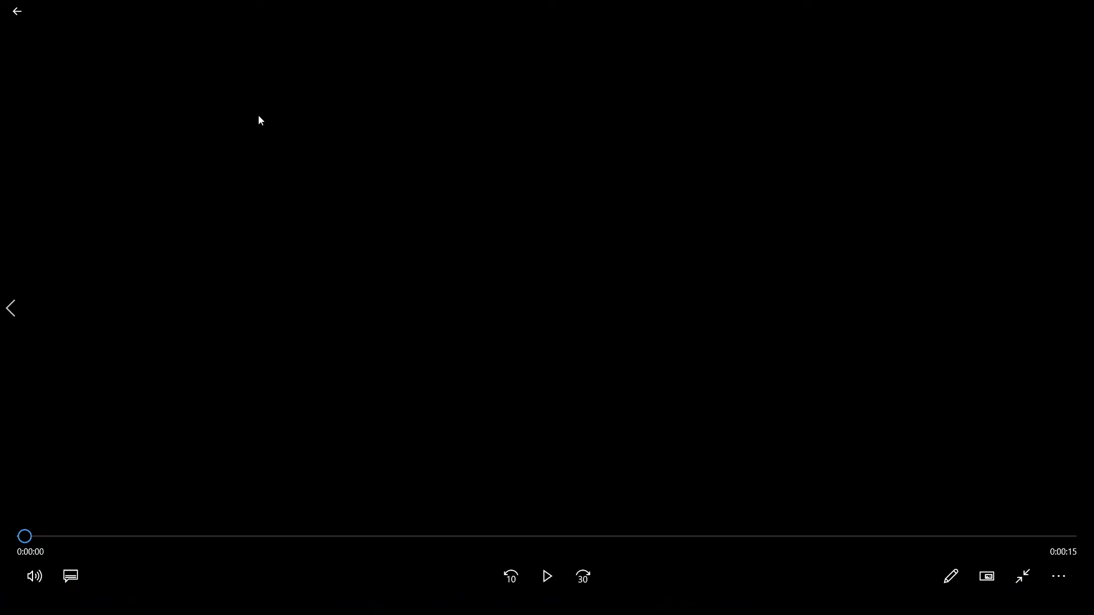
click(547, 577)
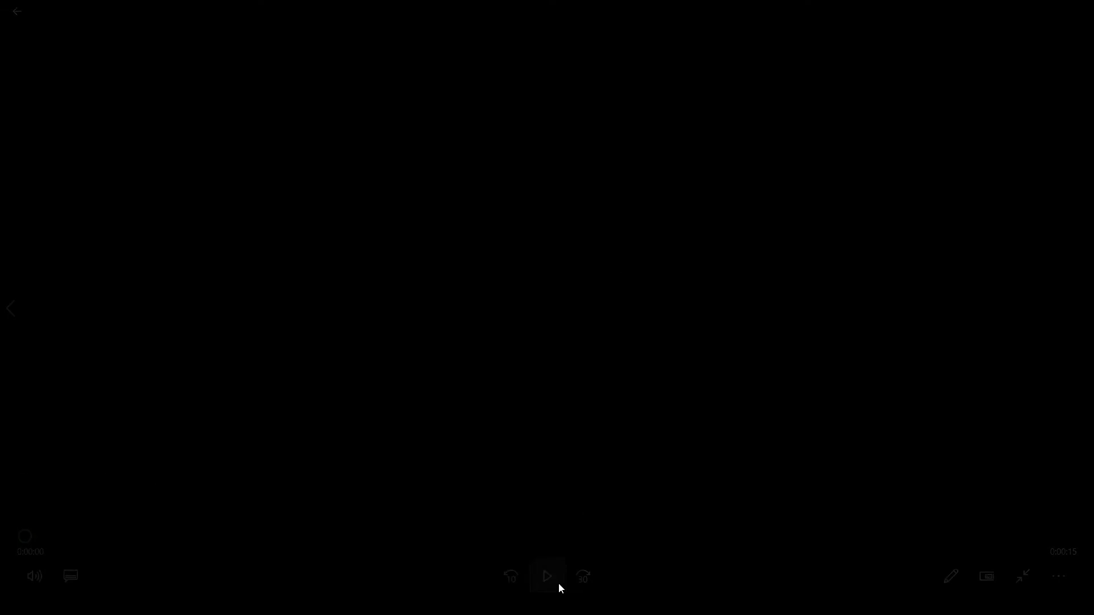